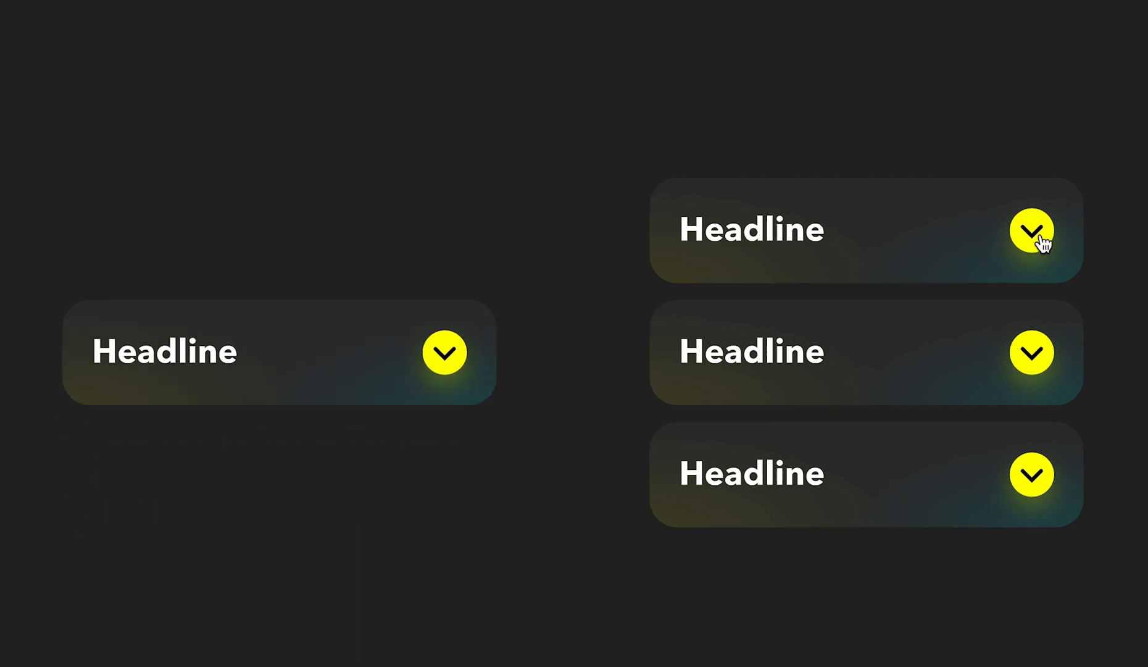
# Place a new empty text layer on the blank canvas with the Text tool.
pyautogui.click(1032, 352)
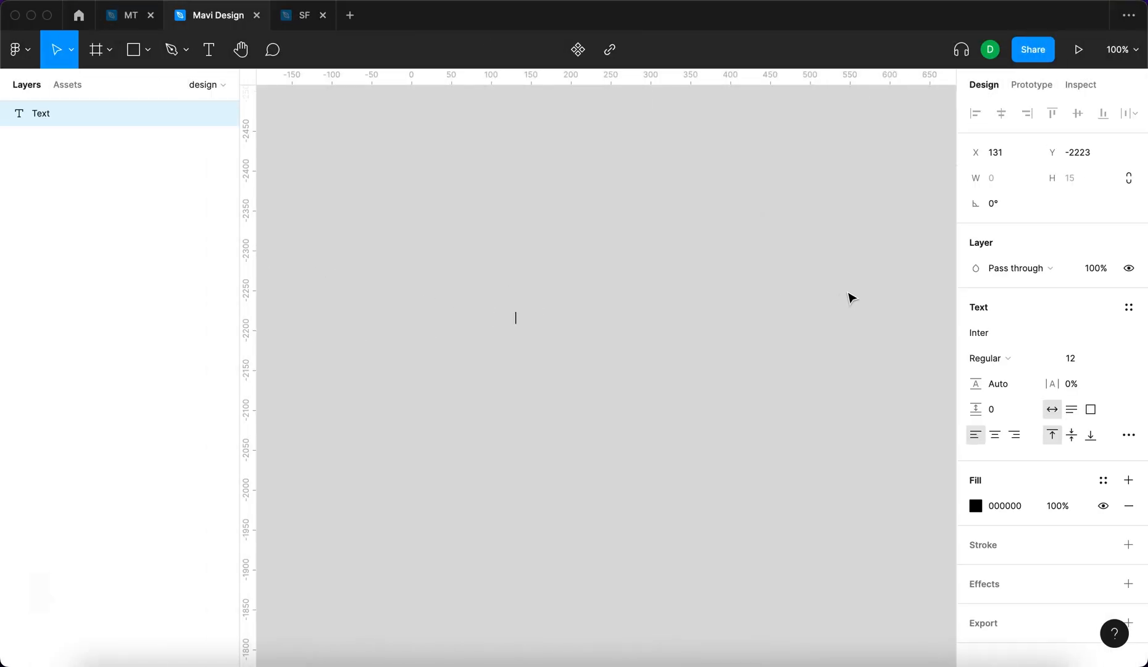
# Write a bold 'Headline' text and draw a small square frame to its right.
pyautogui.write('Headline')
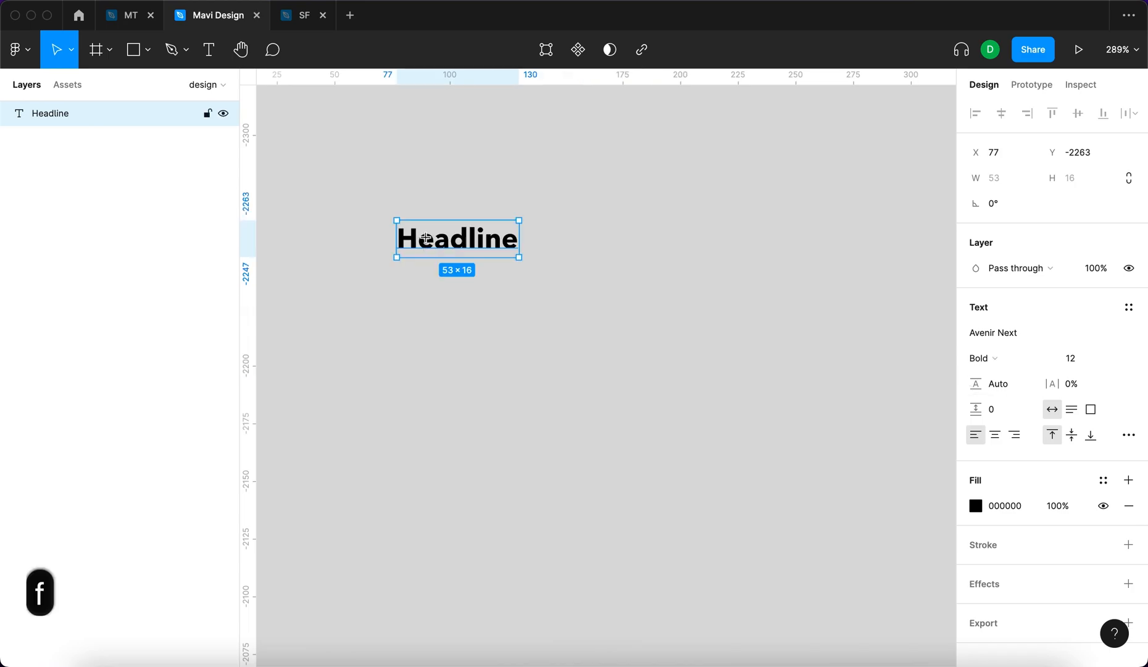
pyautogui.click(96, 50)
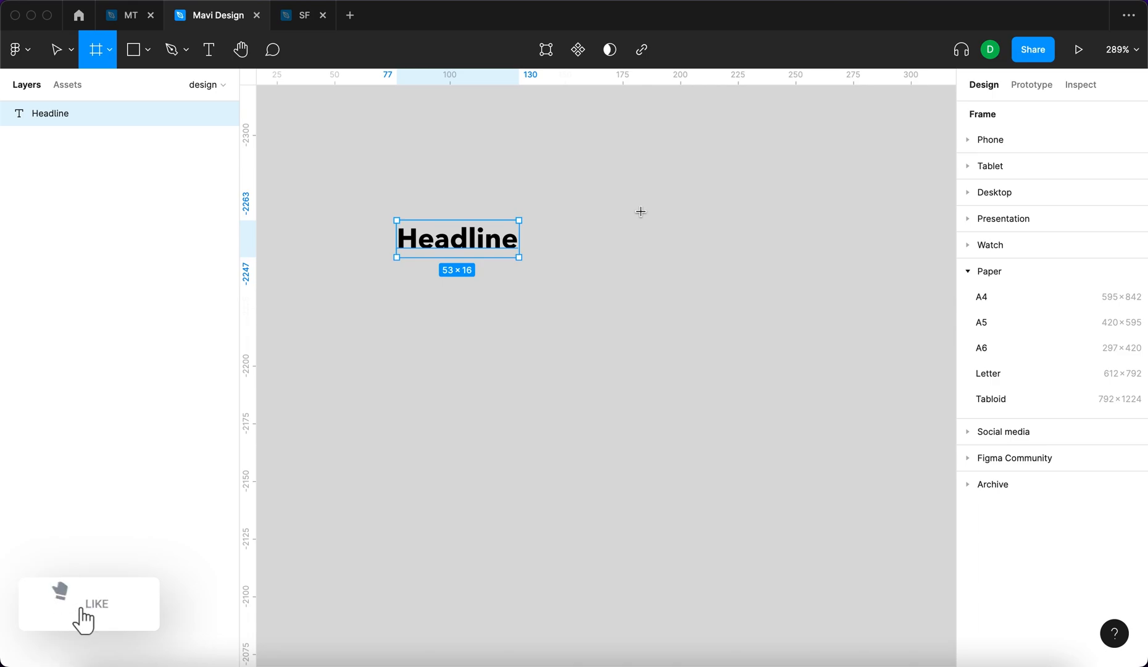
pyautogui.moveTo(638, 219); pyautogui.dragTo(697, 262)
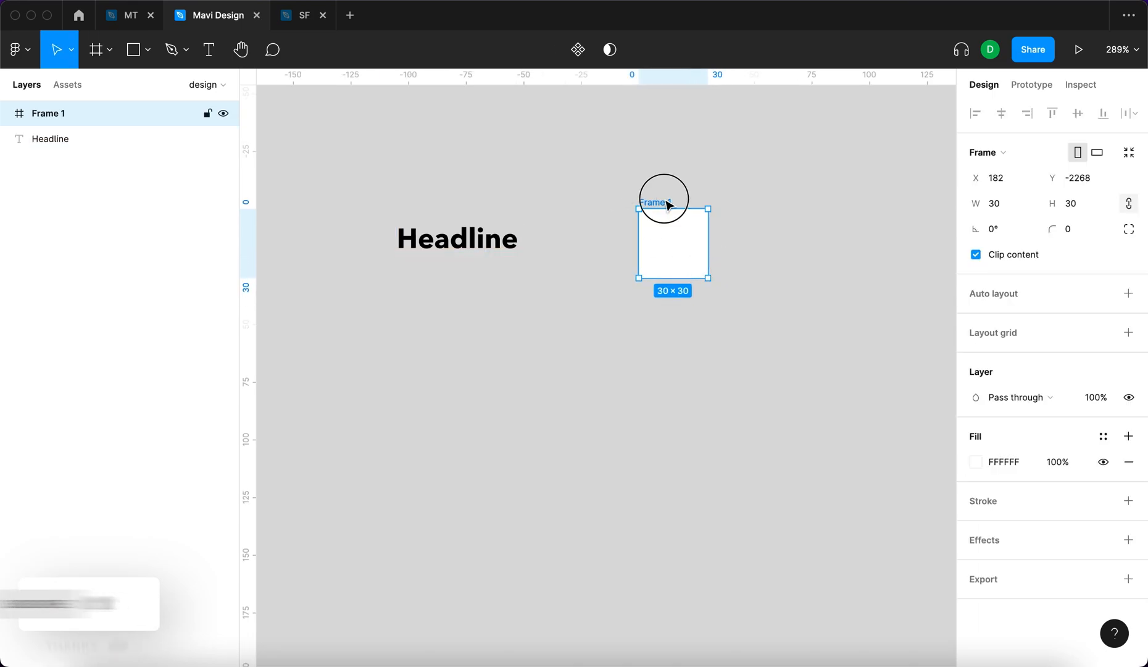
# Name the square frame 'icon placeholder' and resize it to line up with the headline.
pyautogui.write('icon_placehold')
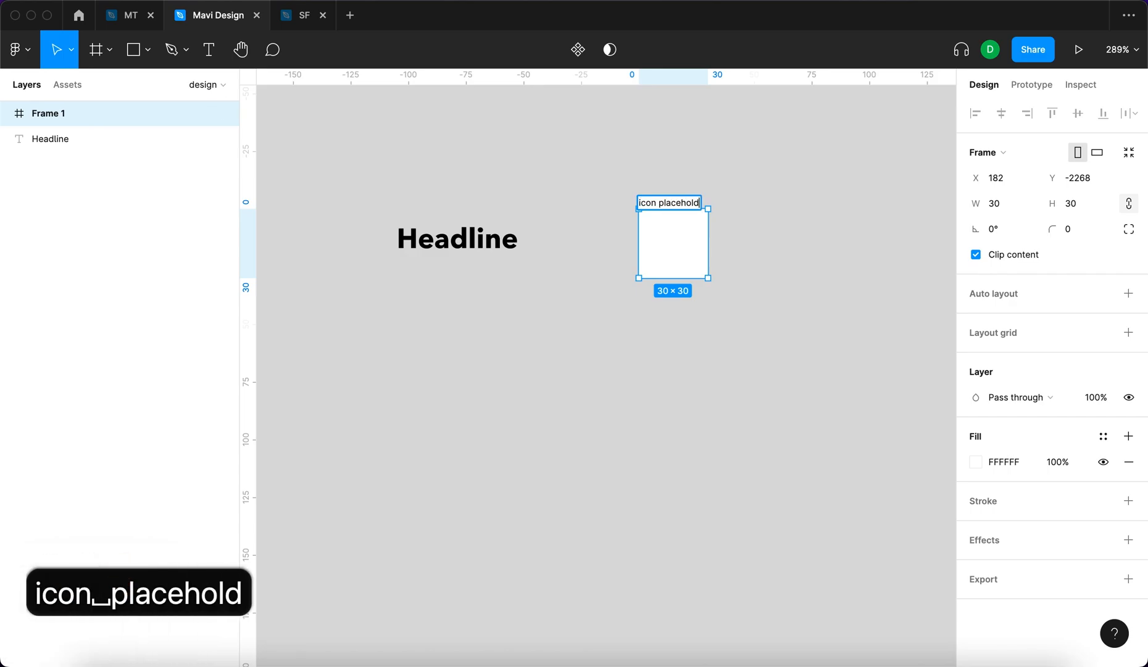
pyautogui.click(456, 238)
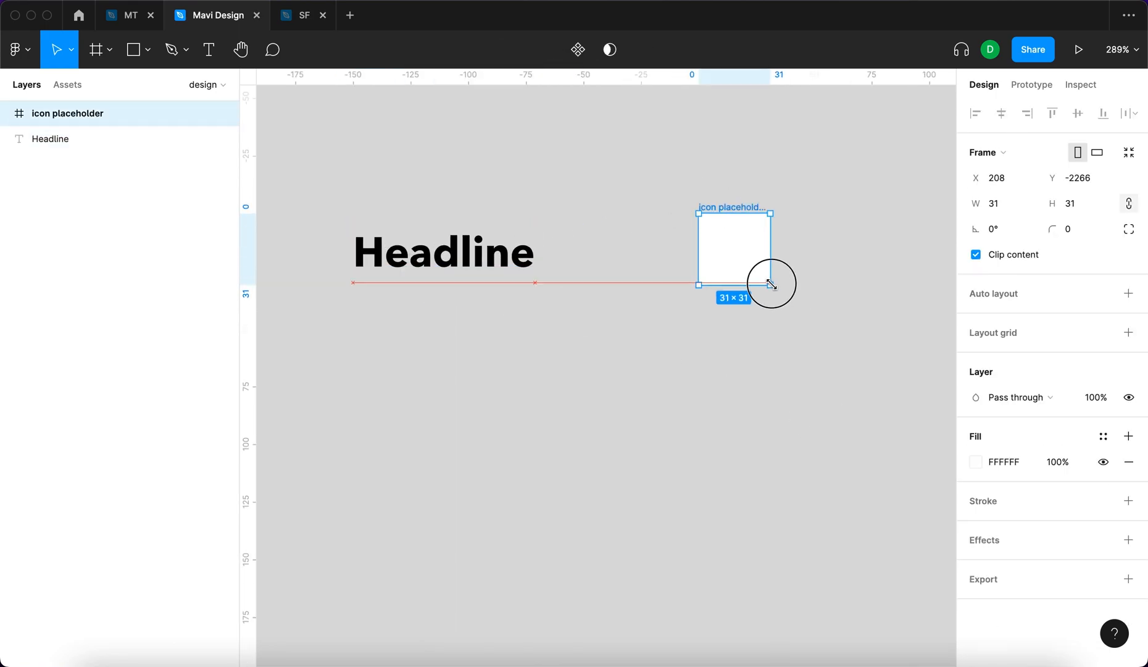
pyautogui.moveTo(769, 284); pyautogui.dragTo(789, 300)
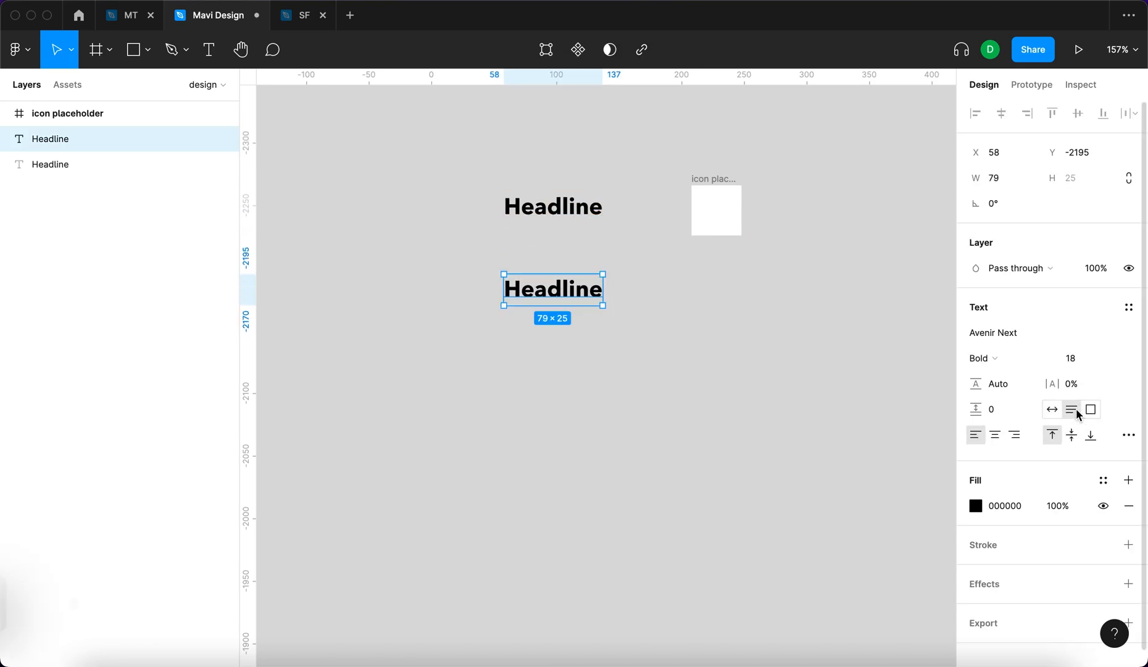
# Make the copied text a fixed-width accordion lorem ipsum paragraph at font size 12.
pyautogui.moveTo(604, 288); pyautogui.dragTo(747, 290)
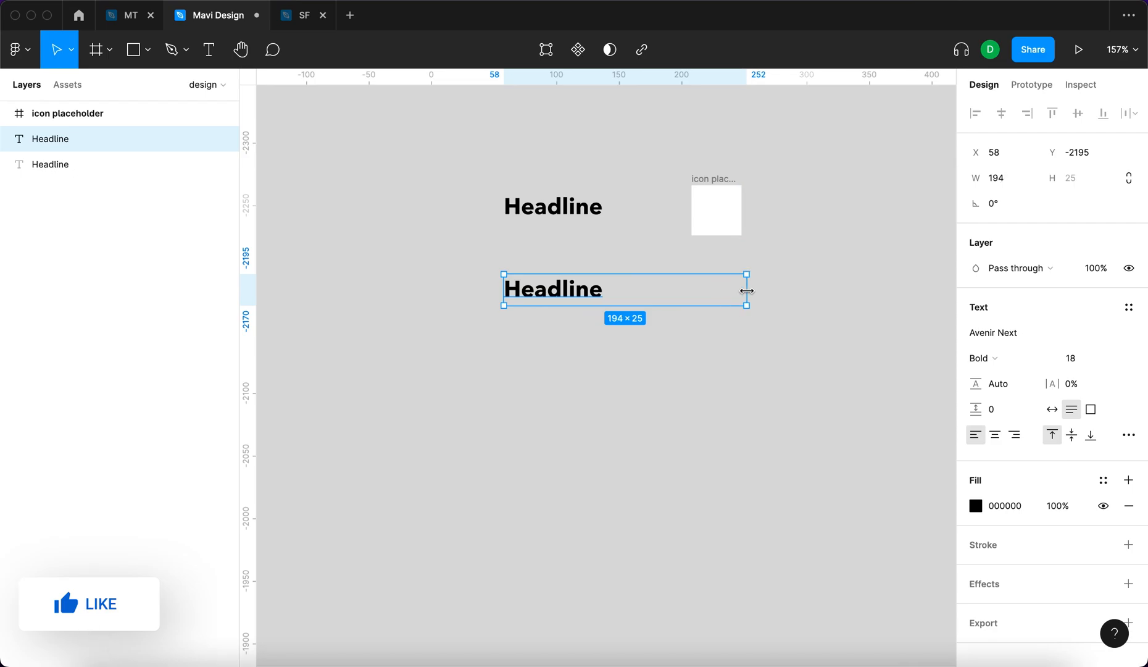
pyautogui.doubleClick(552, 289)
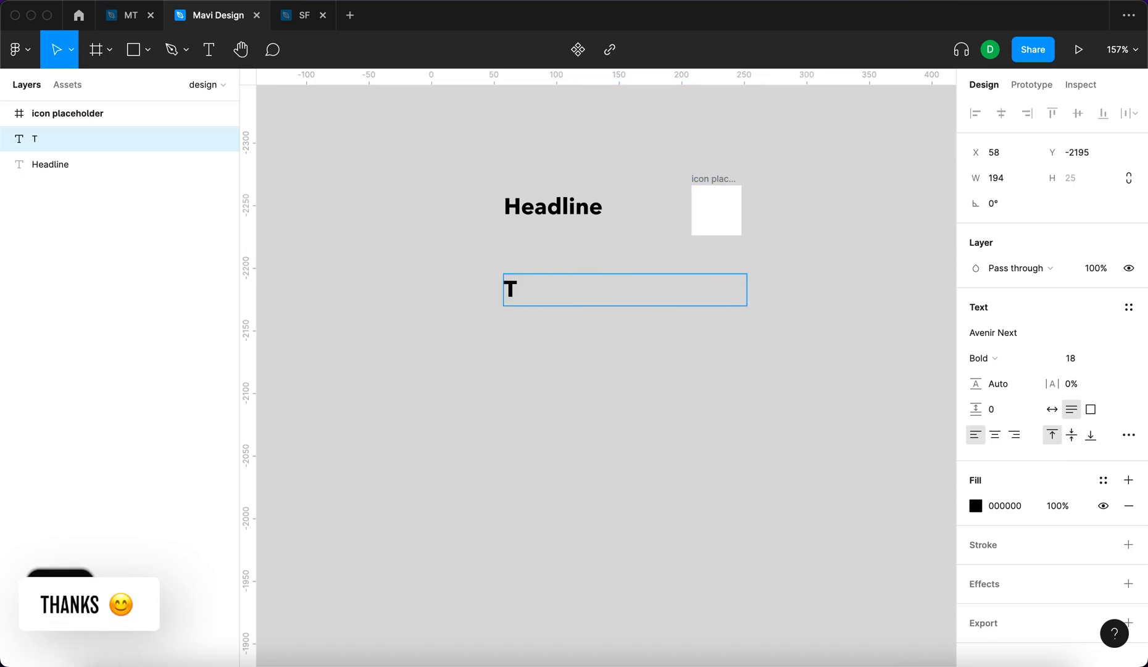
pyautogui.write('This is accordion text content.')
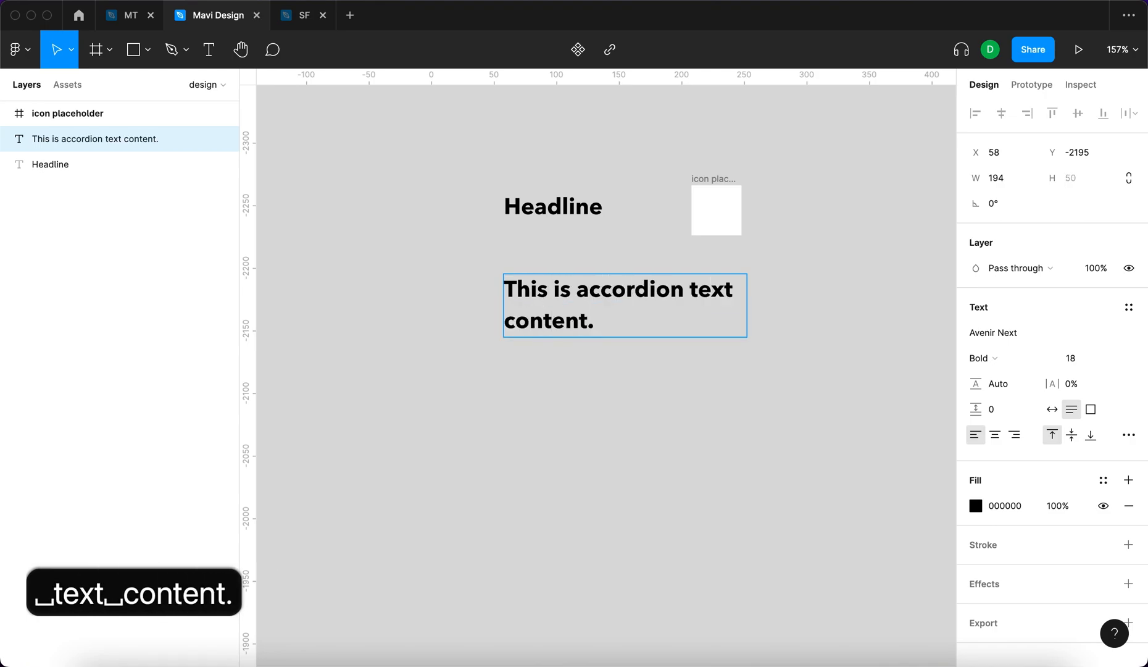
pyautogui.write('Lorem ipsum dolor sit amet.')
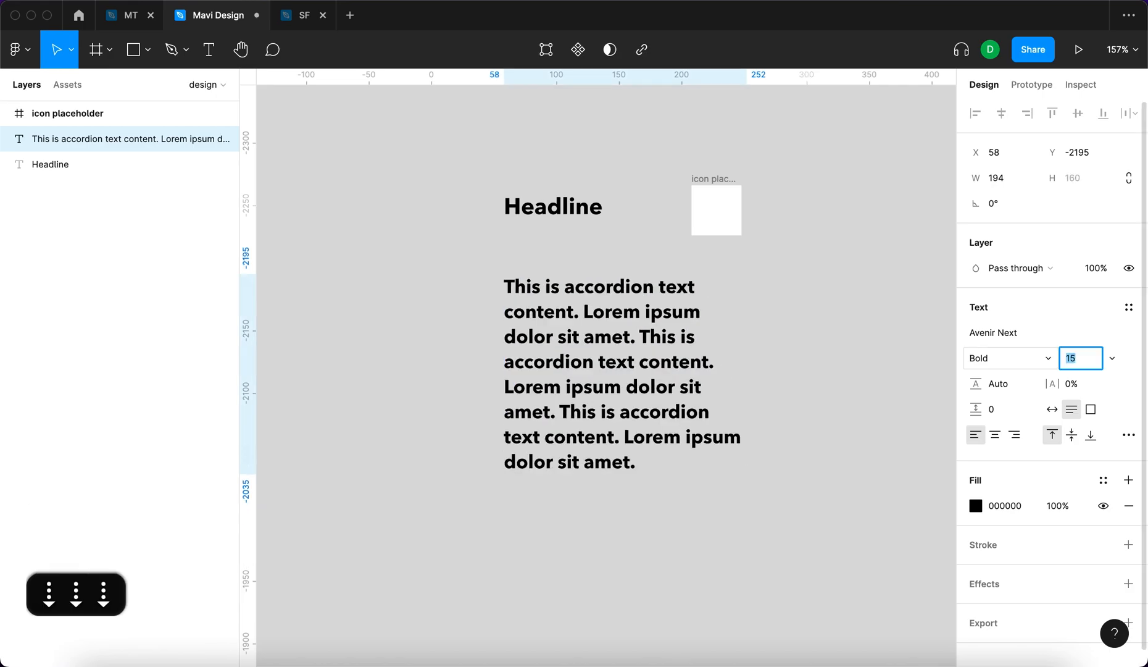
pyautogui.write('13')
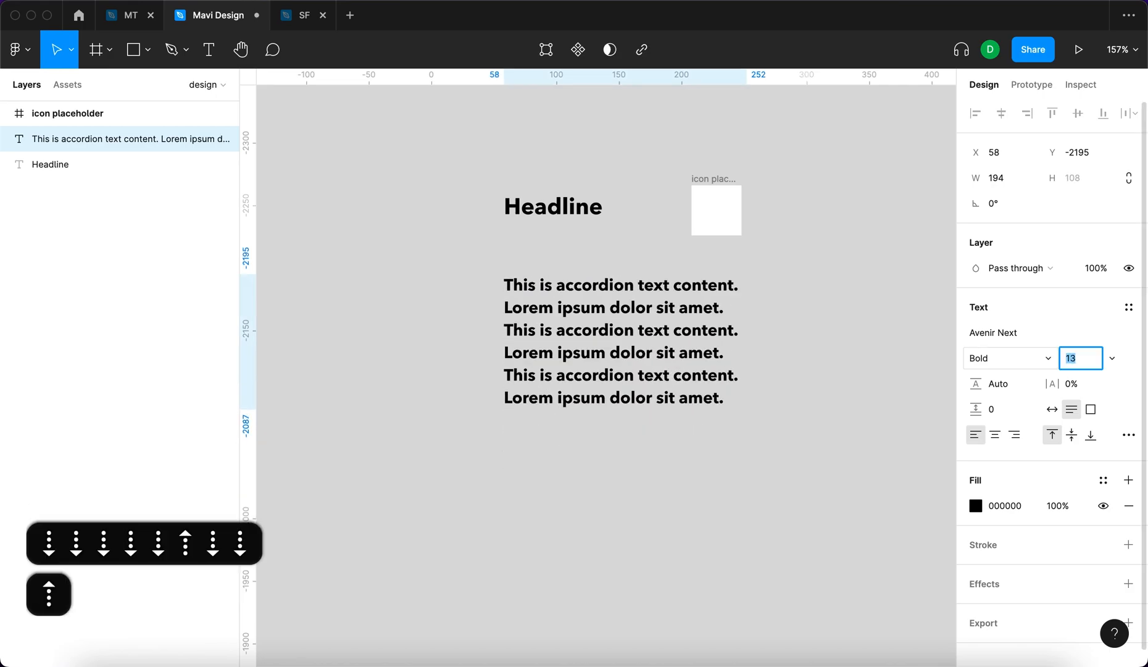
pyautogui.write('12')
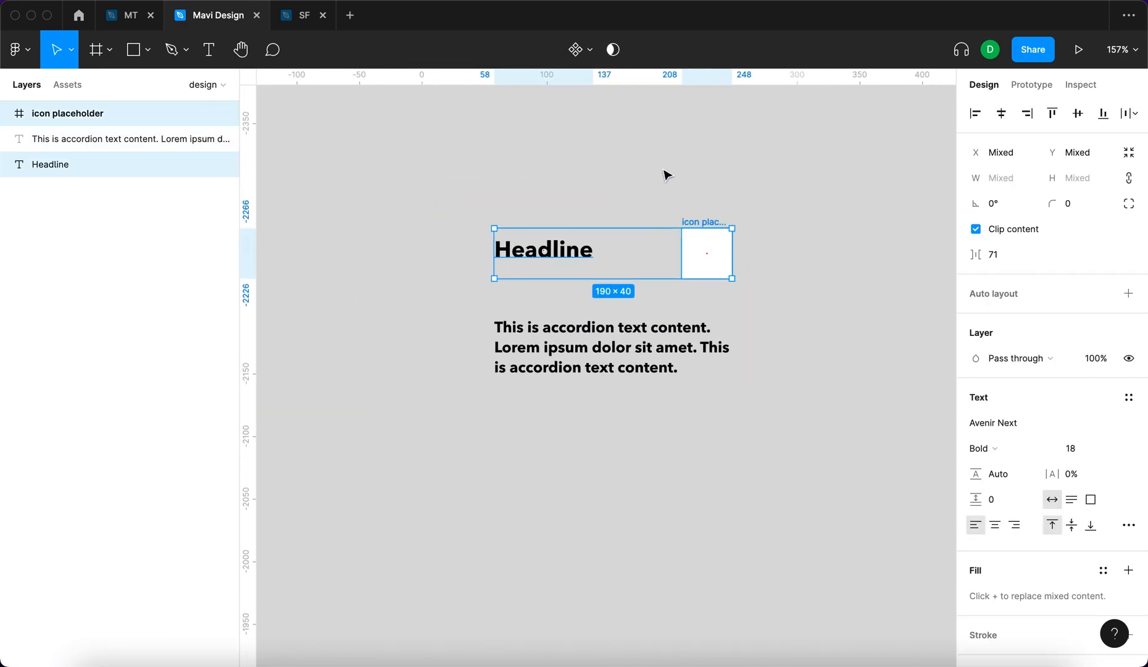
# Wrap headline and icon in a horizontal auto layout named 'headline and icon'.
pyautogui.press('shift+a')
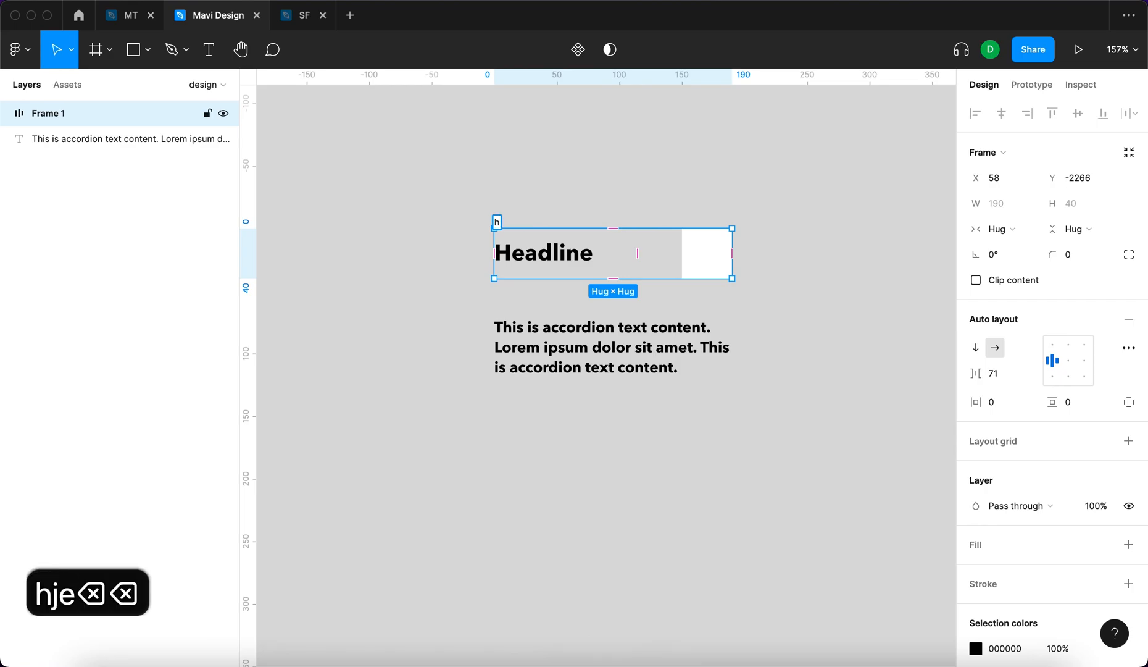
pyautogui.write('headline and icon')
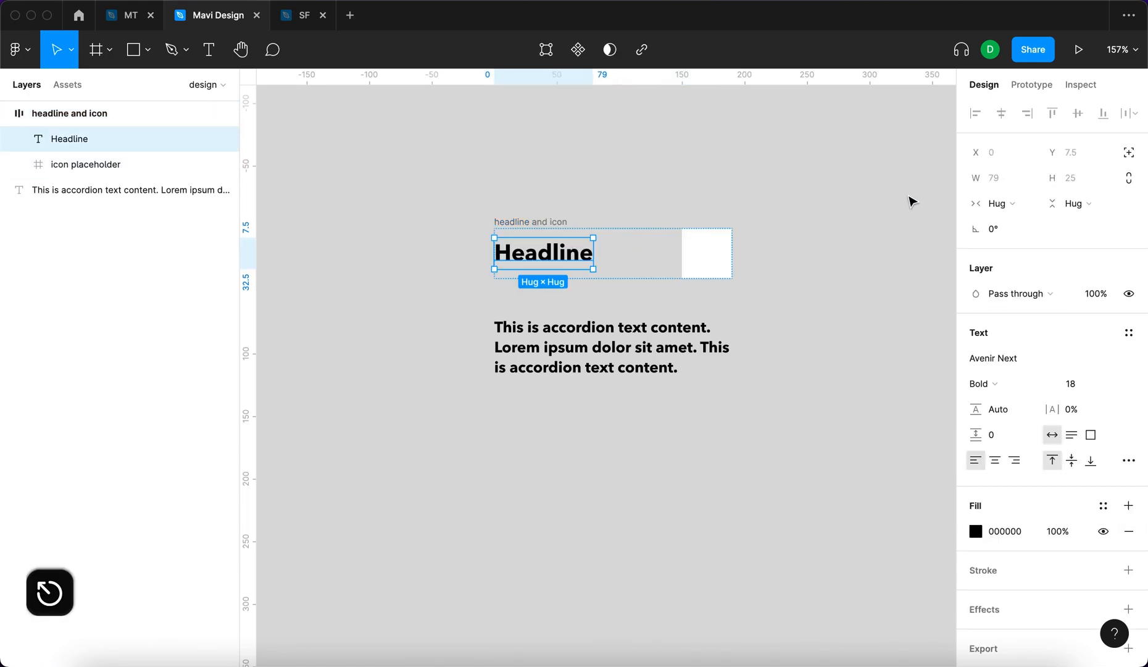
pyautogui.click(995, 202)
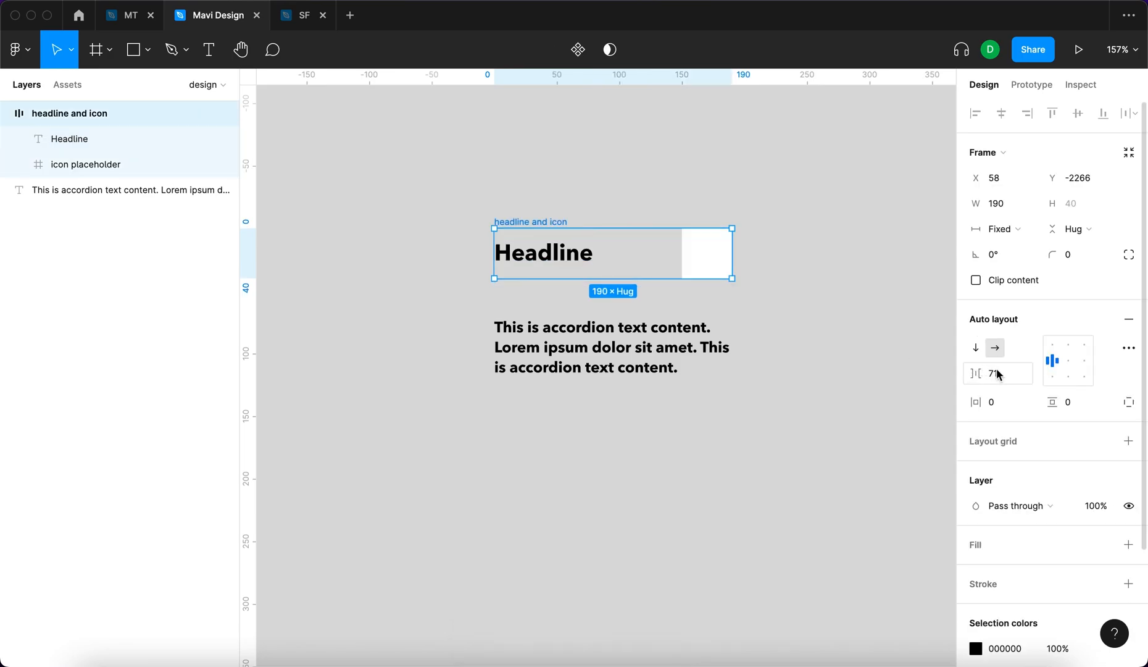
# Set the row's gap to 0 and widen it to match the paragraph width.
pyautogui.click(998, 374)
pyautogui.write('0')
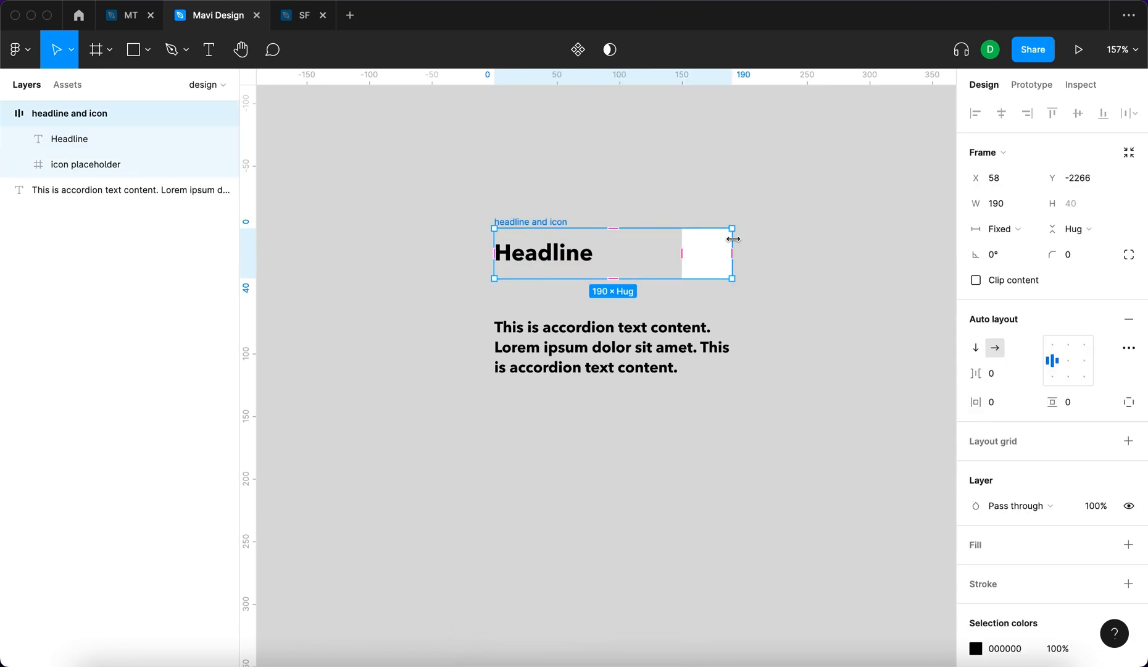
pyautogui.moveTo(732, 238); pyautogui.dragTo(681, 246)
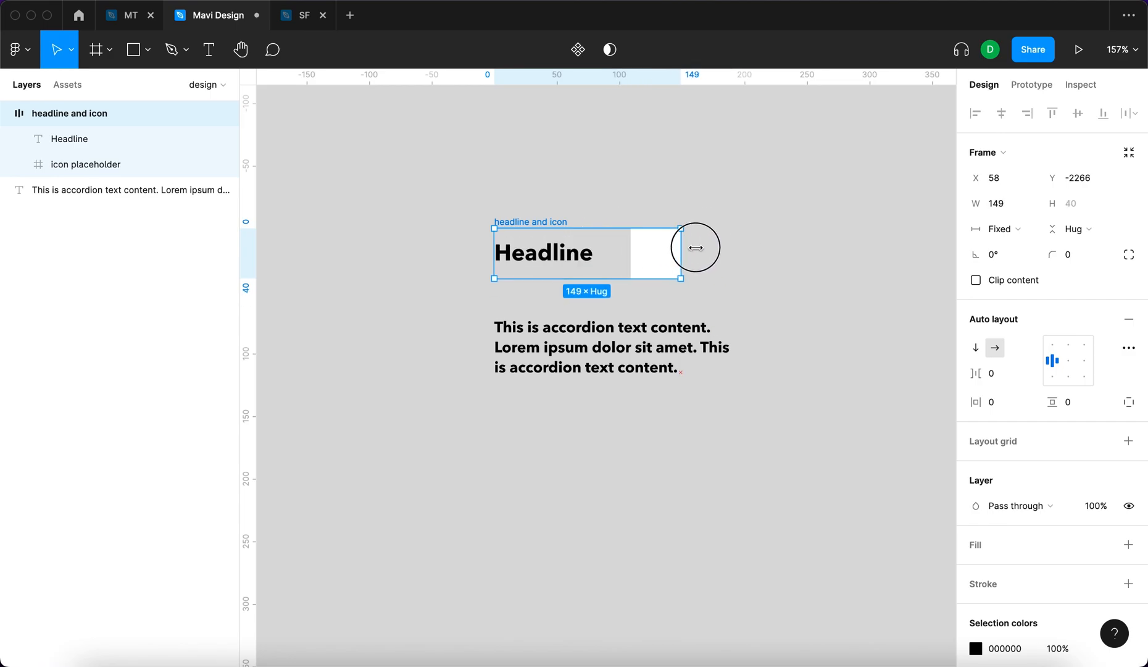
pyautogui.moveTo(680, 255); pyautogui.dragTo(709, 254)
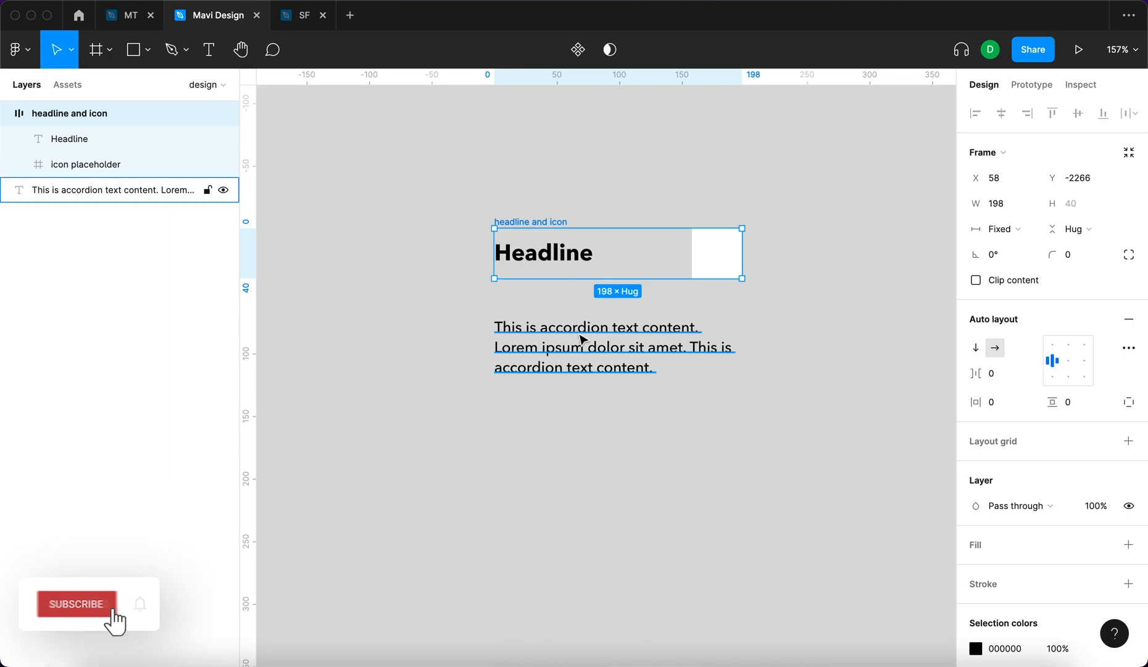
# Stack the row and paragraph in a vertical auto layout named 'accordion' with gap 0.
pyautogui.press('shift+a')
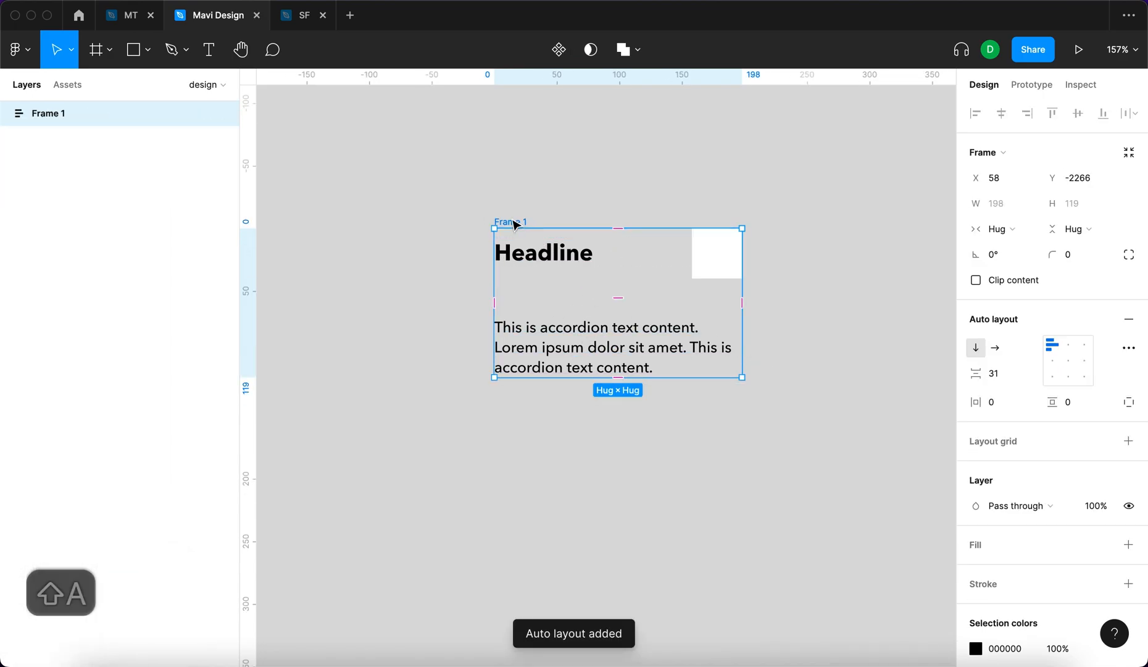
pyautogui.write('accordion')
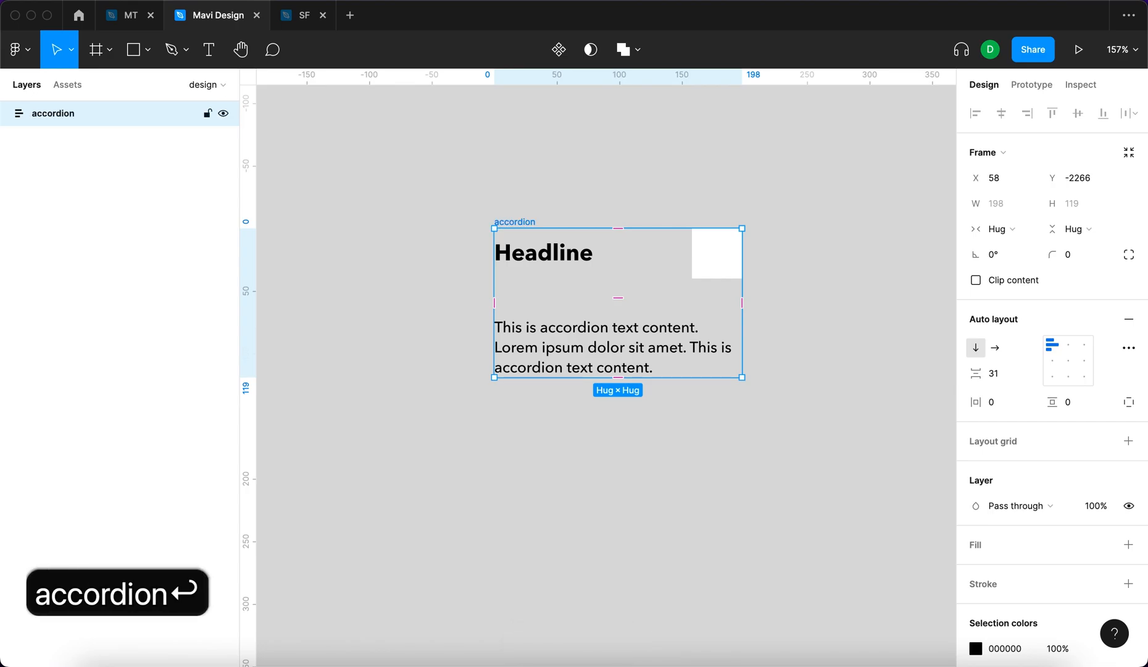
pyautogui.moveTo(978, 373); pyautogui.dragTo(916, 379)
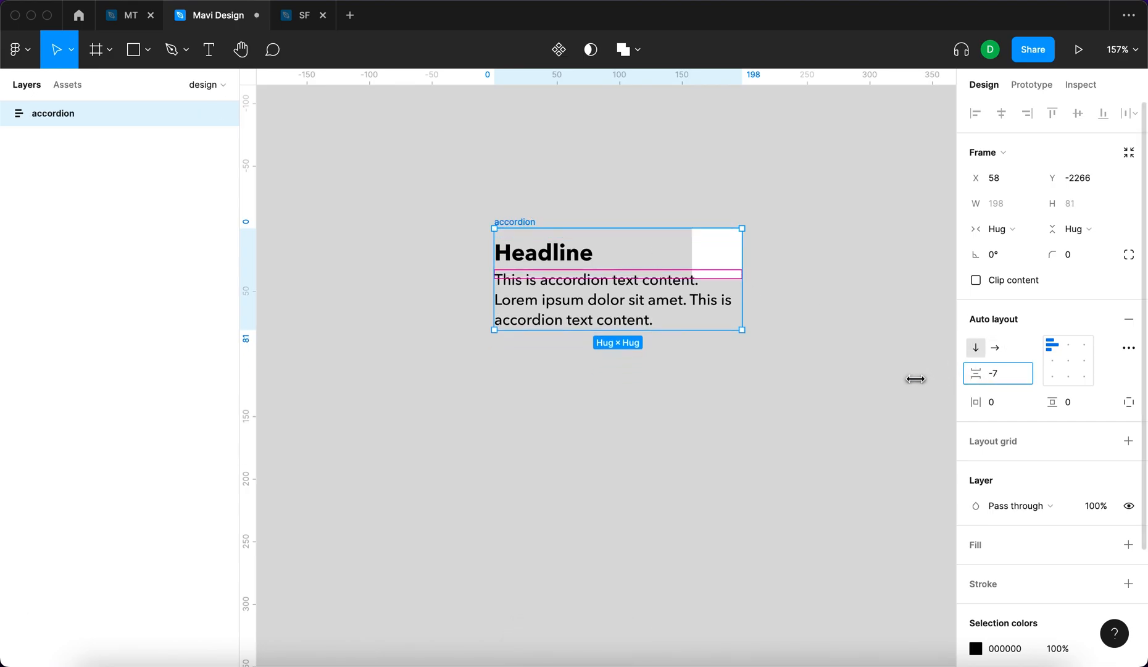
pyautogui.write('0')
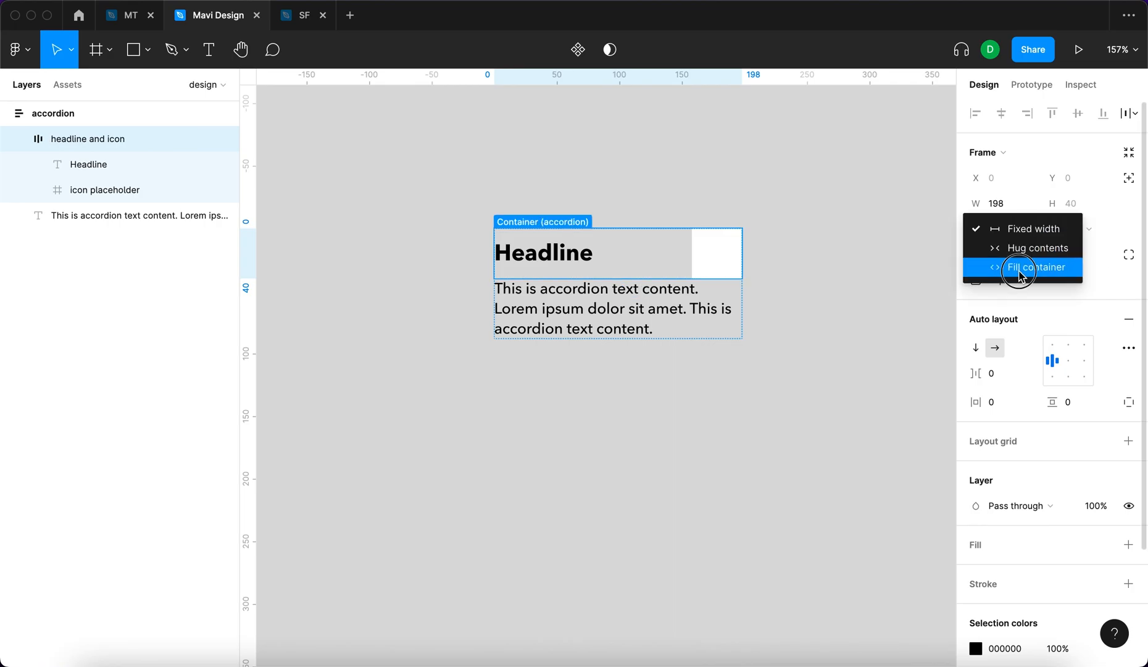
# Make the headline row fill the accordion width and test by narrowing the frame.
pyautogui.click(1033, 267)
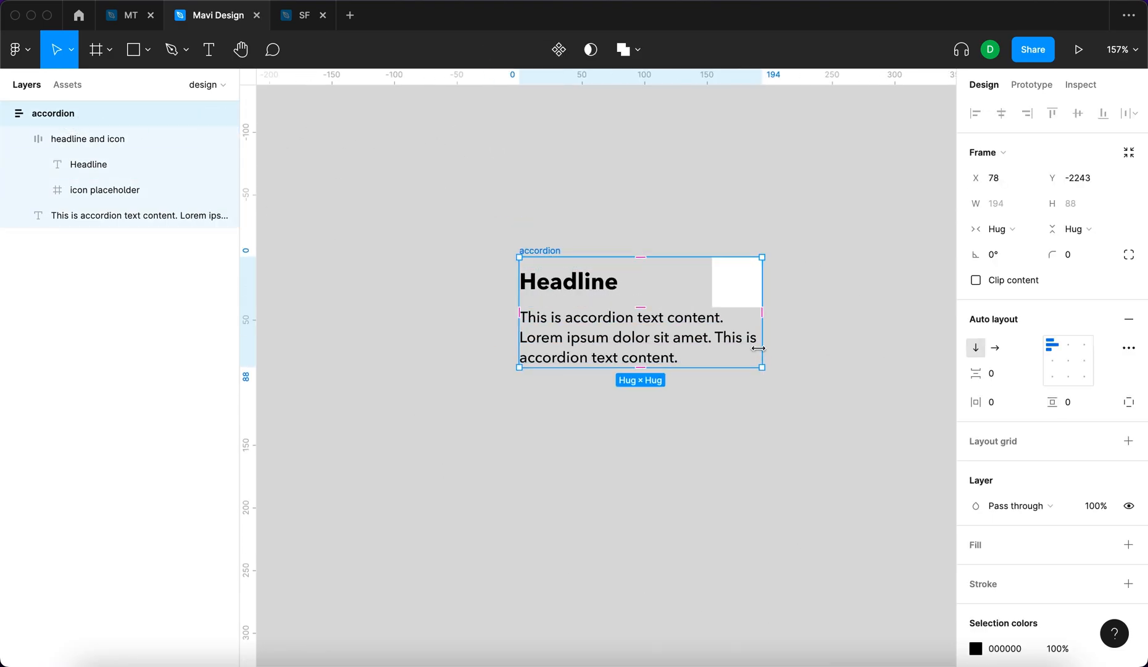
pyautogui.moveTo(762, 348); pyautogui.dragTo(742, 356)
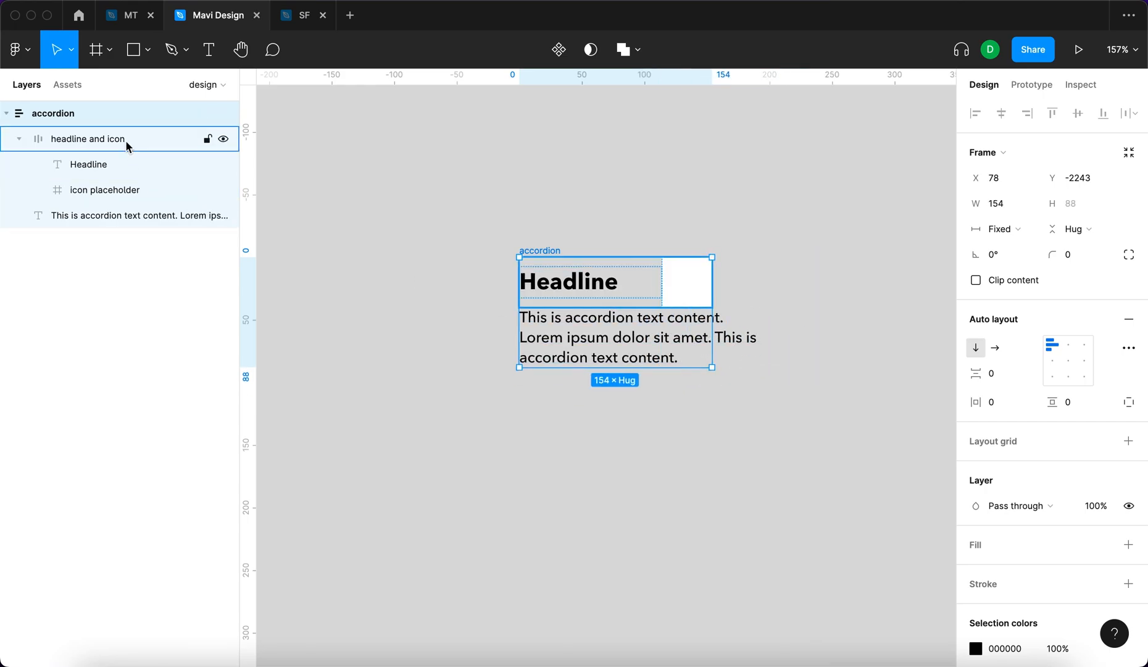
pyautogui.click(105, 190)
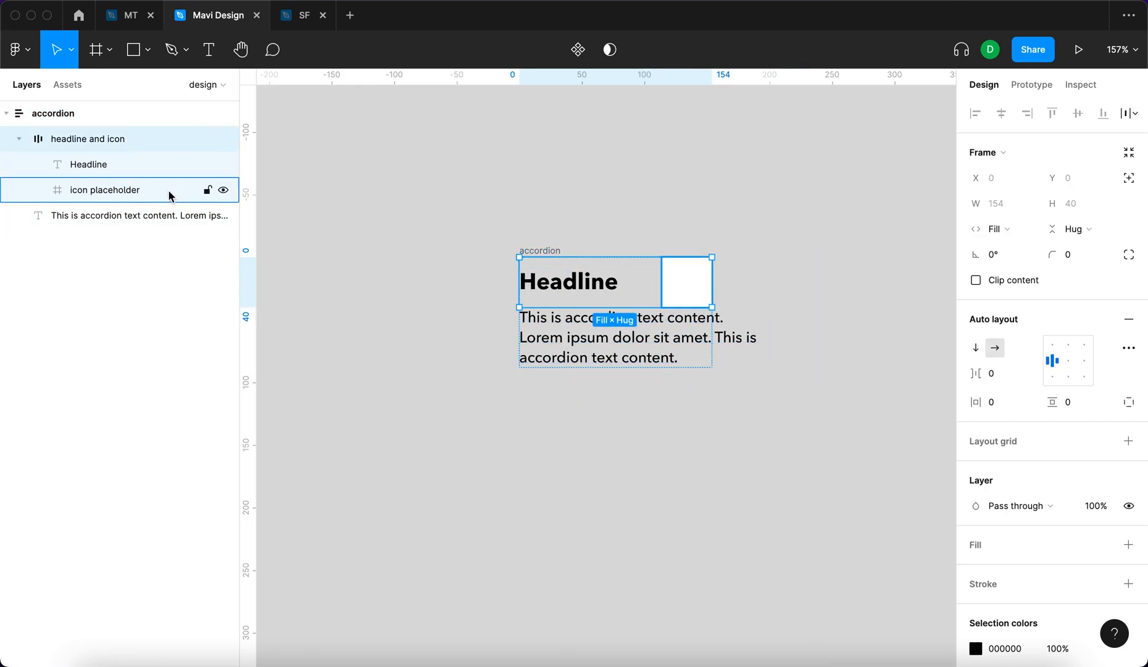
# Set the body text to Fill container and widen the accordion to about 225.
pyautogui.click(139, 214)
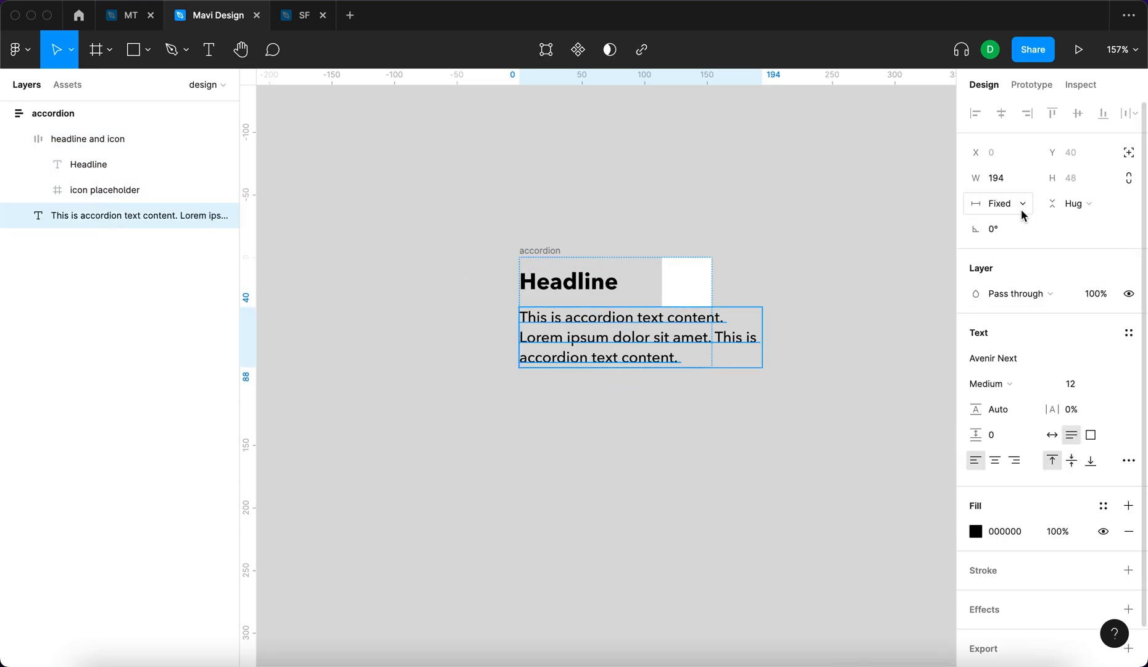
pyautogui.click(998, 202)
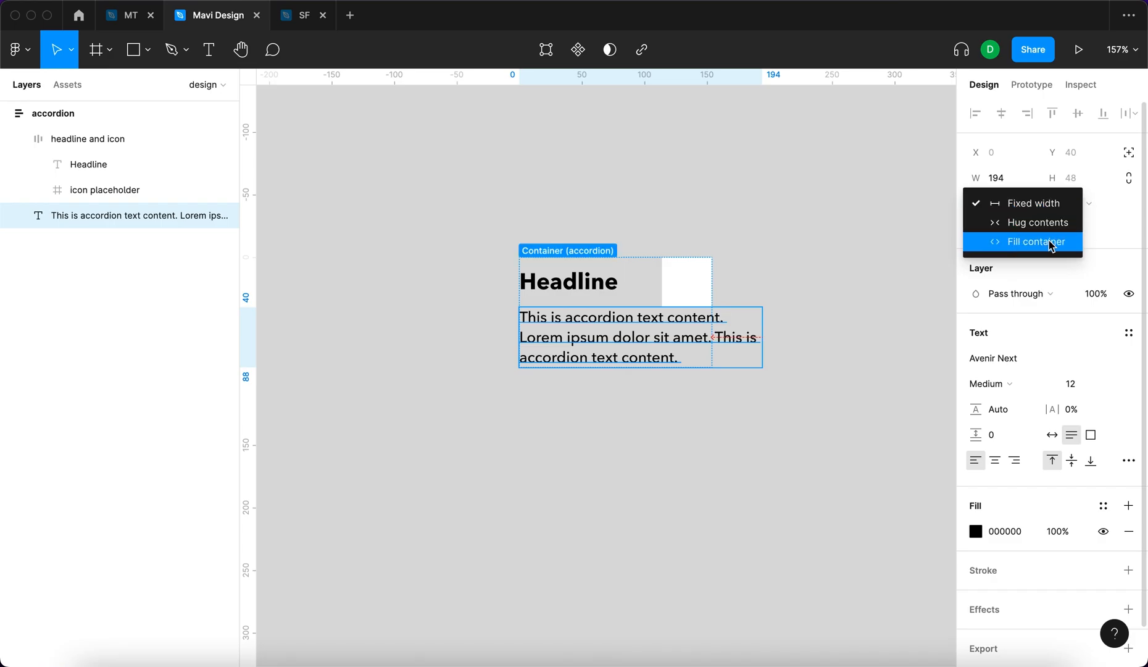
pyautogui.click(1033, 242)
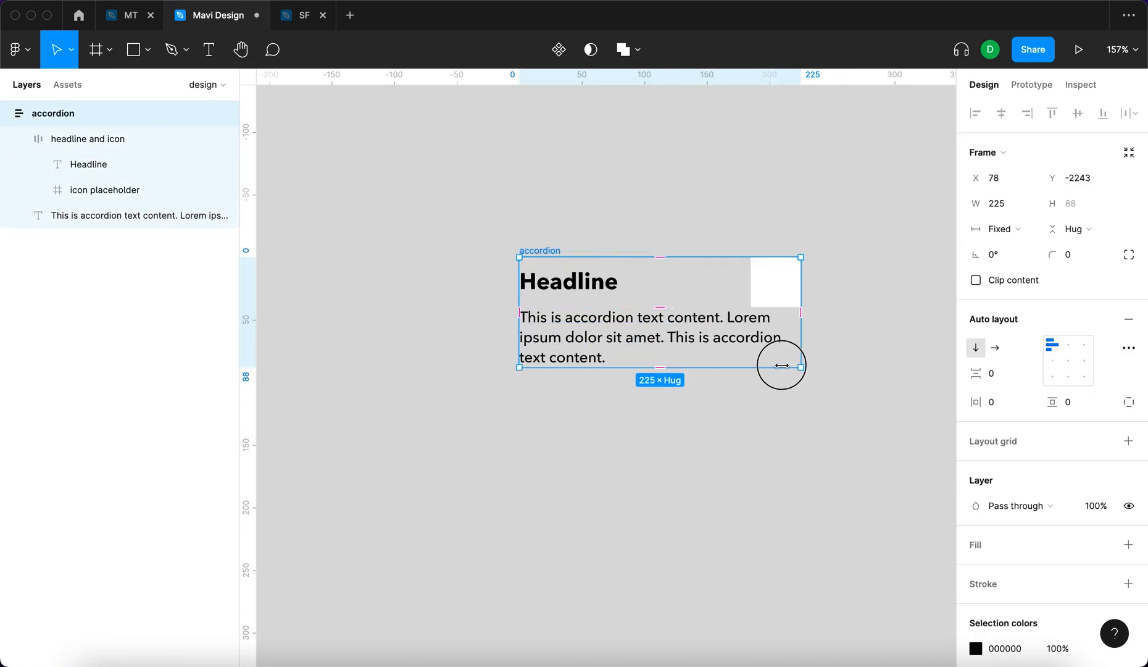
pyautogui.moveTo(800, 364); pyautogui.dragTo(789, 364)
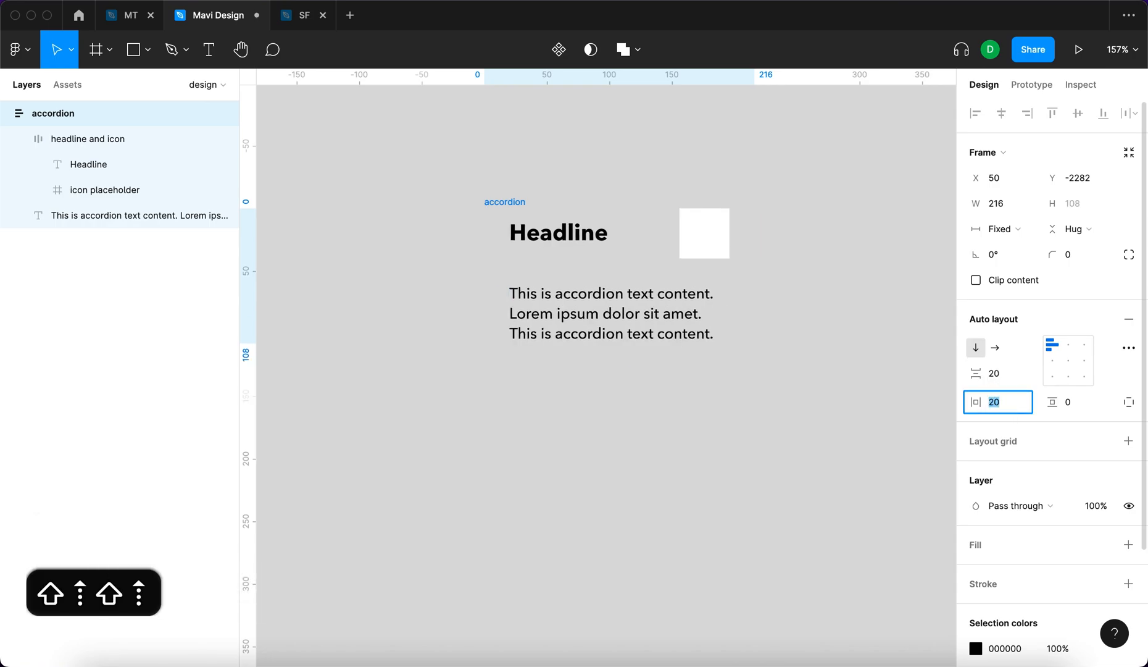
# Confirm the accordion's 20 side padding and deselect to view the dark rounded card.
pyautogui.press('enter')
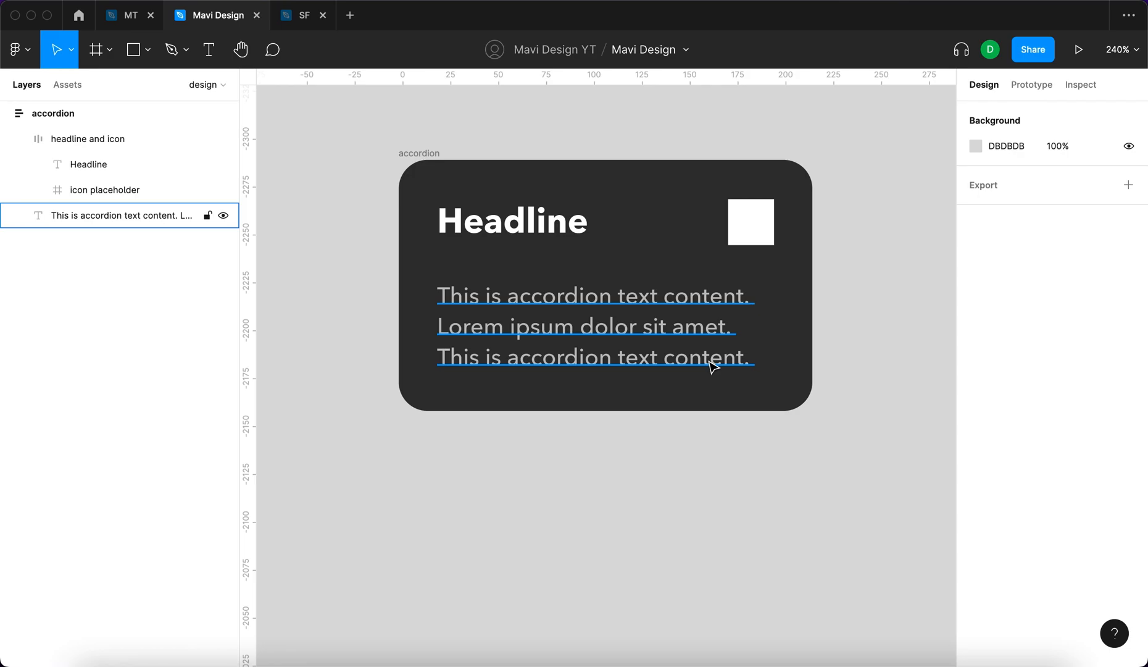
pyautogui.moveTo(740, 285)
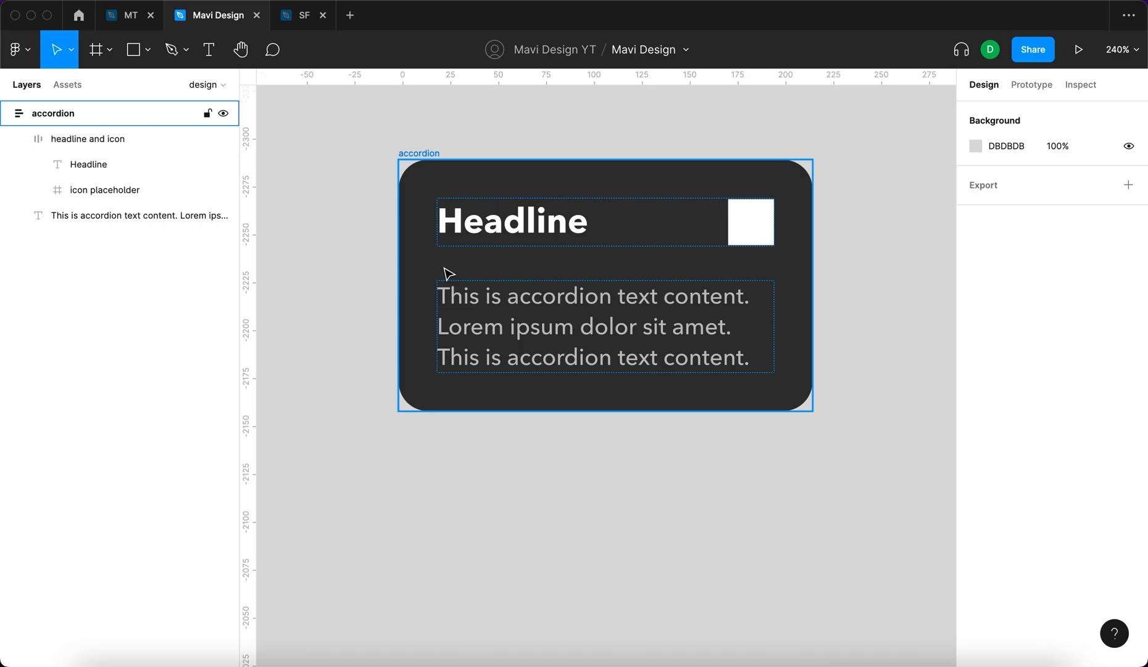
pyautogui.moveTo(620, 167)
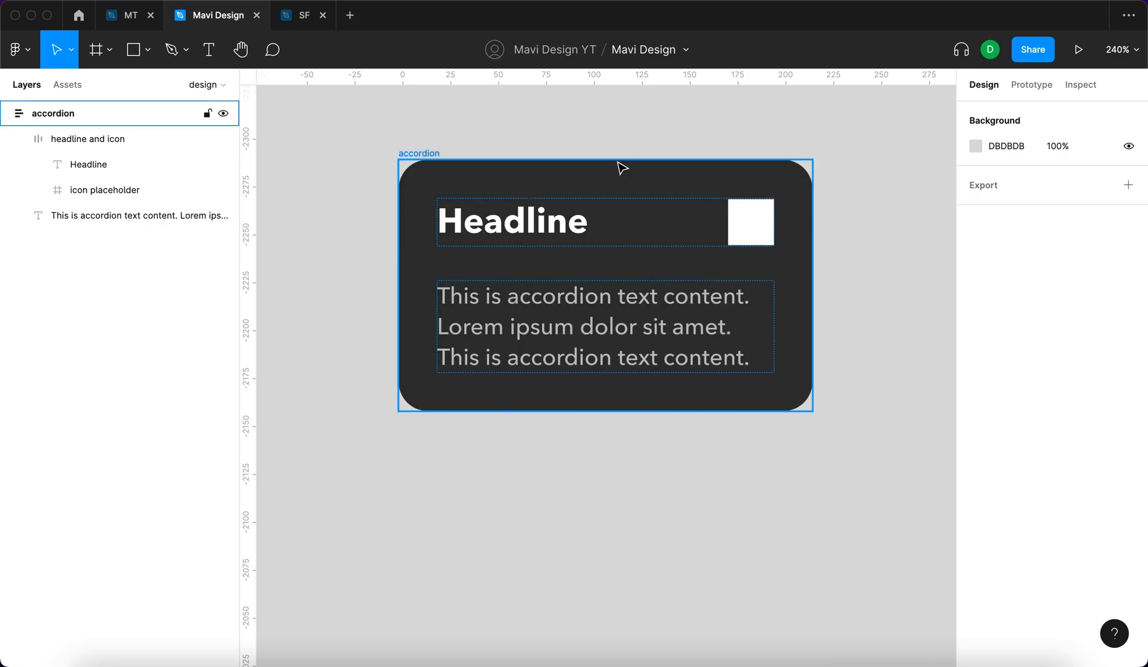
pyautogui.click(878, 292)
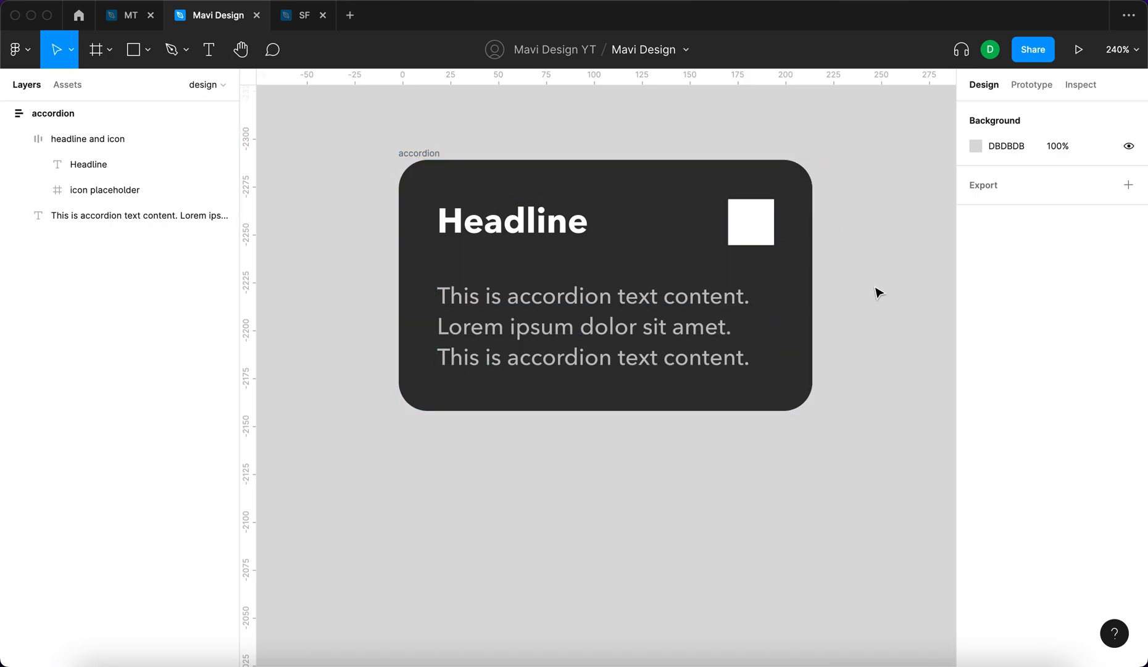
pyautogui.moveTo(838, 279)
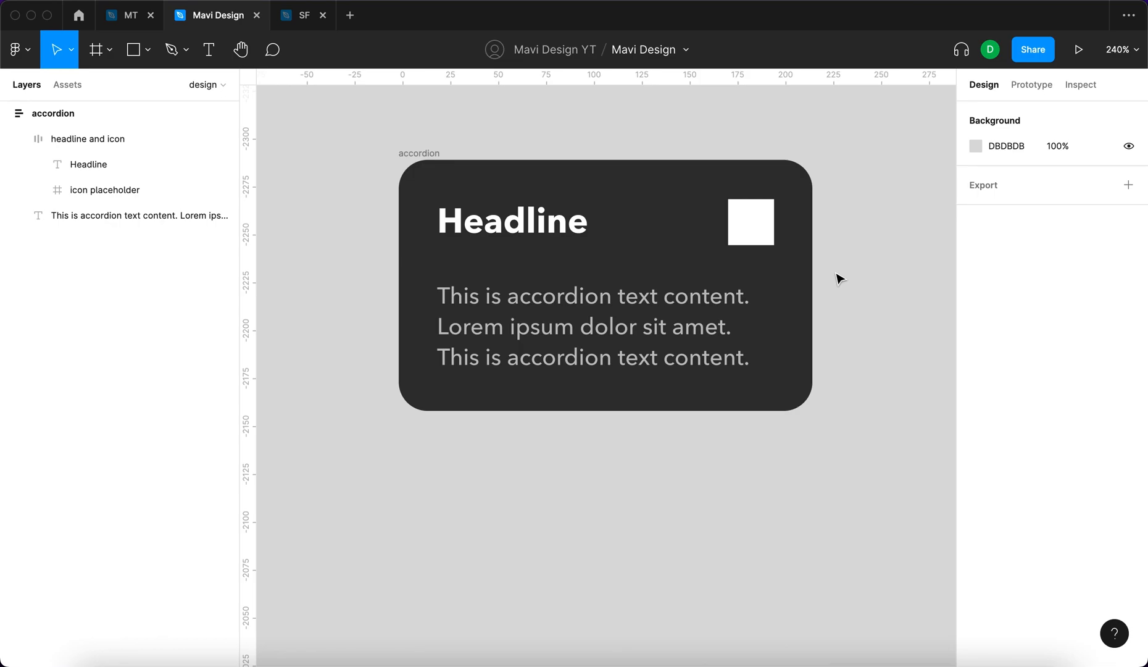
# Draw a straight line with the Pen tool and paste it inside the accordion as a divider.
pyautogui.click(172, 50)
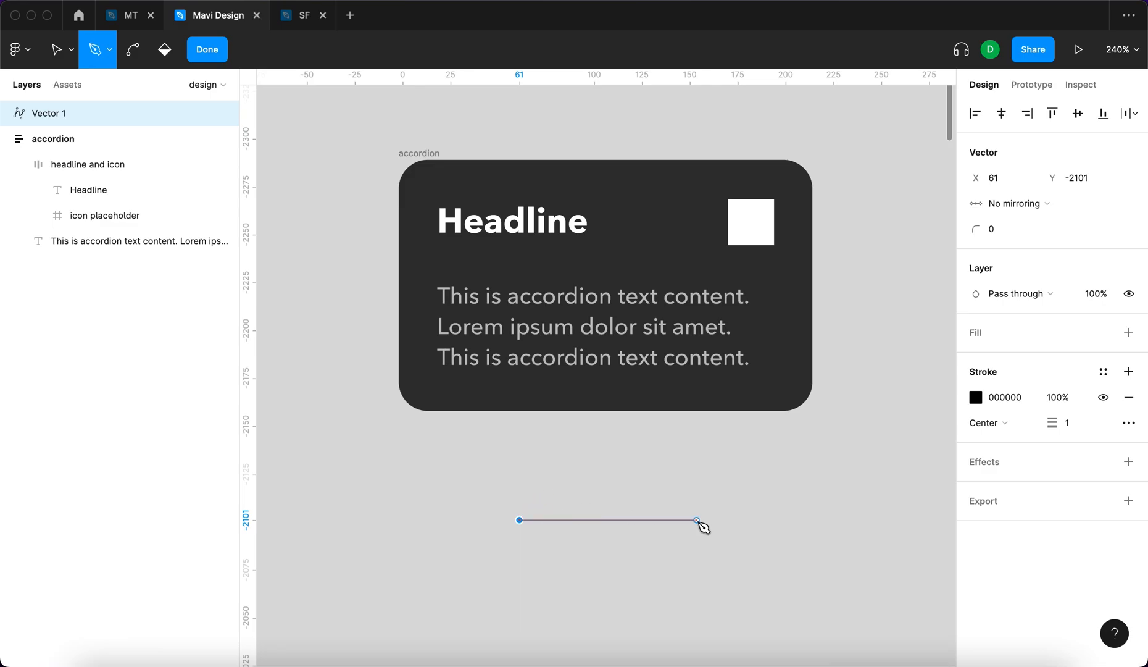
pyautogui.click(975, 371)
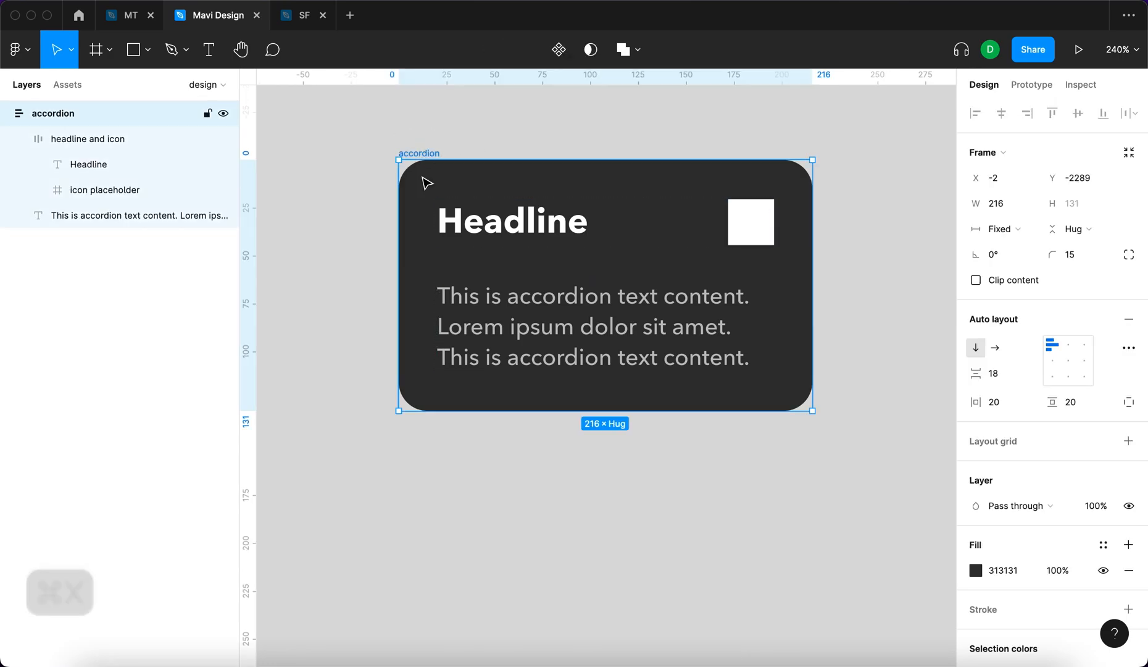
pyautogui.press('cmd+v')
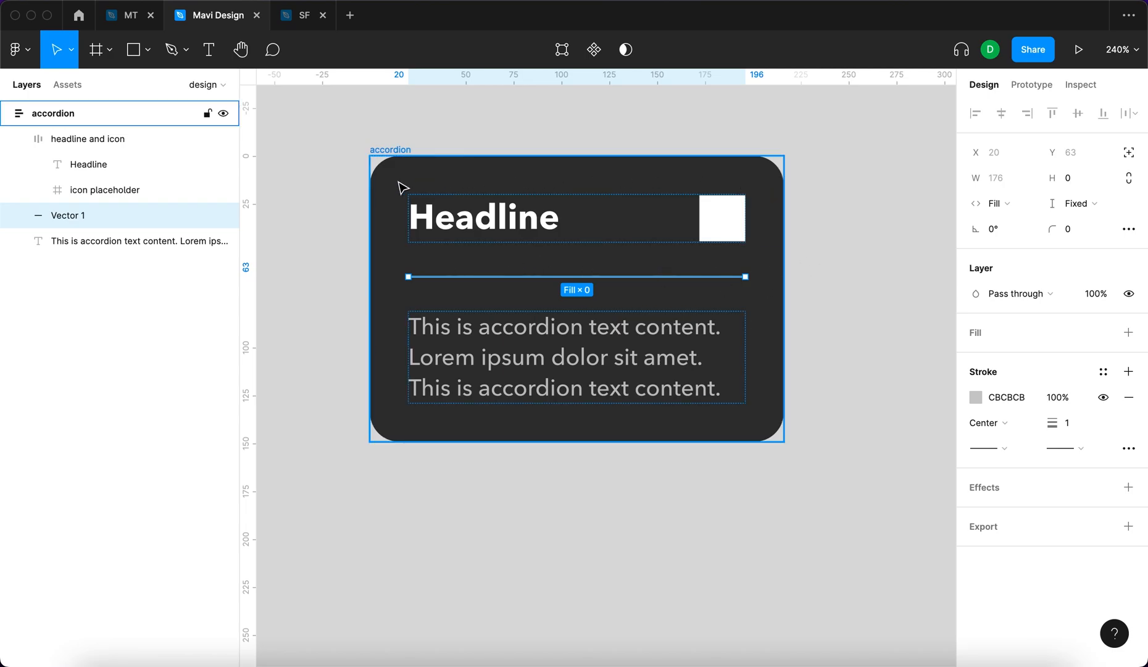
pyautogui.moveTo(383, 413)
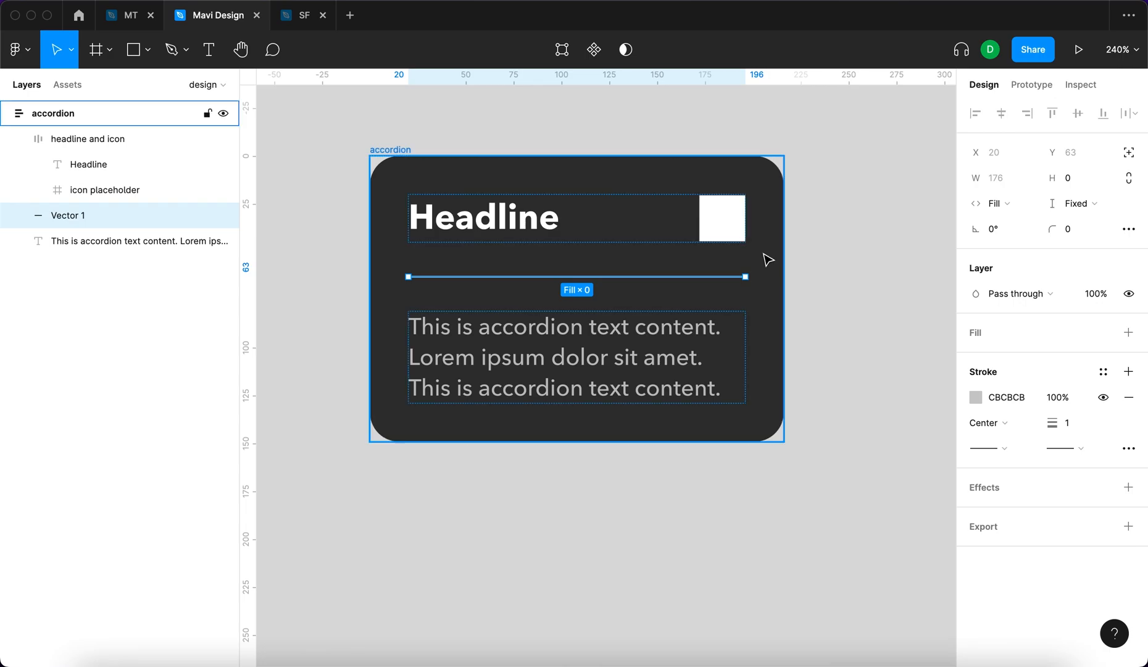
pyautogui.moveTo(765, 255)
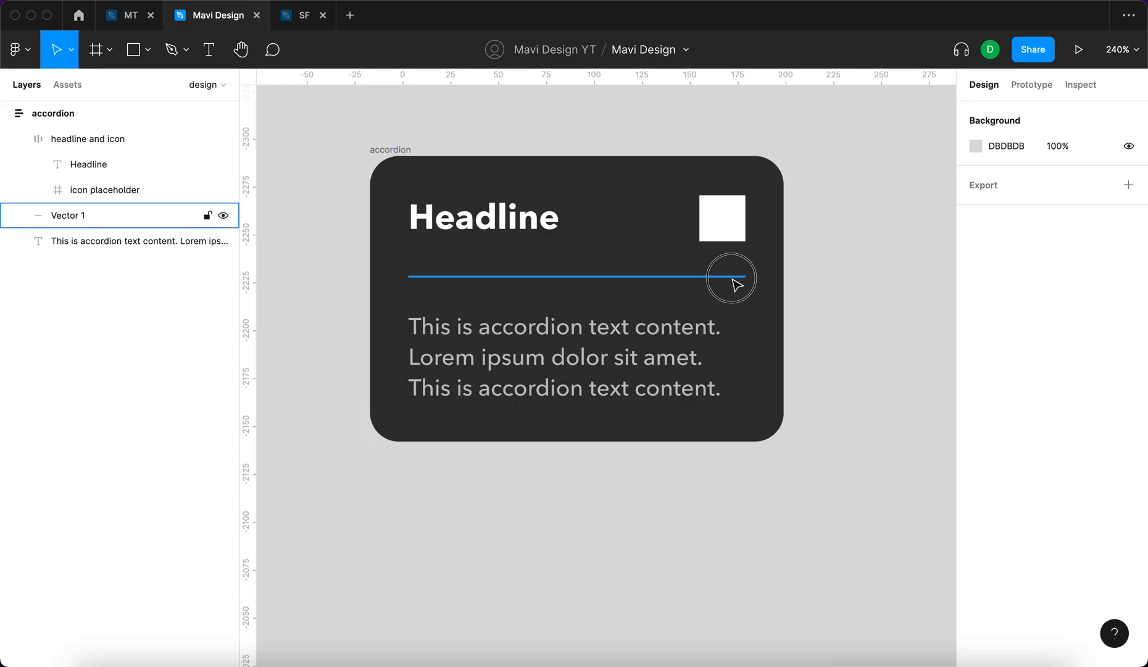
# Lower the accordion's horizontal padding to 19 so the body text runs wider.
pyautogui.click(976, 397)
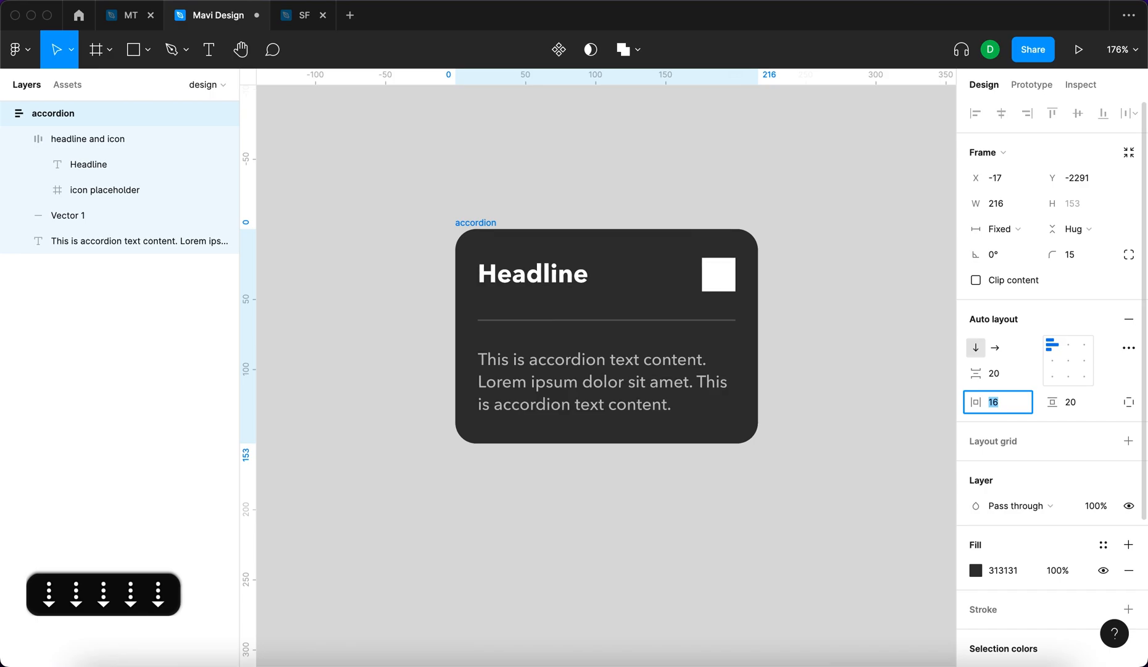
pyautogui.write('19')
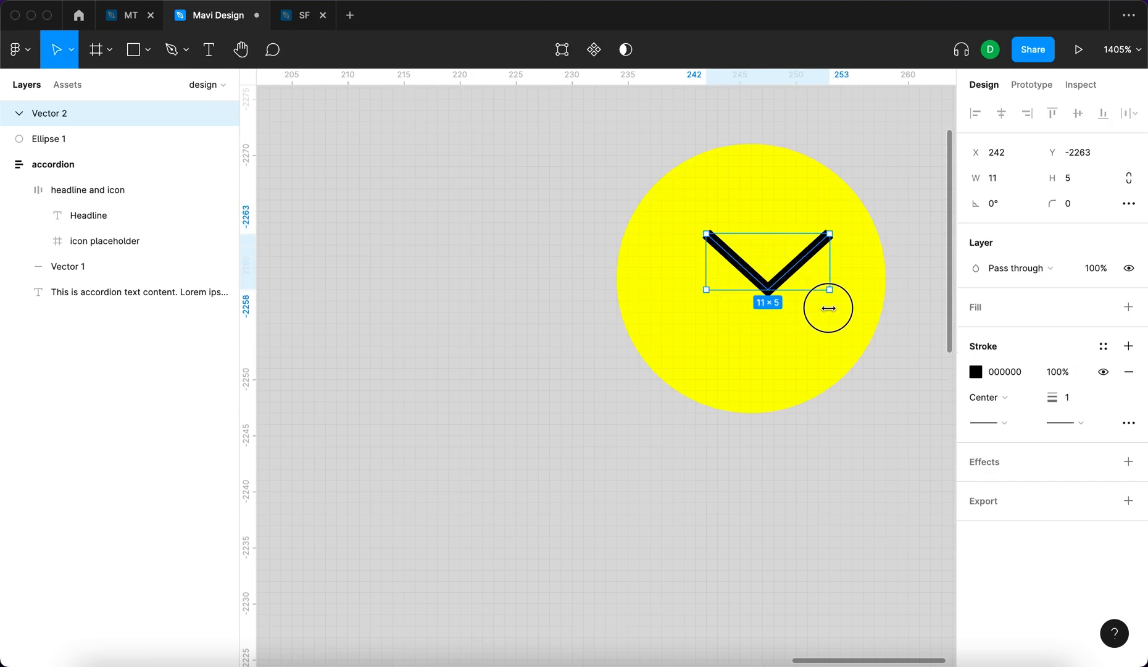
# Shrink the chevron to about 12×6, thicken its stroke, and select it with the yellow circle.
pyautogui.moveTo(827, 308); pyautogui.dragTo(788, 285)
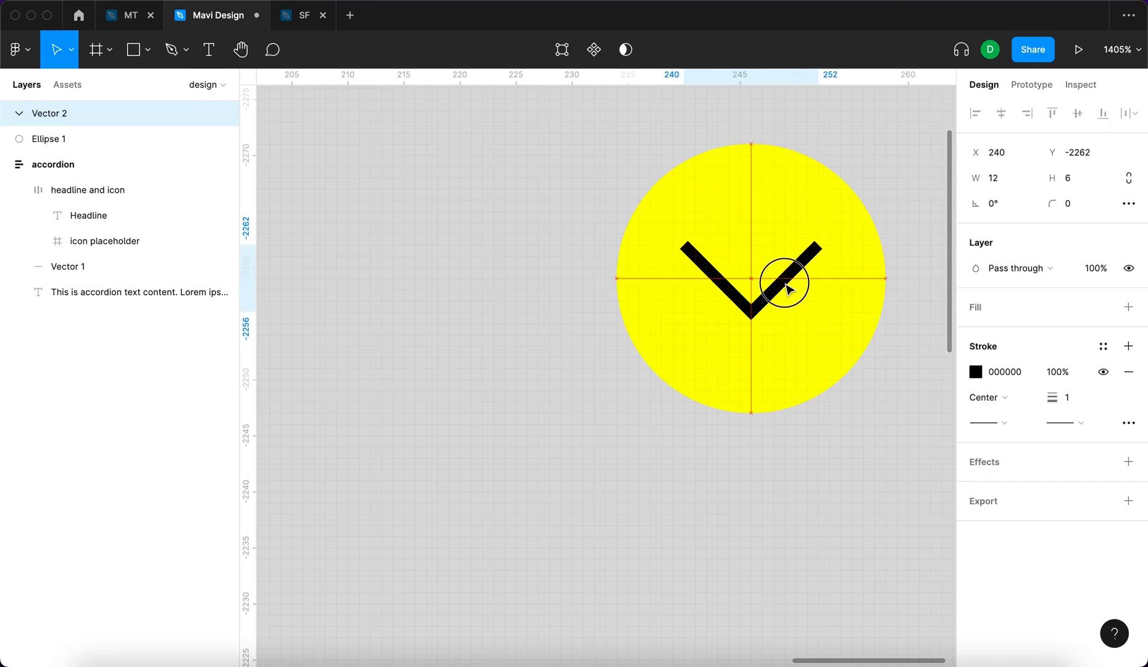
pyautogui.write('3')
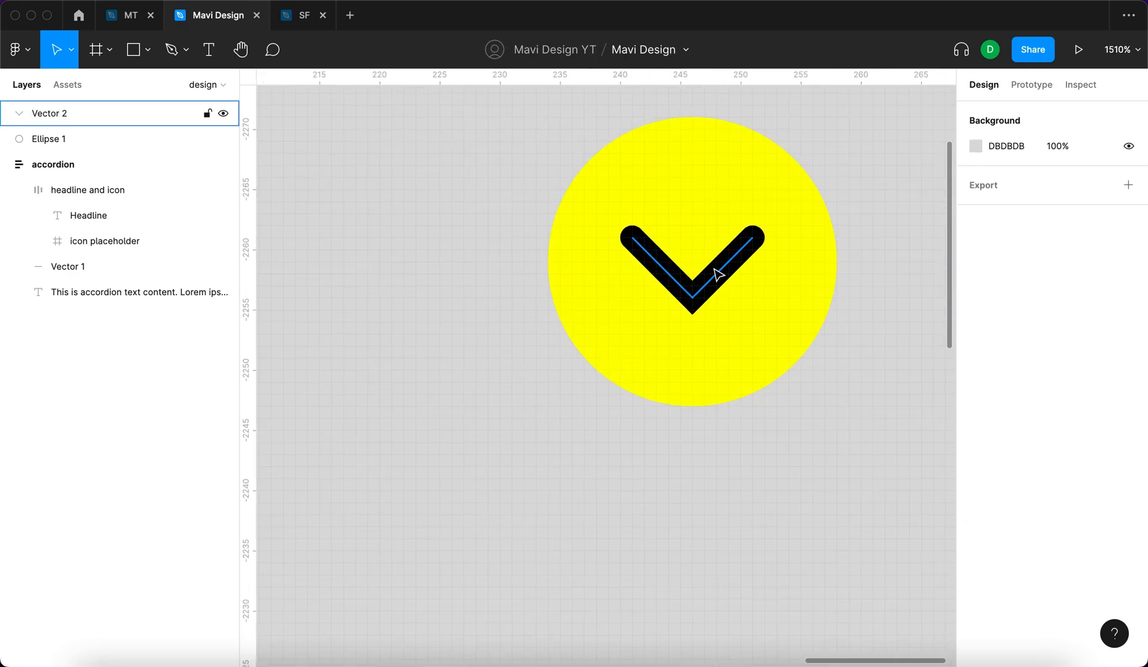
pyautogui.click(692, 272)
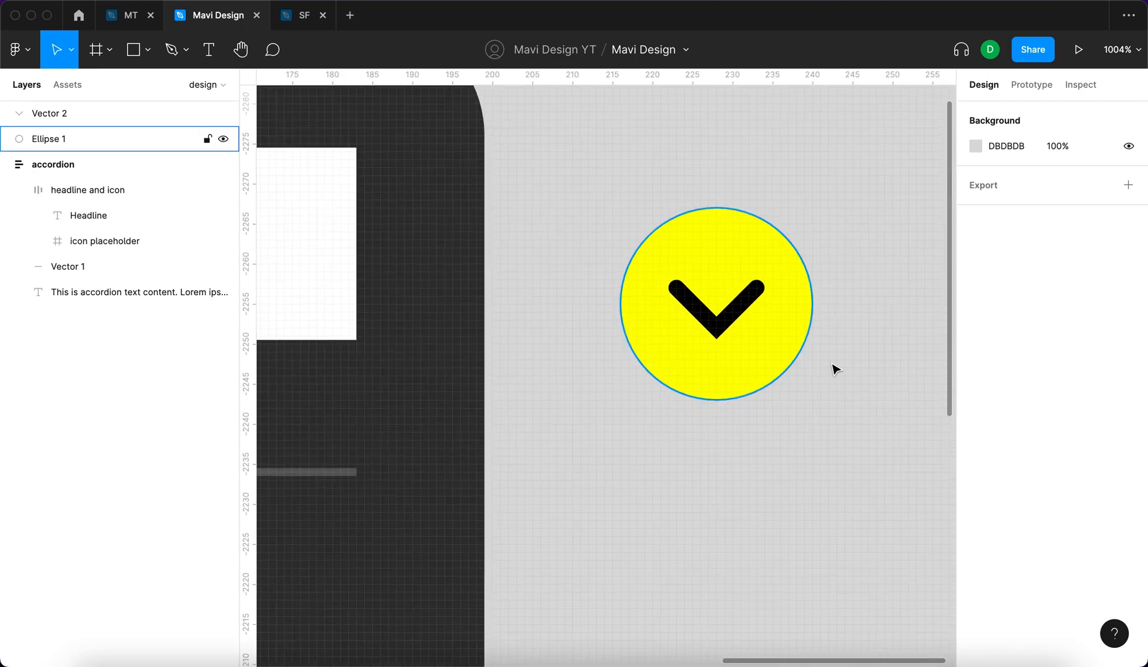
pyautogui.click(49, 113)
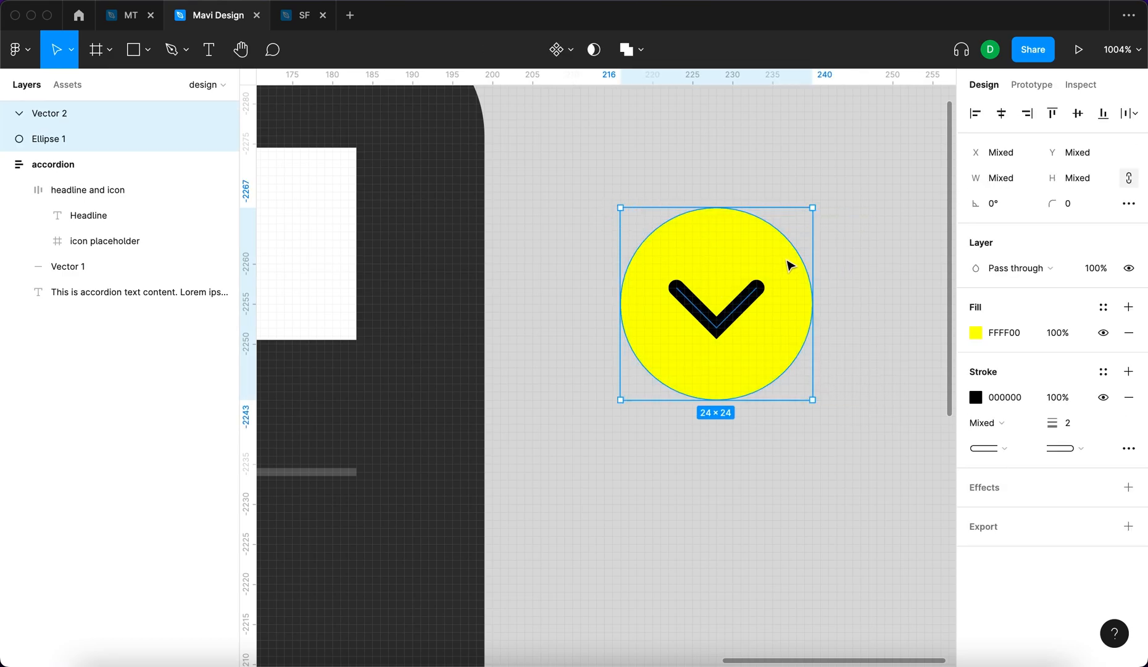
# Cut the circle and chevron icon to move it into the headline row's placeholder.
pyautogui.press('cmd+x')
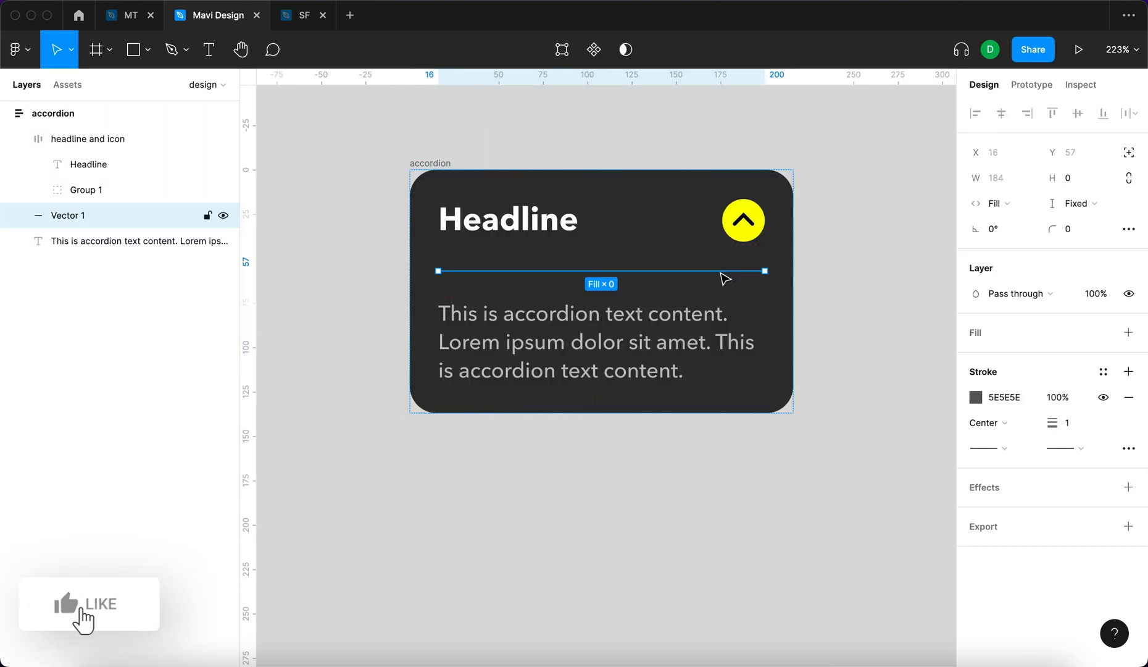
# Give the divider stroke a linear gradient and position its colour stop along the line.
pyautogui.click(975, 398)
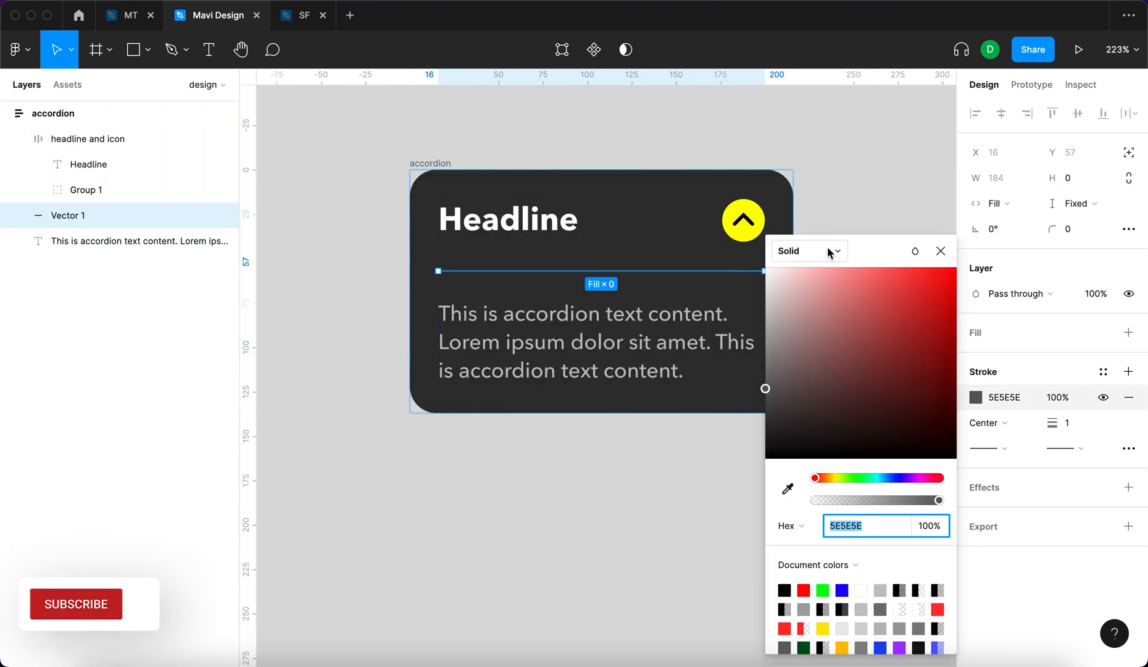
pyautogui.click(834, 477)
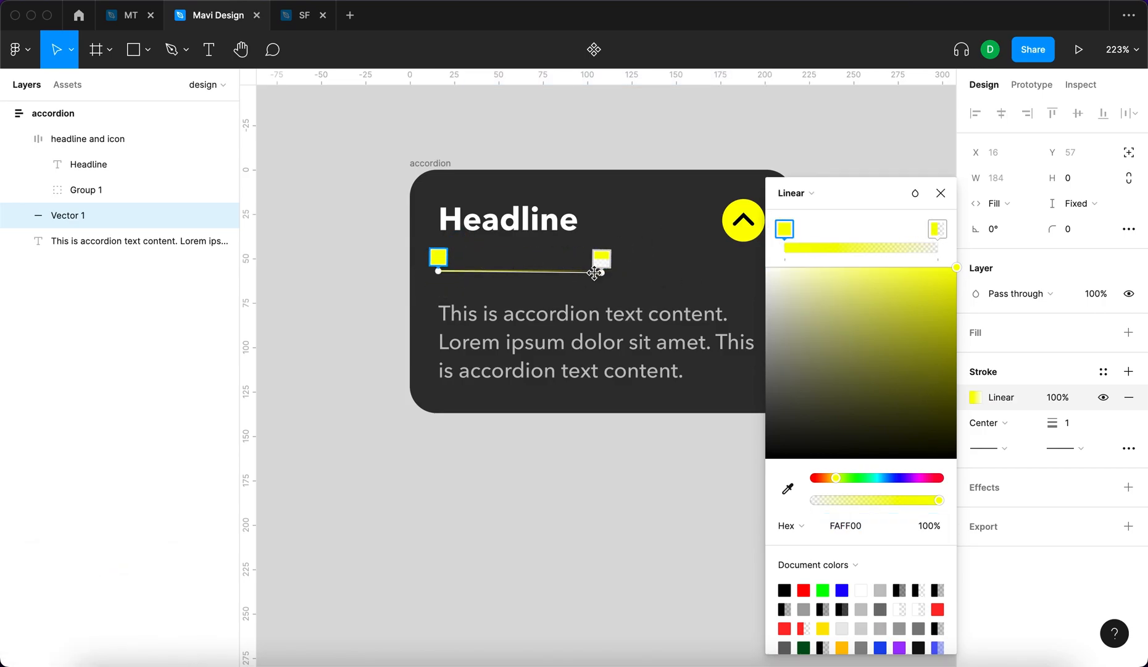
pyautogui.press('cmd+z')
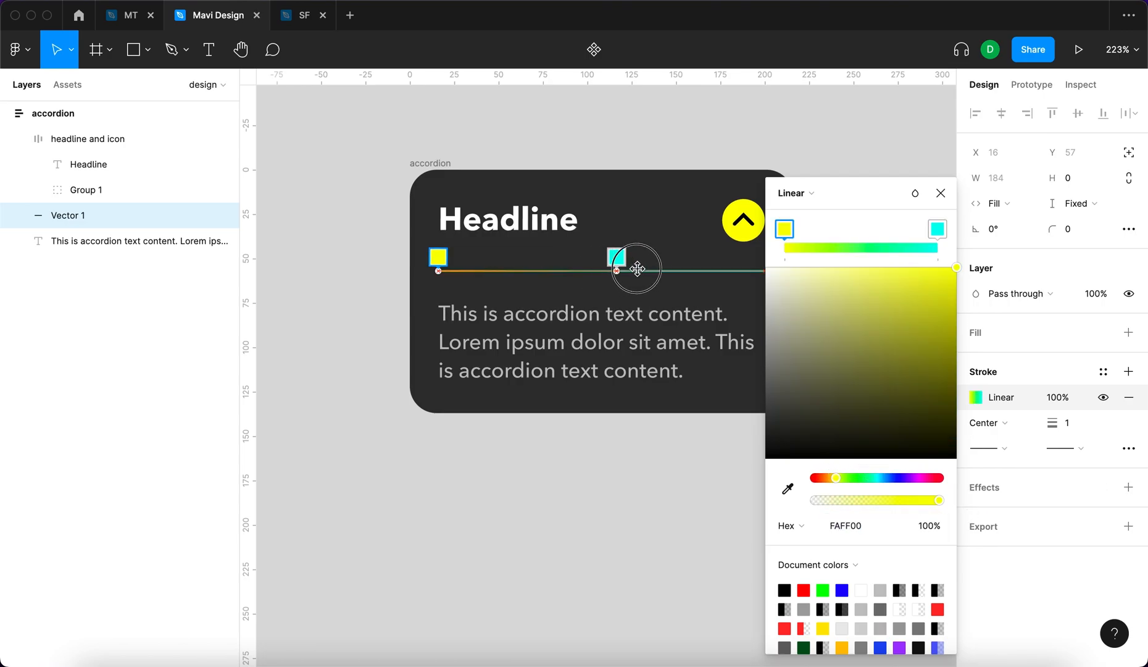
pyautogui.moveTo(617, 258); pyautogui.dragTo(762, 258)
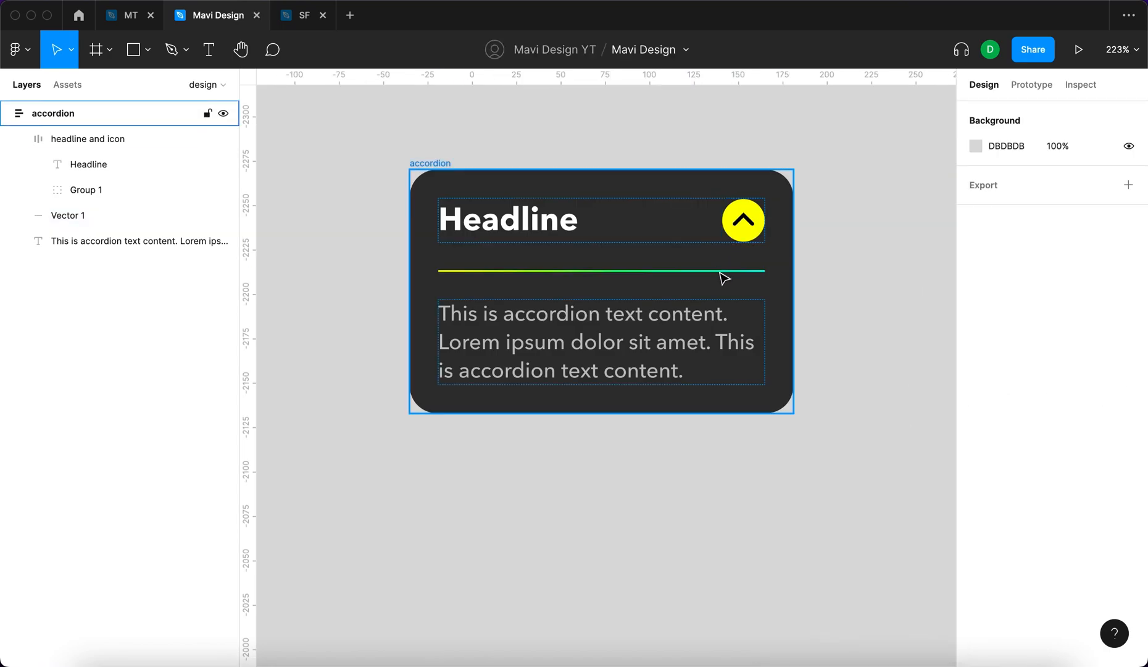
# Lower the Vector 1 divider's layer opacity to 30% so it reads as a faint accent.
pyautogui.click(992, 422)
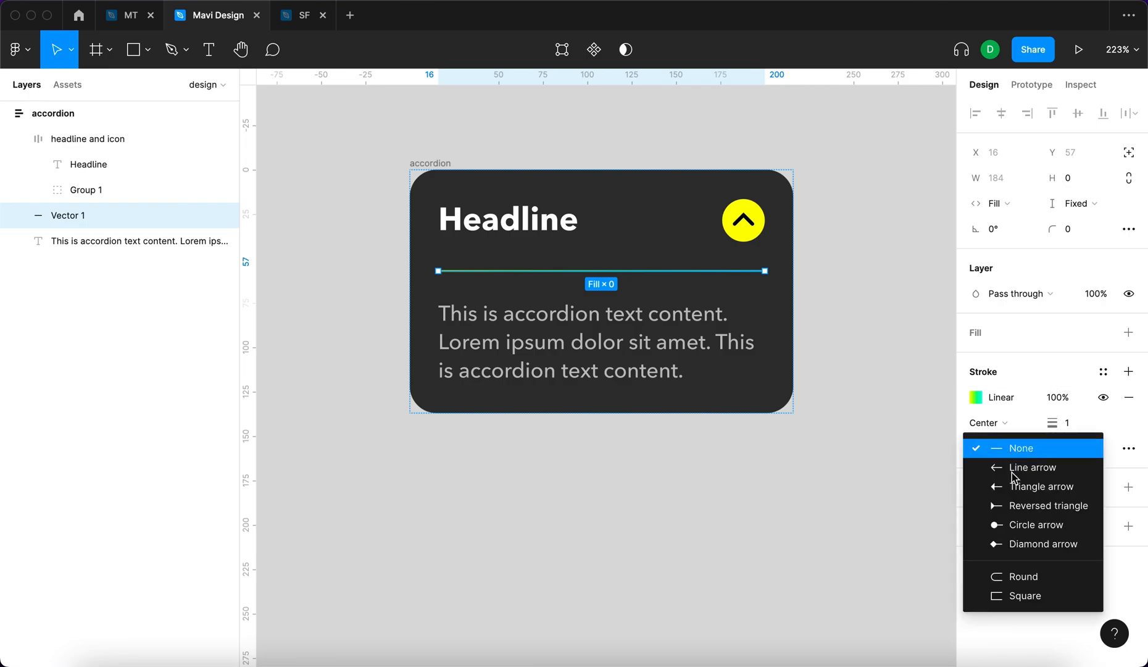
pyautogui.click(1020, 448)
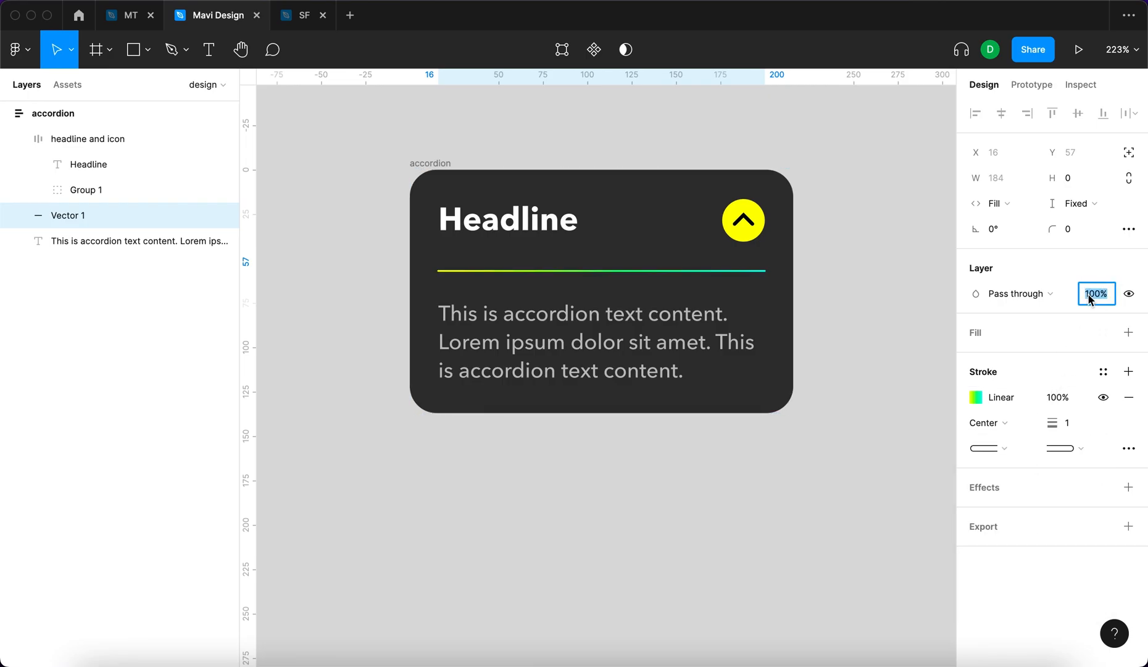
pyautogui.write('30')
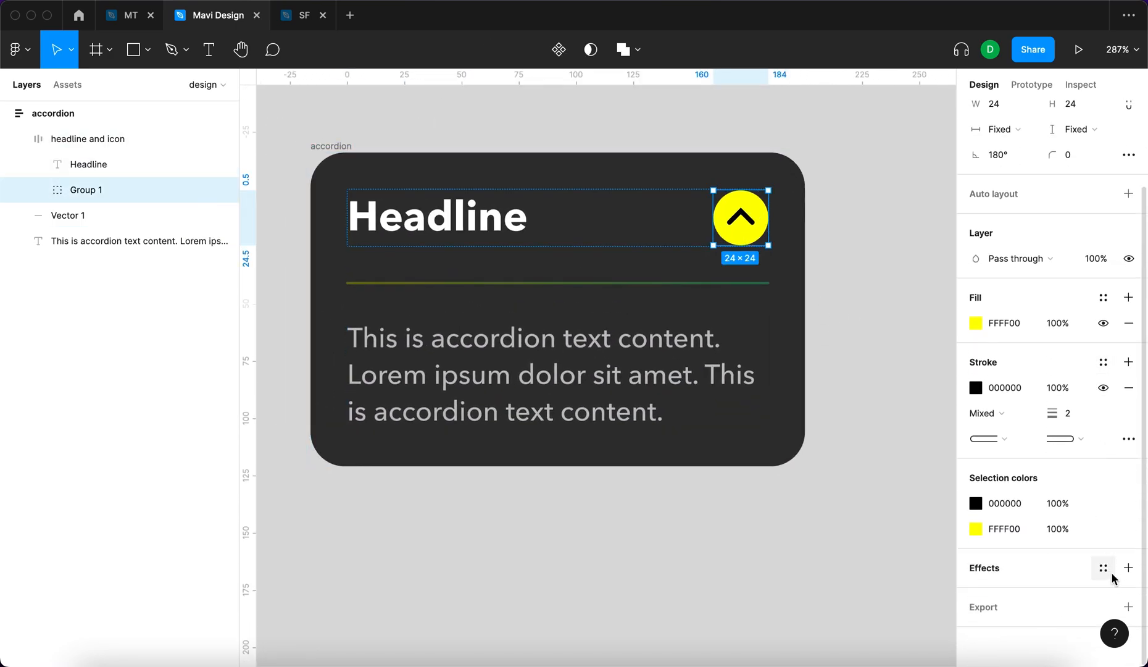
# Add a drop-shadow effect to the arrow icon group, tinted yellow as a soft glow.
pyautogui.click(1129, 568)
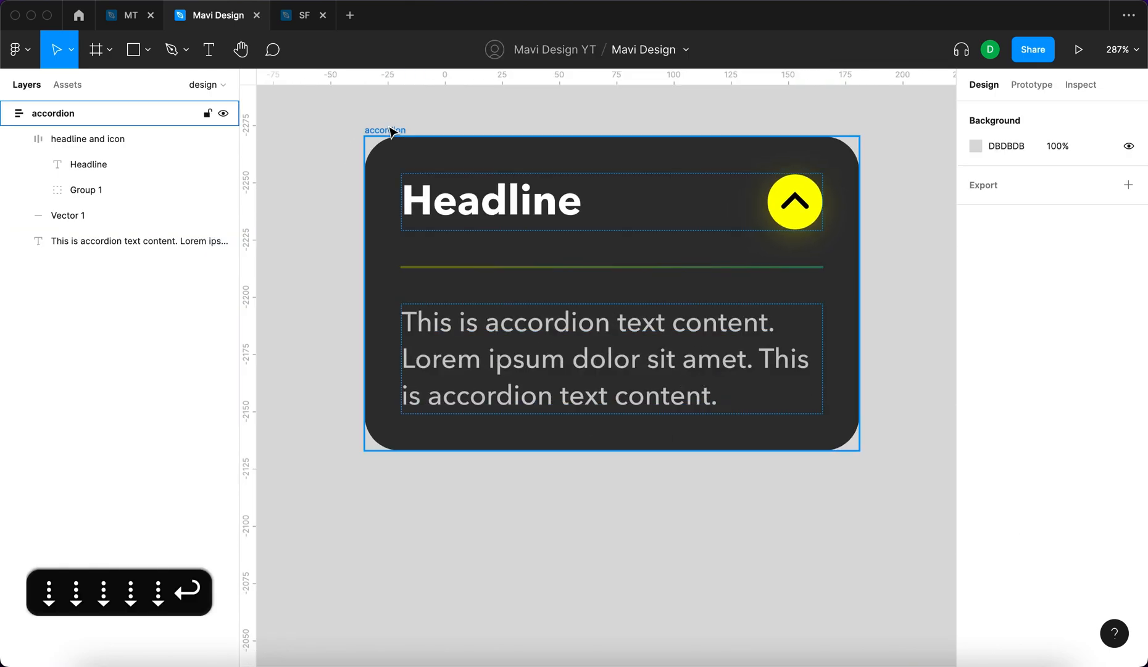
# Add radial yellow and cyan glow fills over the card's dark fill and widen it to 235.
pyautogui.click(50, 113)
pyautogui.write('FFFF00')
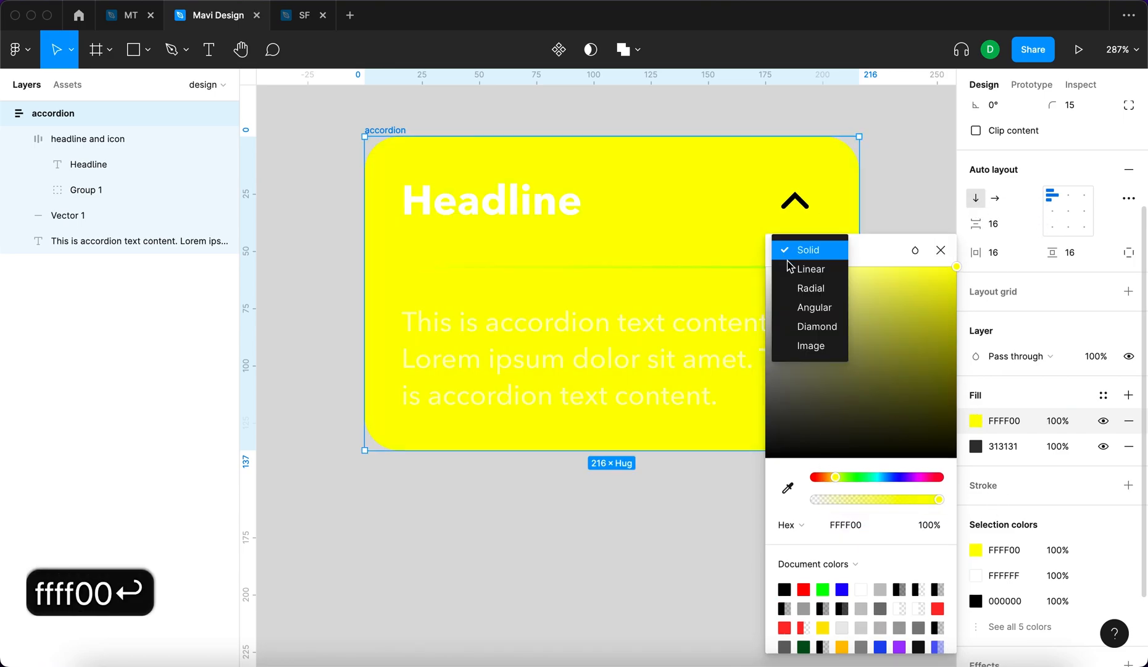
pyautogui.click(810, 288)
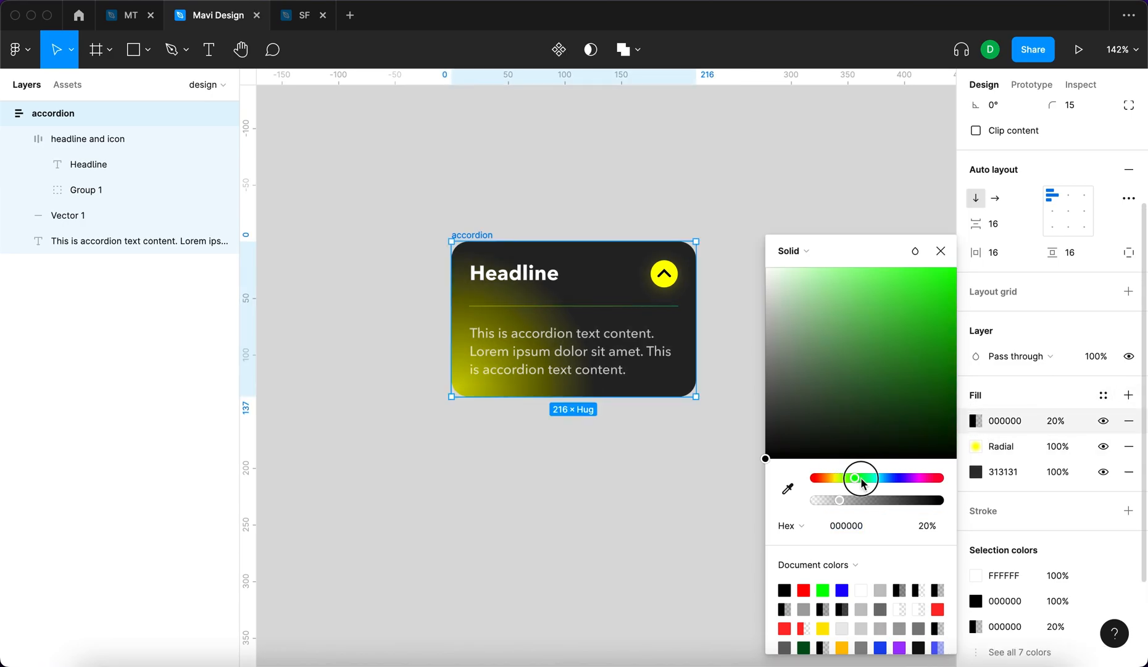
pyautogui.moveTo(839, 500); pyautogui.dragTo(938, 500)
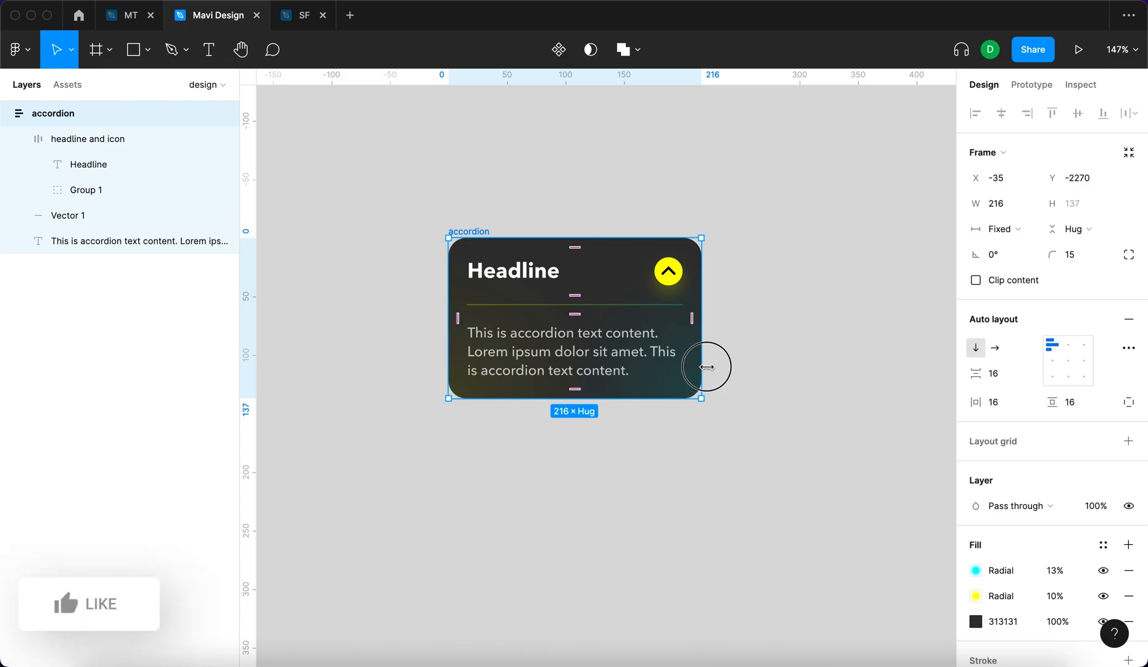
pyautogui.moveTo(700, 367); pyautogui.dragTo(590, 363)
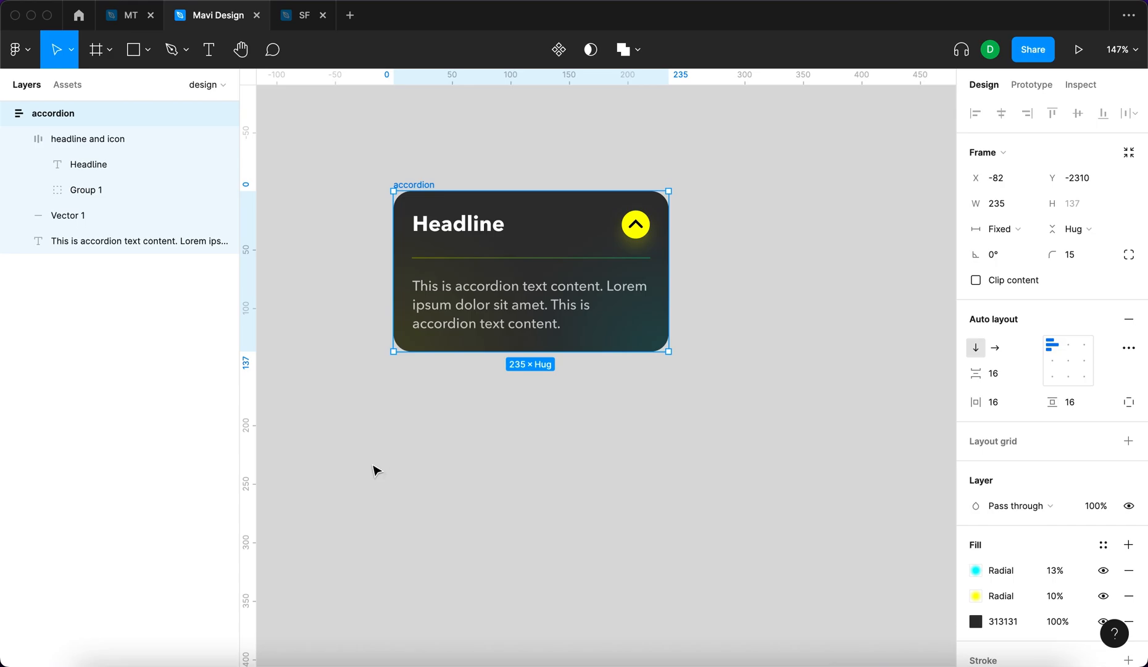
pyautogui.moveTo(558, 50)
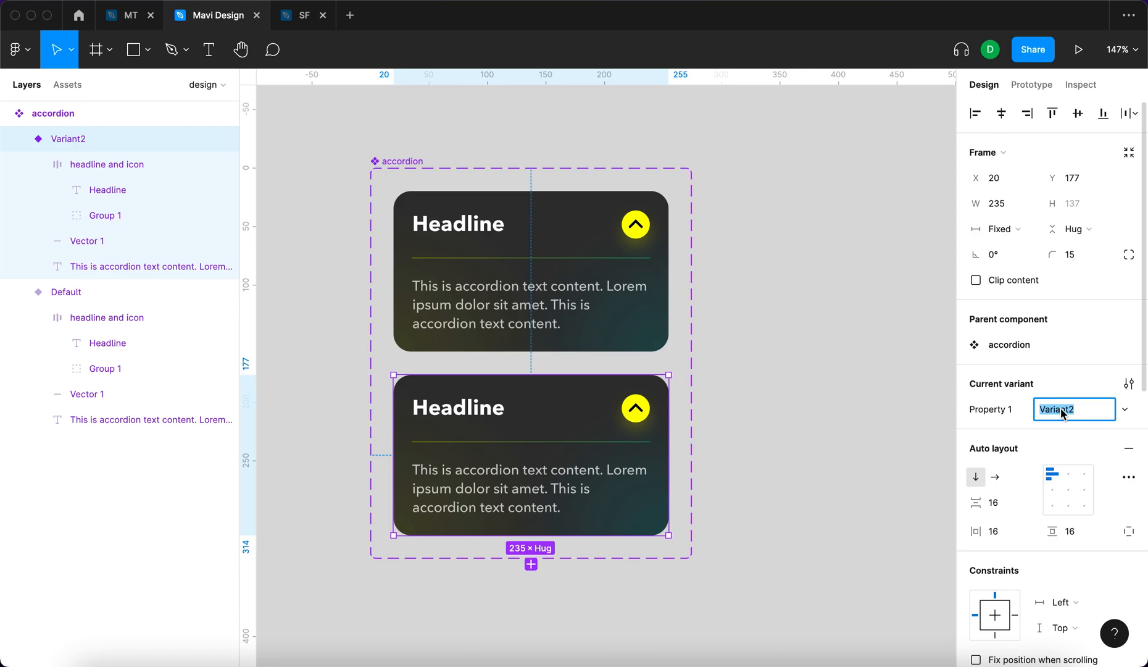
# Name the two variants open and closed and rename Property 1 to state.
pyautogui.write('o')
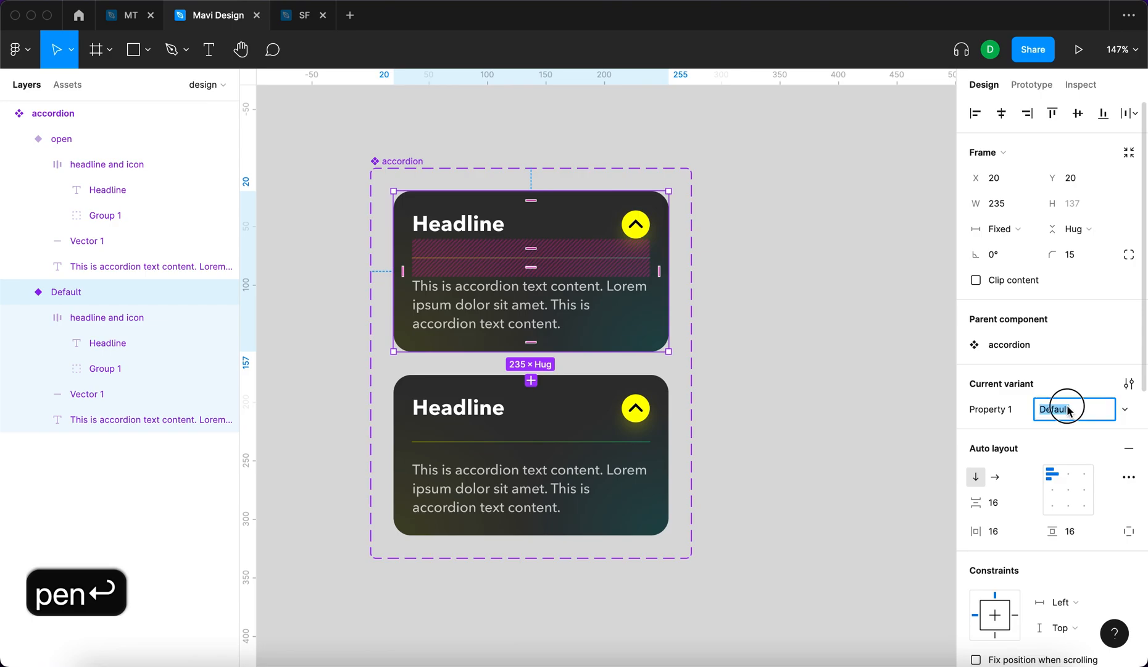
pyautogui.write('closed')
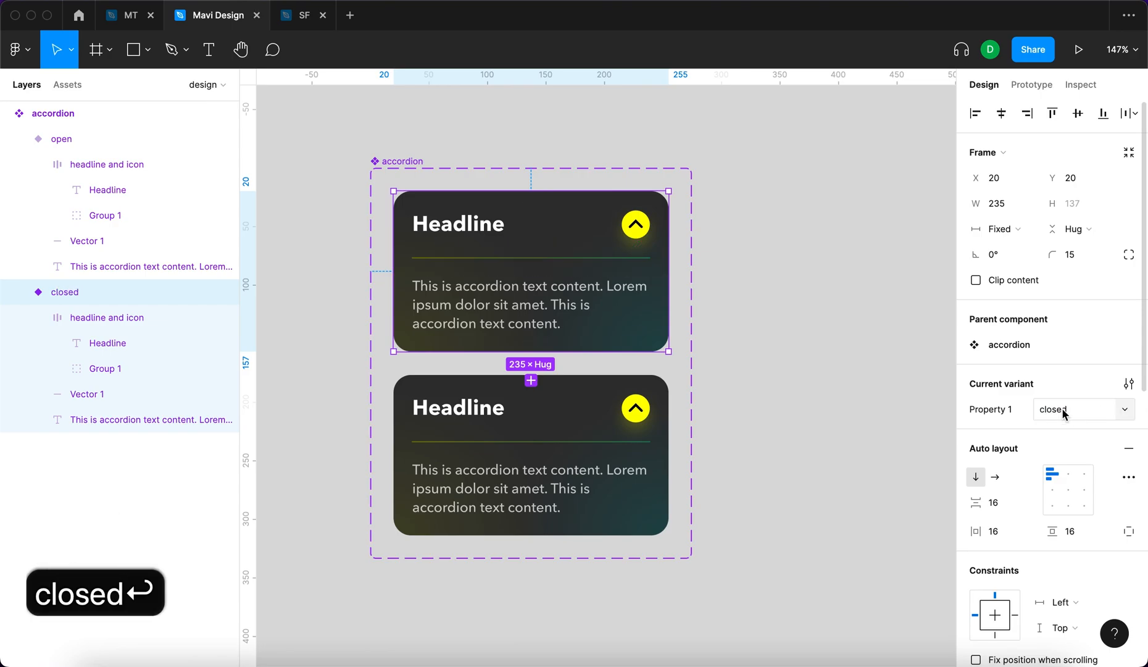
pyautogui.click(1128, 382)
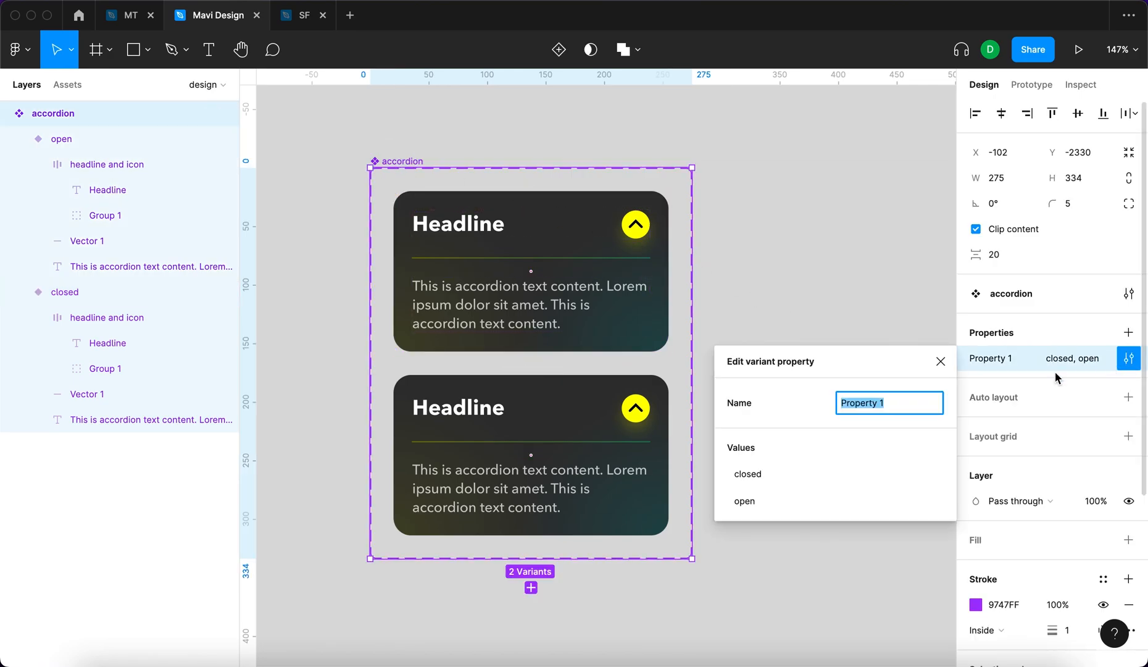
pyautogui.write('state')
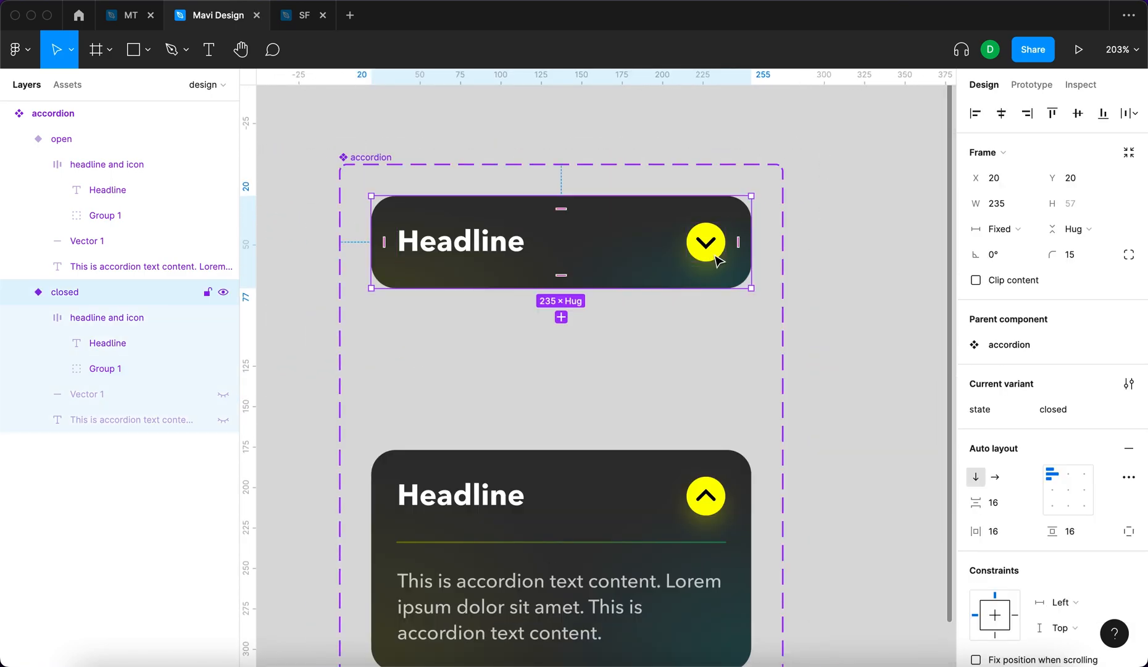
pyautogui.moveTo(721, 238)
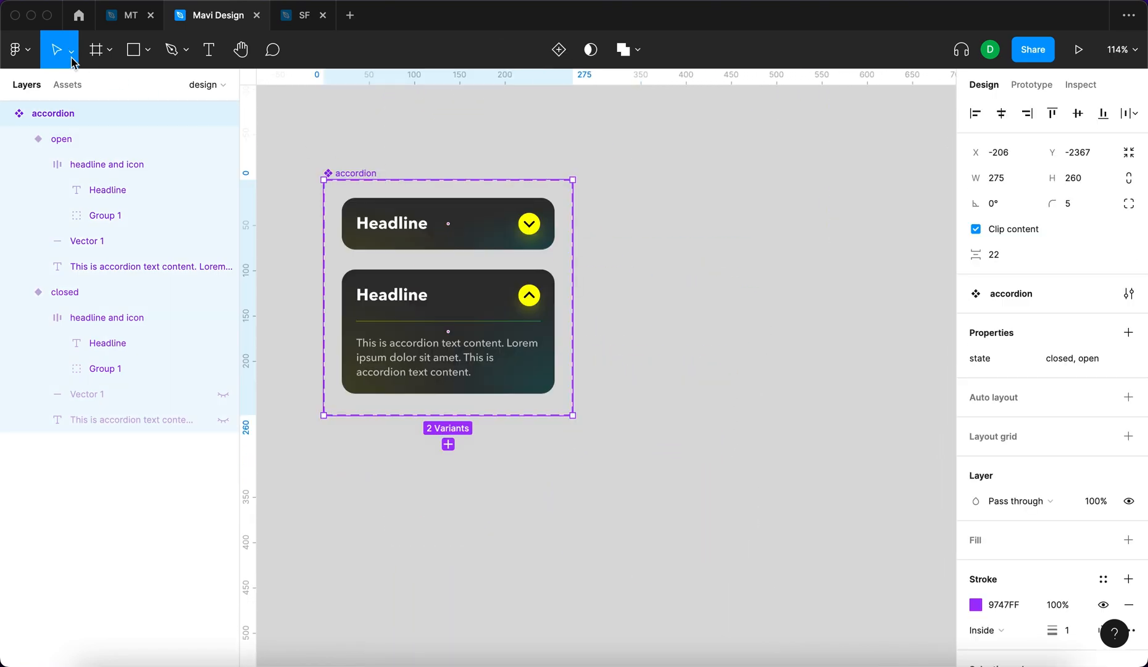
# Draw a new frame beside the component and resize it to about 688×413.
pyautogui.click(95, 49)
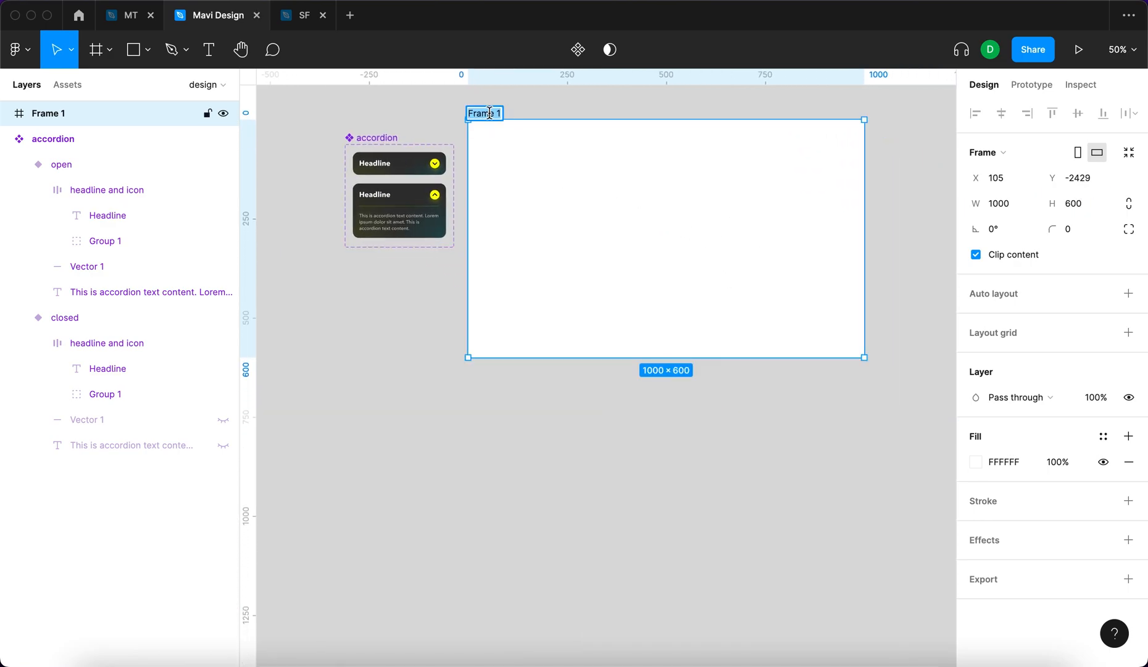
pyautogui.moveTo(863, 357); pyautogui.dragTo(739, 283)
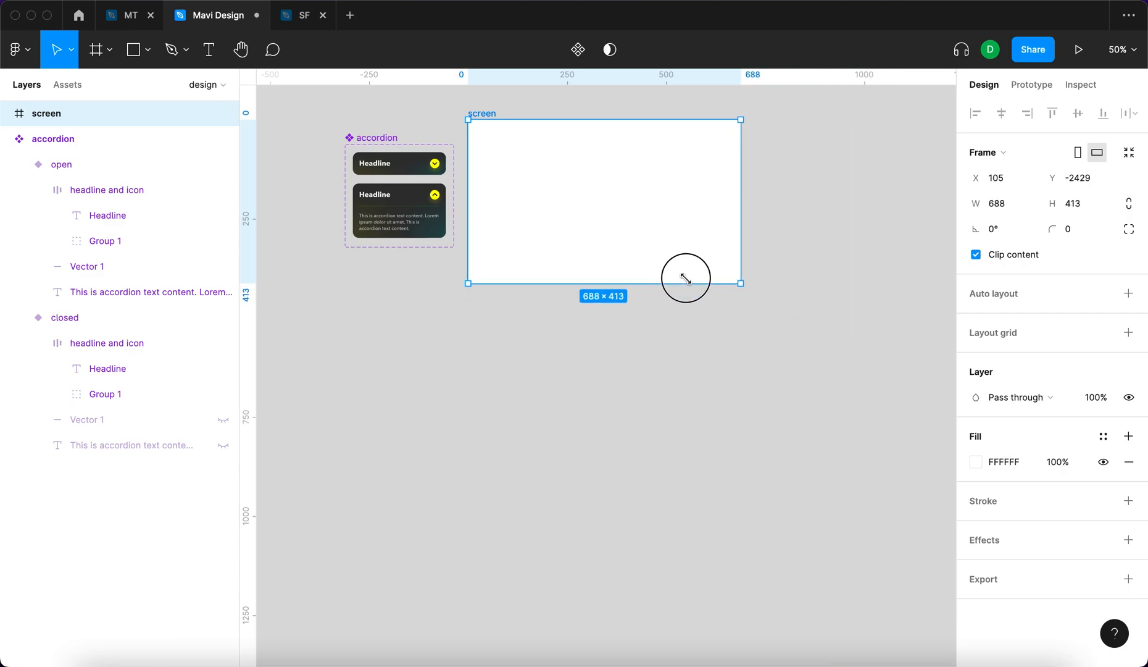
pyautogui.moveTo(738, 284); pyautogui.dragTo(721, 273)
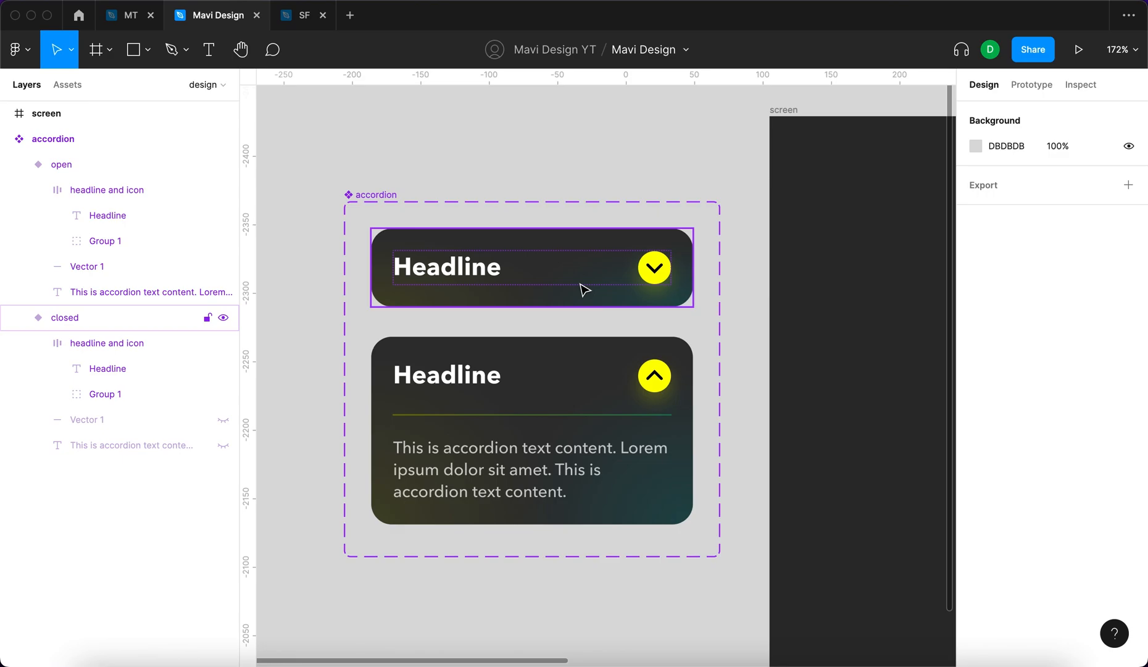
pyautogui.moveTo(627, 311)
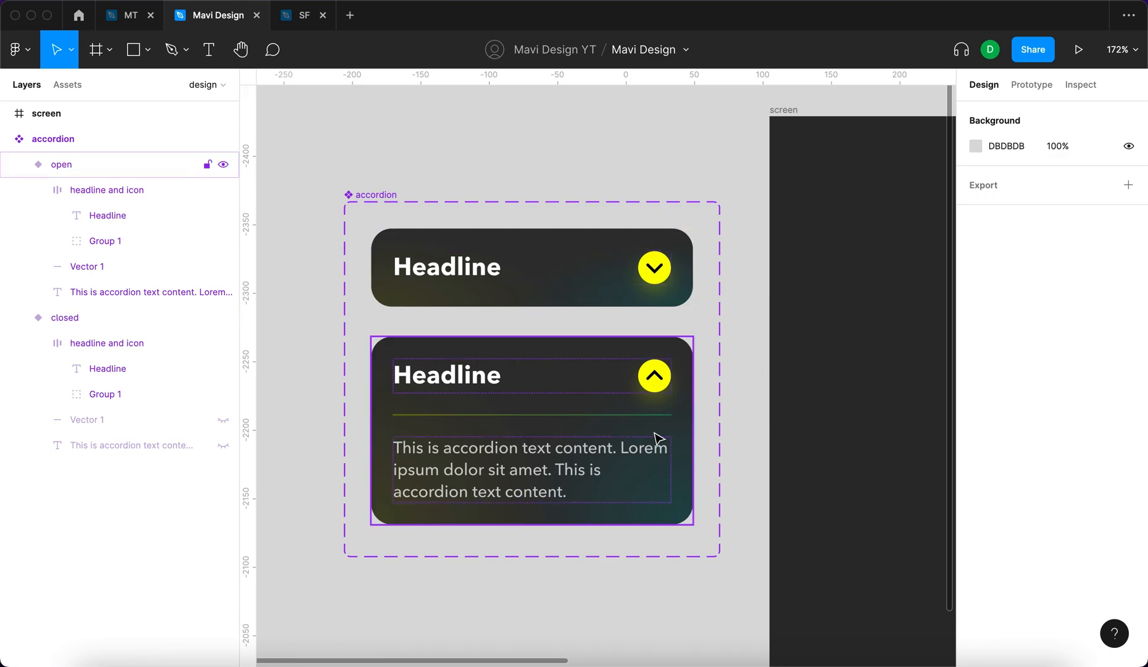
pyautogui.moveTo(610, 439)
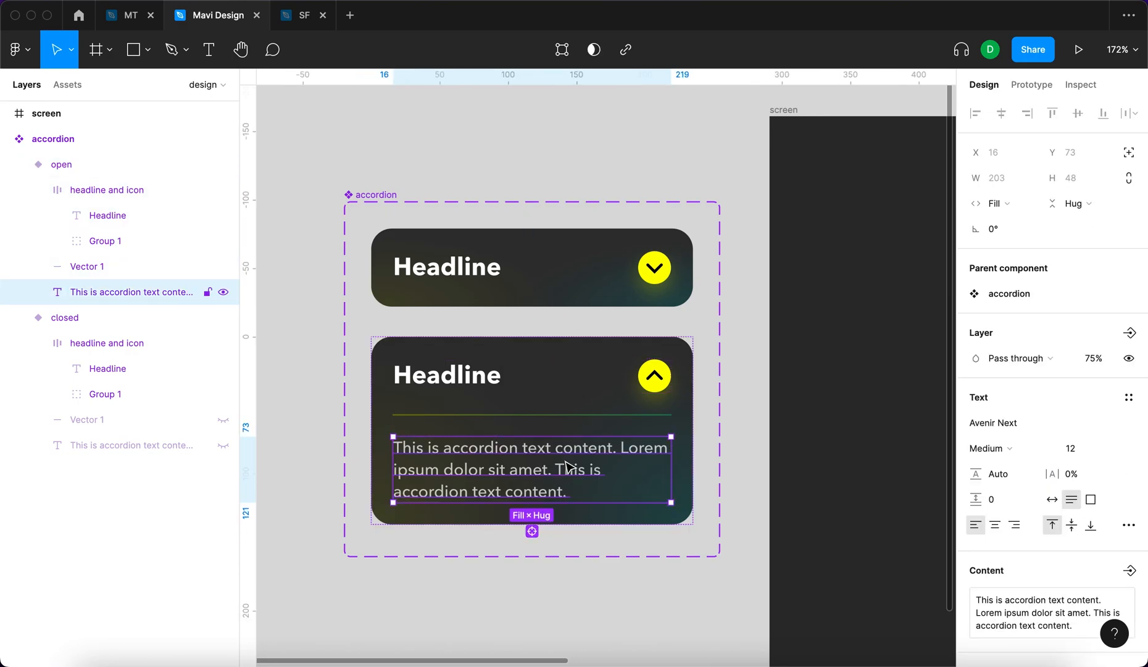
pyautogui.moveTo(529, 477)
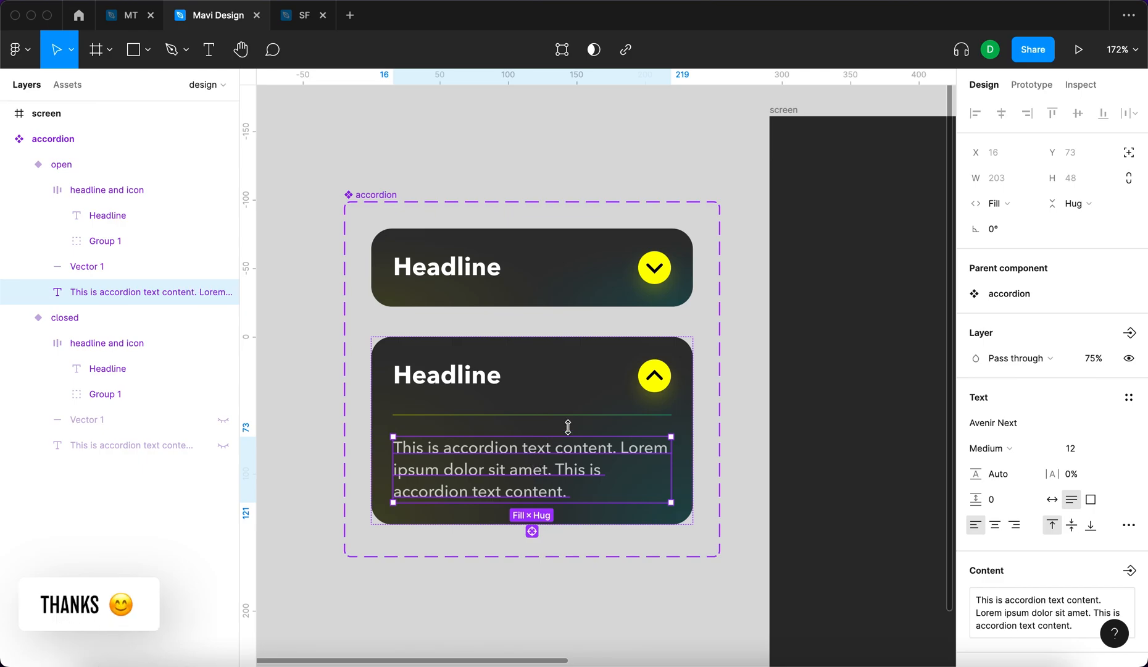
pyautogui.click(62, 164)
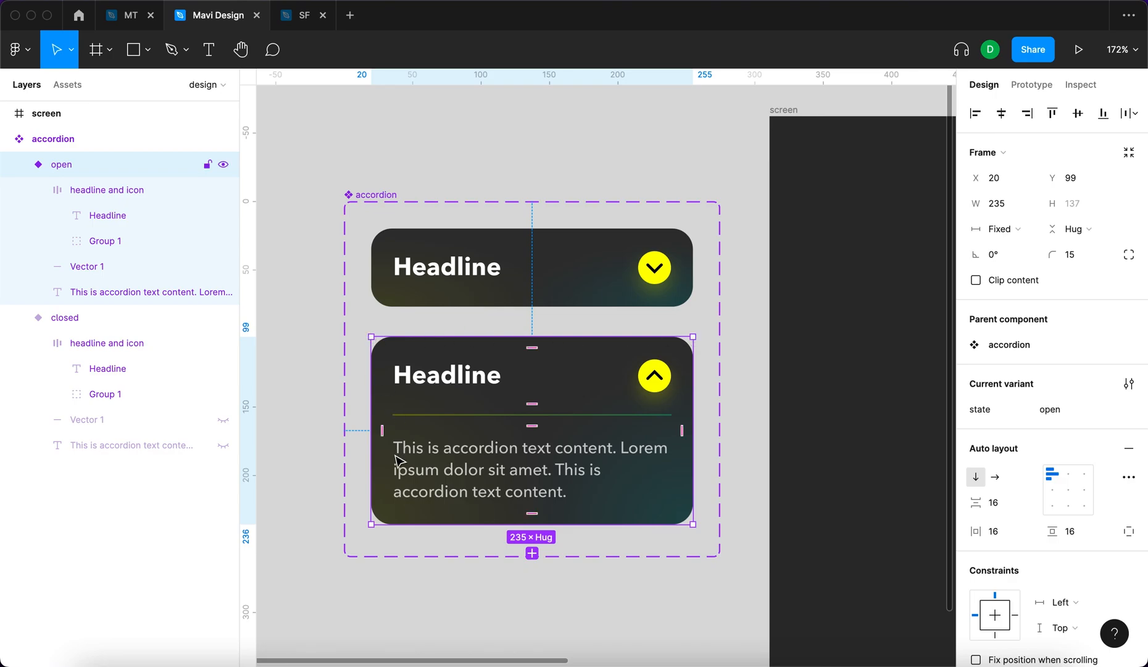
pyautogui.moveTo(695, 385)
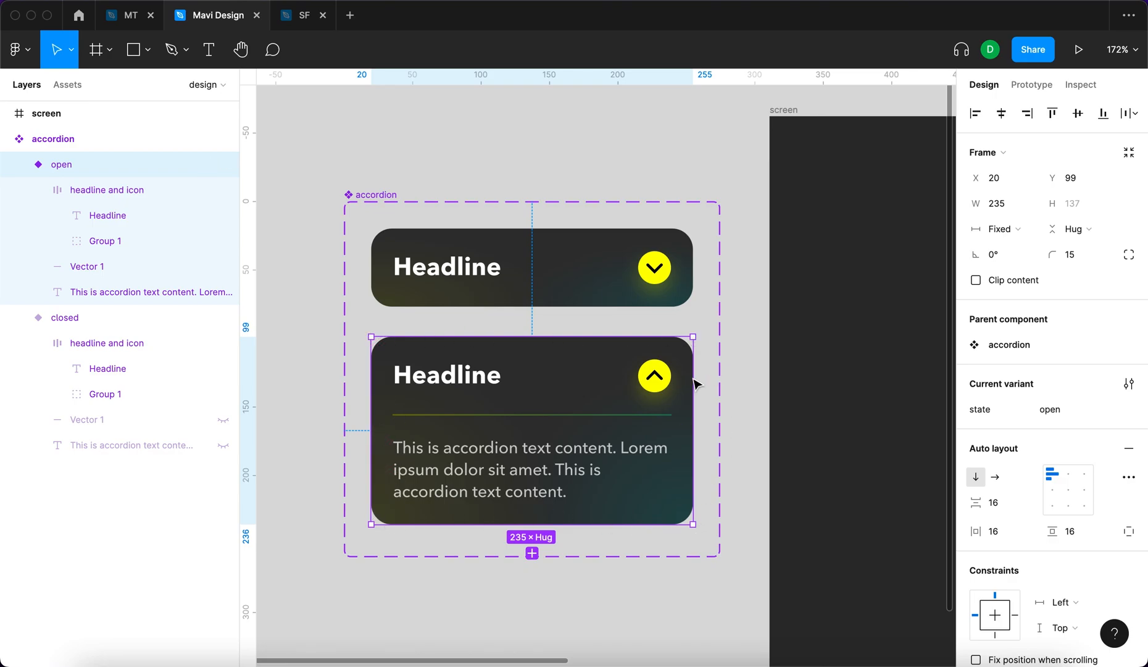
pyautogui.click(107, 342)
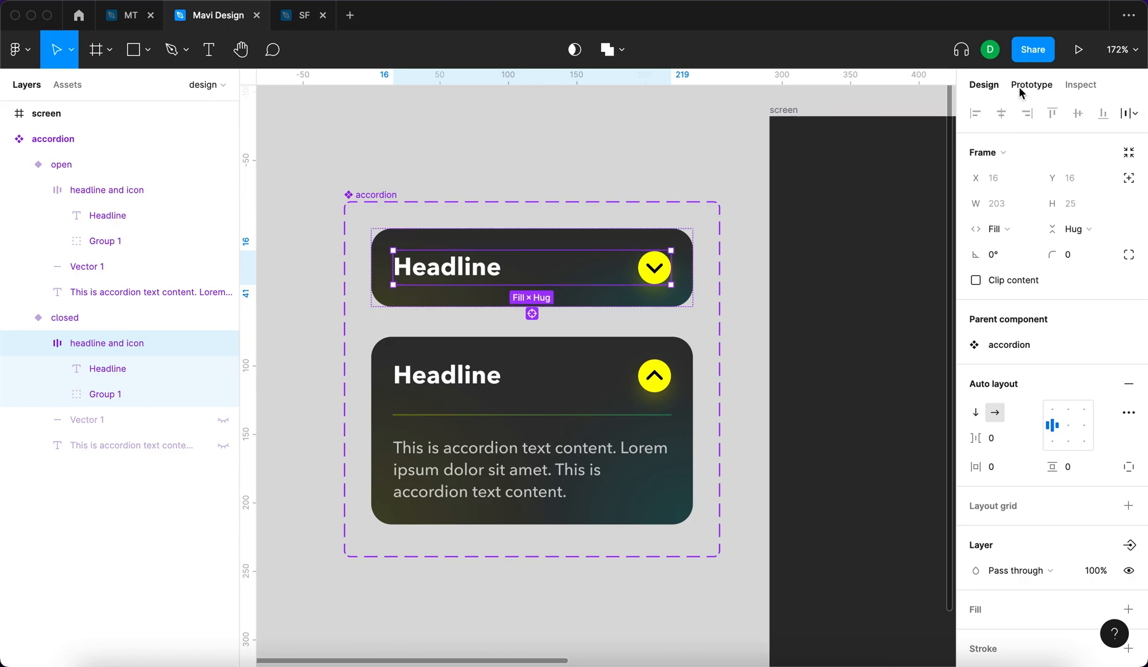
# Set the open icon's On click to Change to state closed with Smart animate, Ease out.
pyautogui.click(1032, 83)
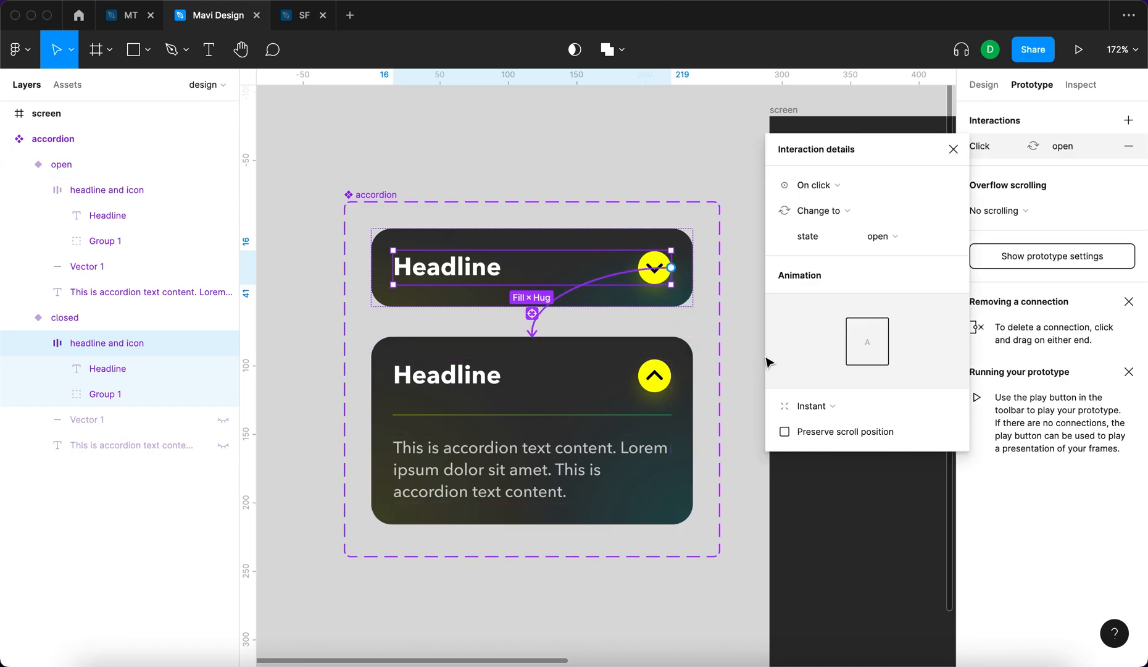
pyautogui.moveTo(917, 275)
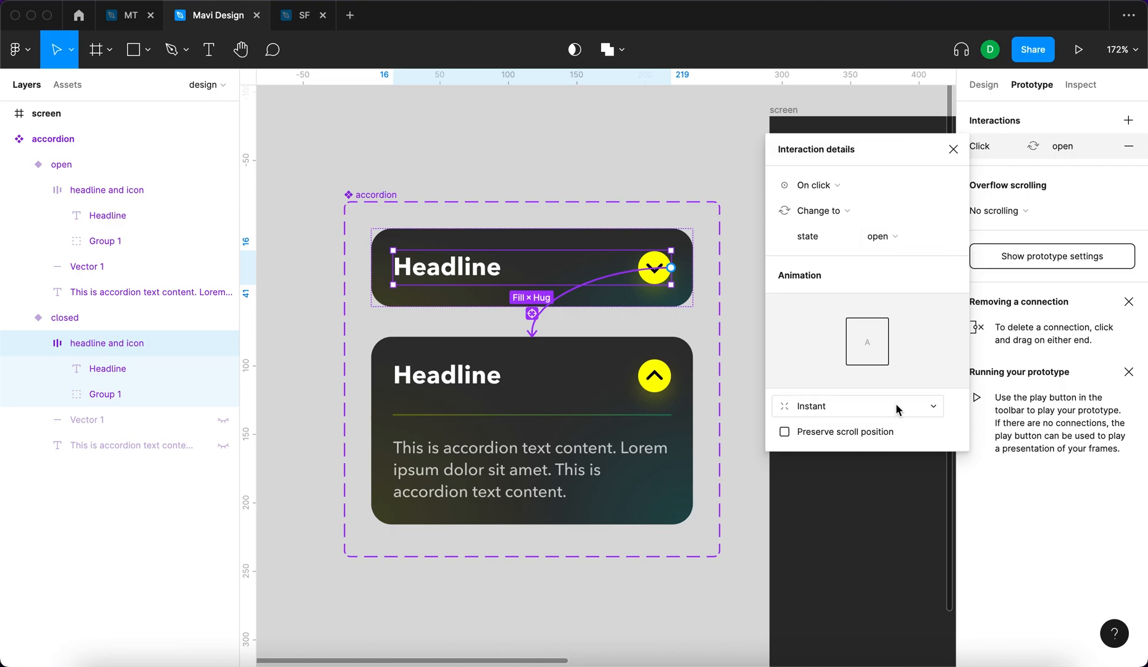
pyautogui.click(857, 406)
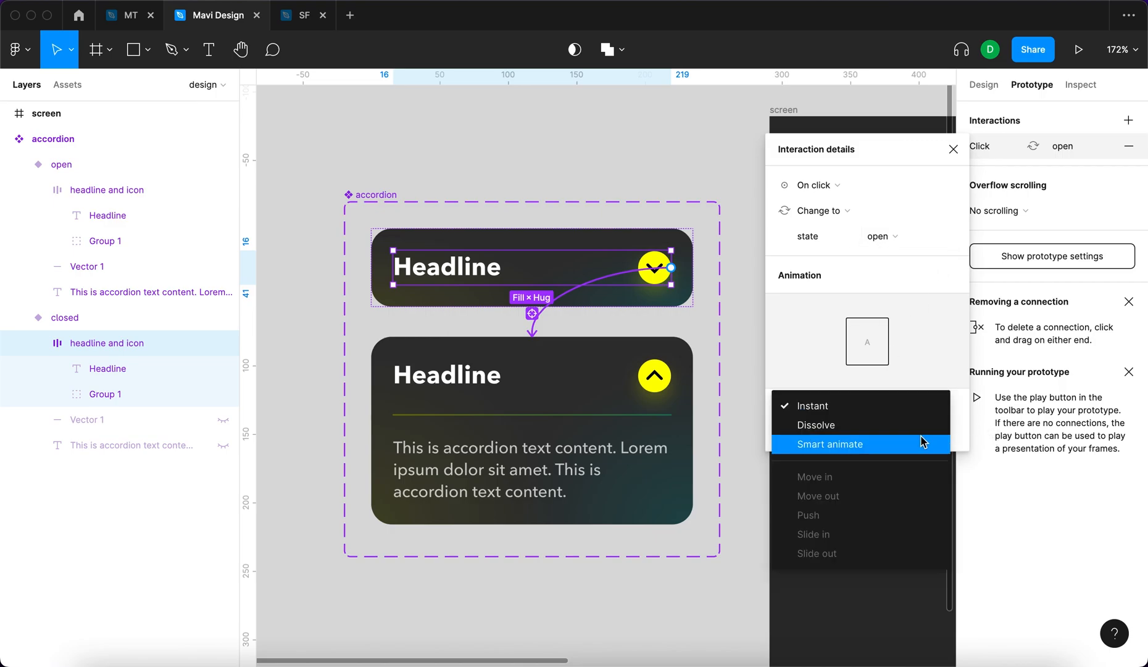
pyautogui.click(830, 443)
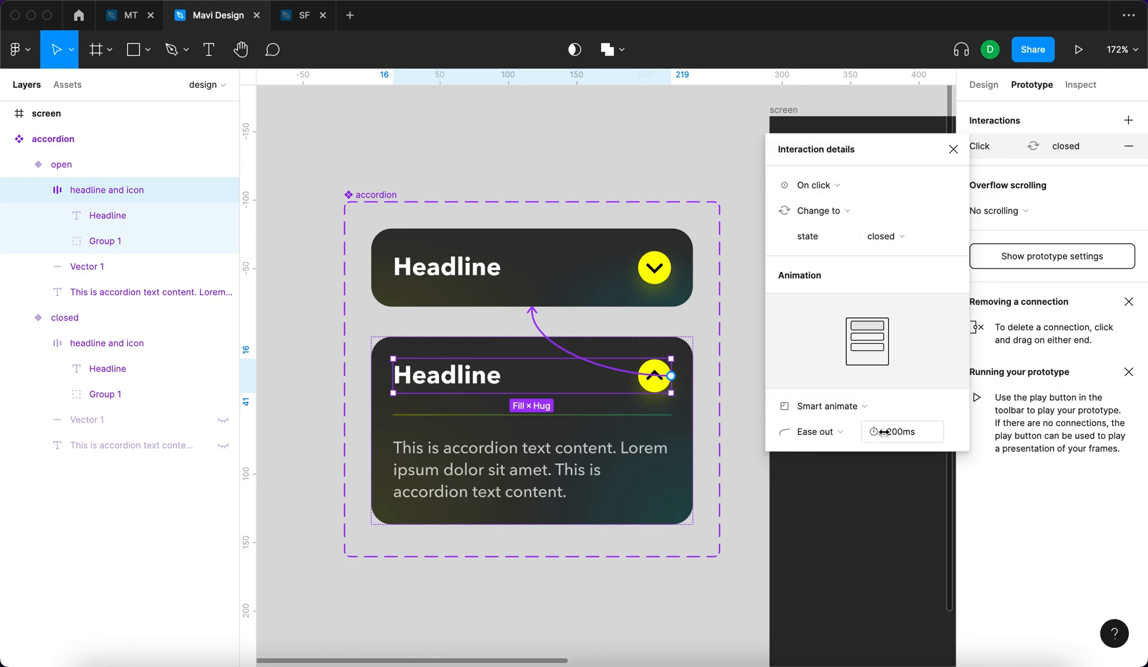
pyautogui.click(953, 148)
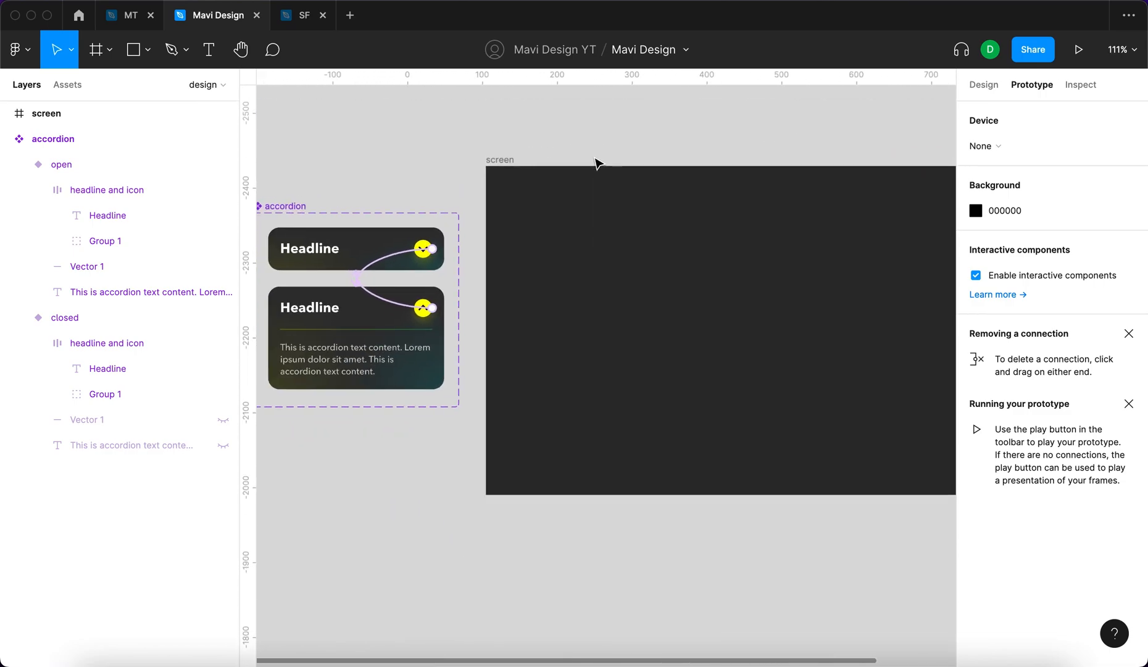
# Drop closed accordion instances from Assets onto the screen, darken its fill and play the prototype.
pyautogui.click(67, 84)
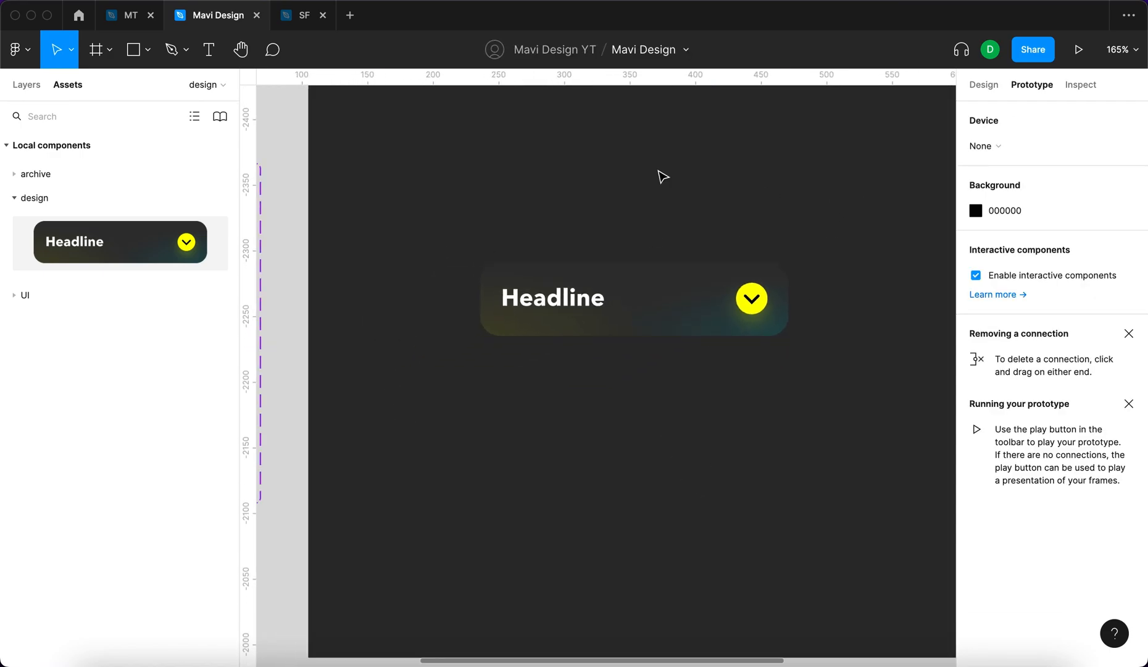
pyautogui.click(975, 462)
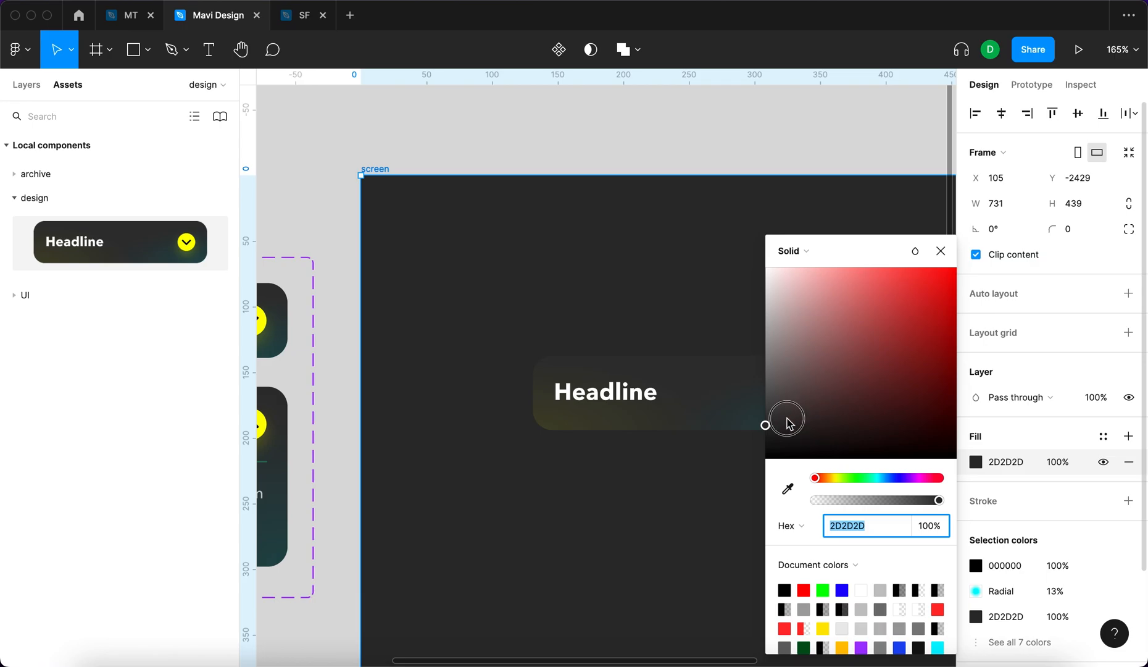
pyautogui.moveTo(766, 425); pyautogui.dragTo(757, 431)
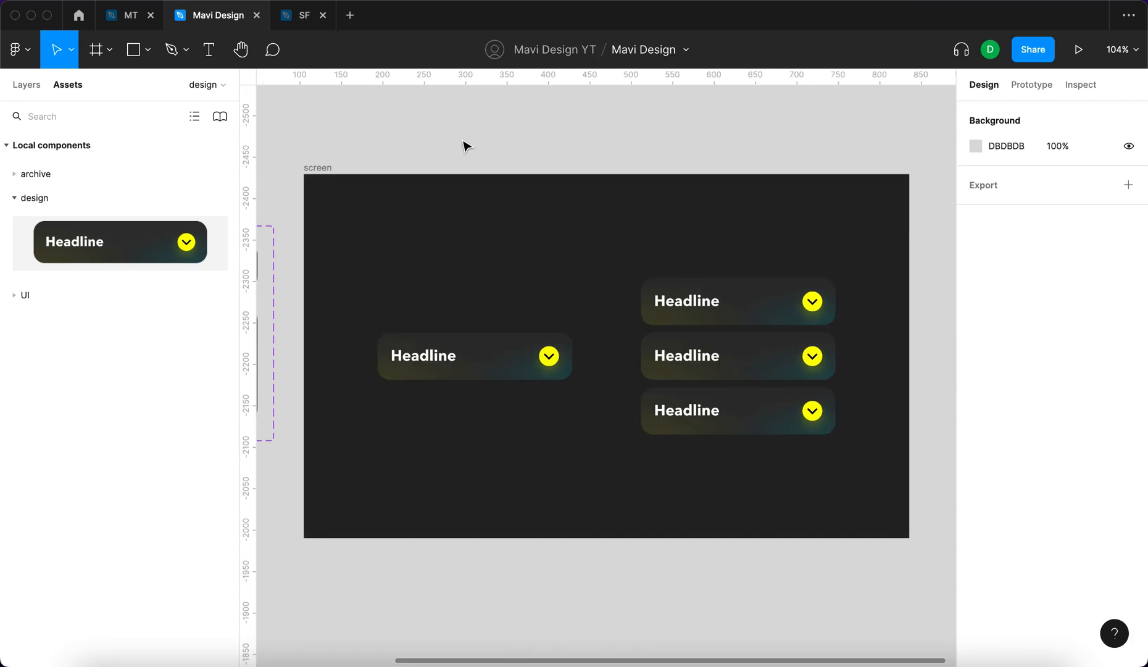
pyautogui.click(1077, 50)
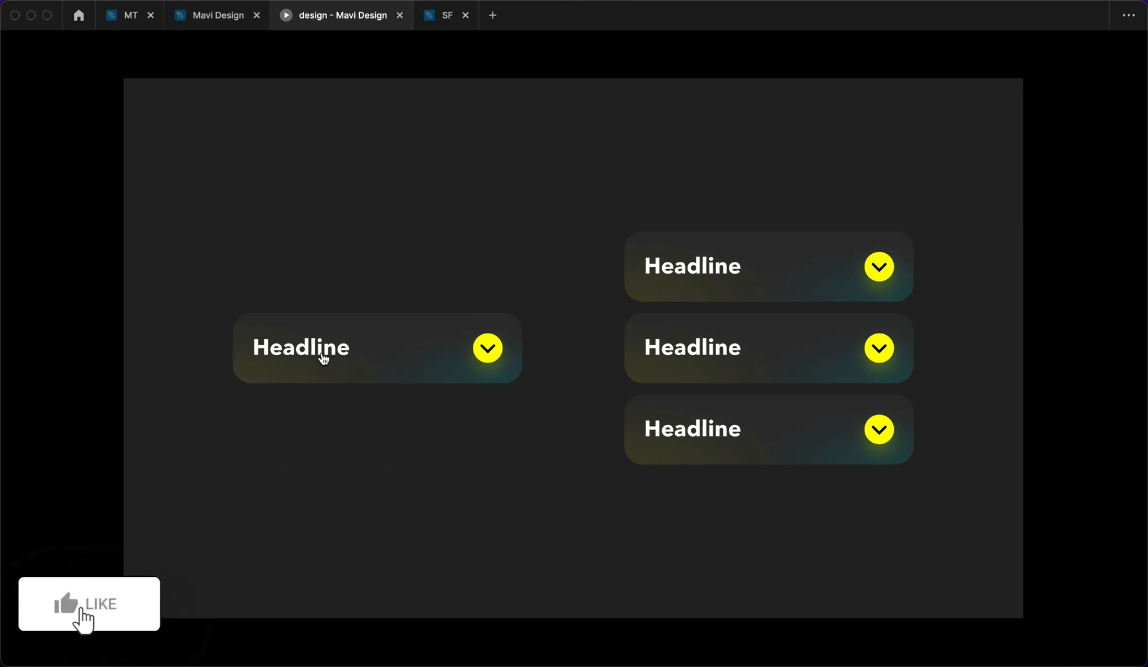
pyautogui.click(487, 348)
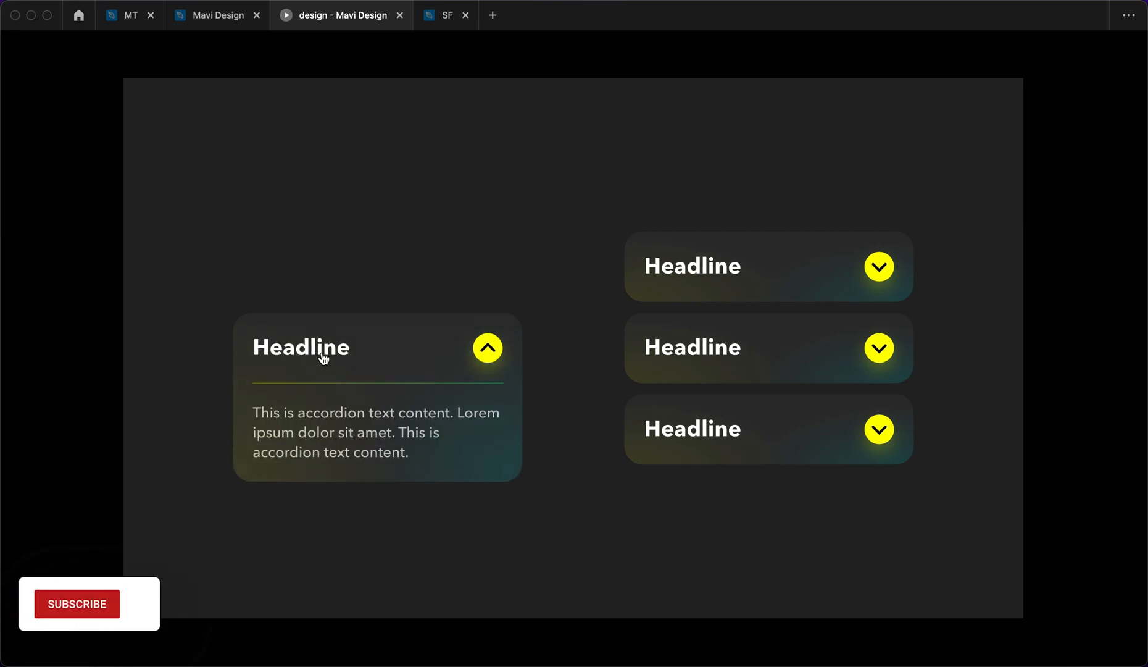
pyautogui.click(77, 603)
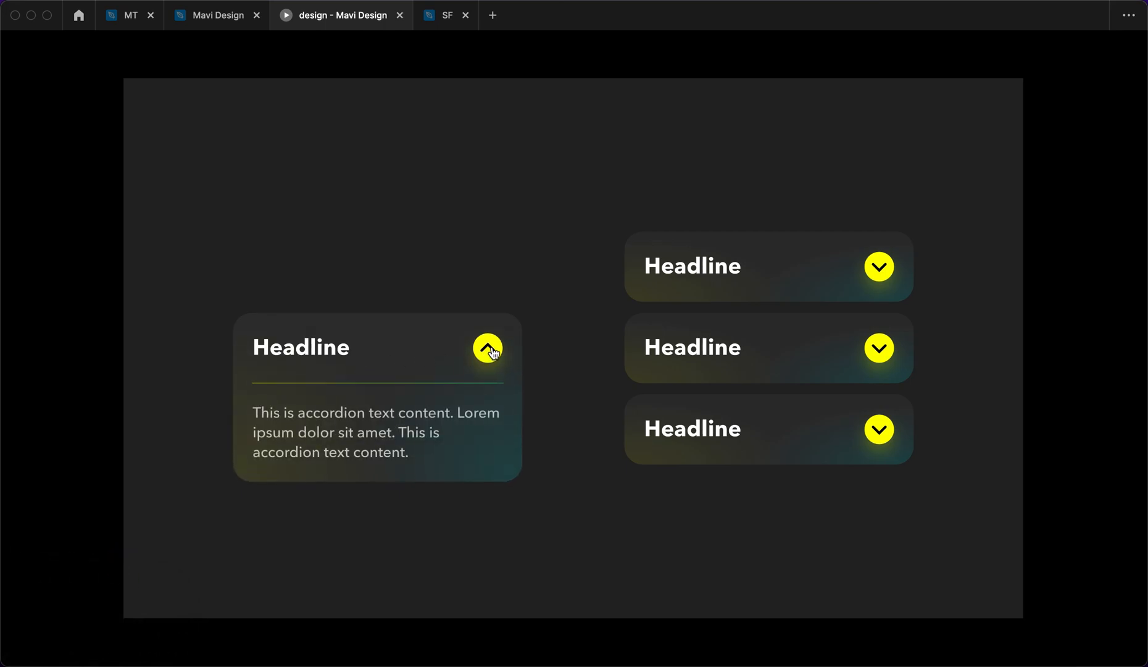
pyautogui.moveTo(561, 553)
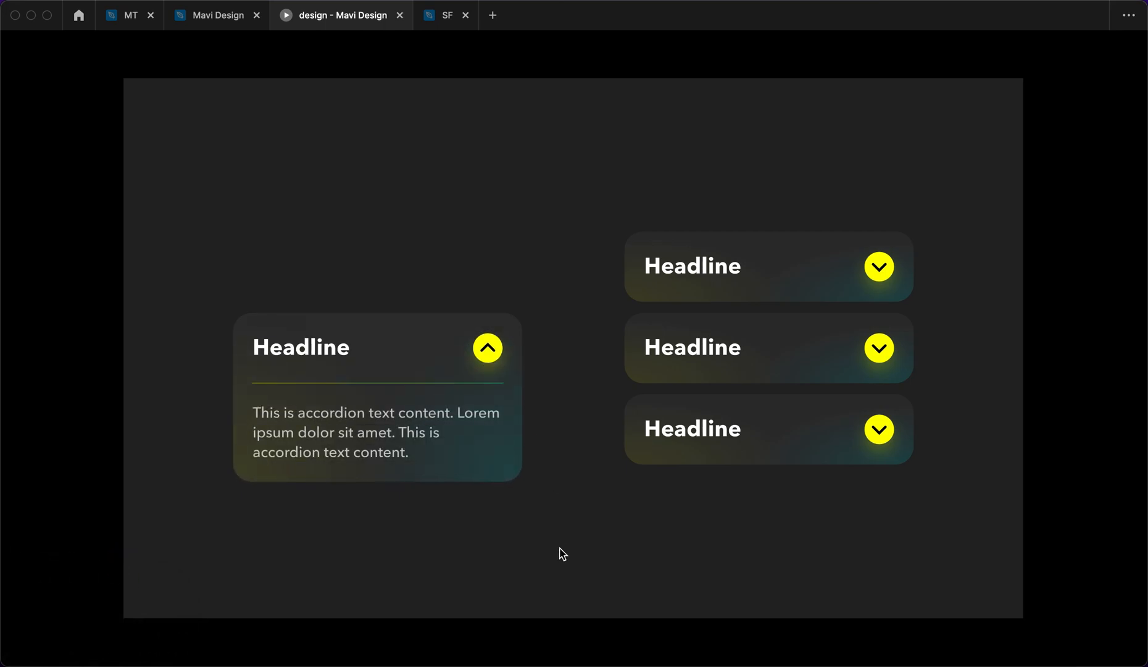
pyautogui.click(486, 348)
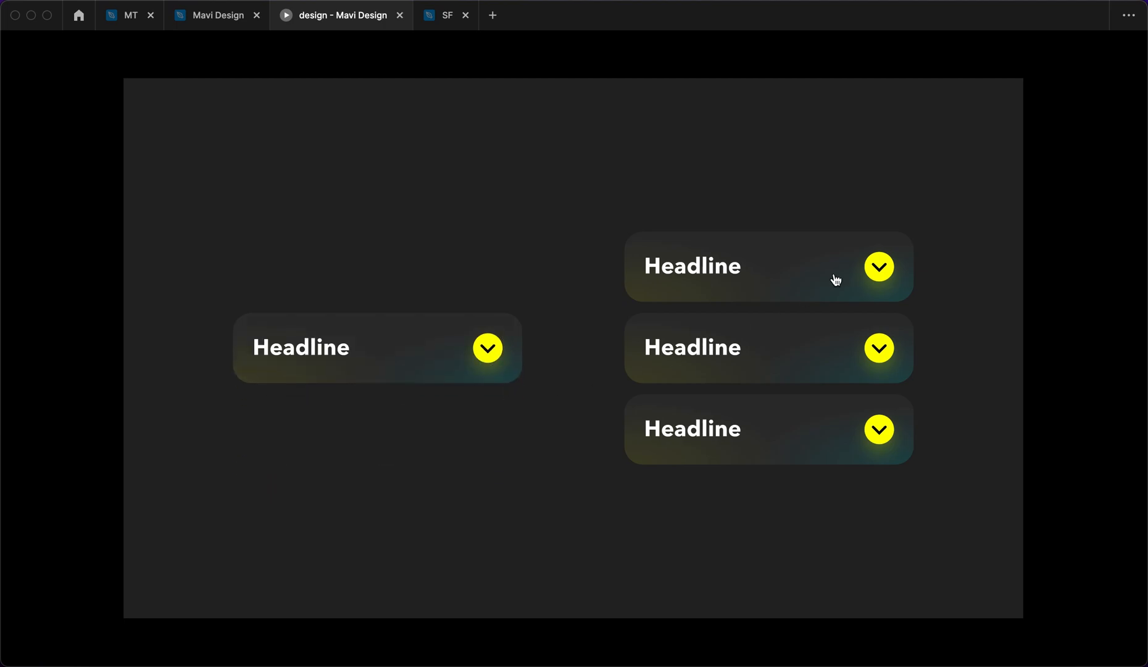
pyautogui.moveTo(884, 272)
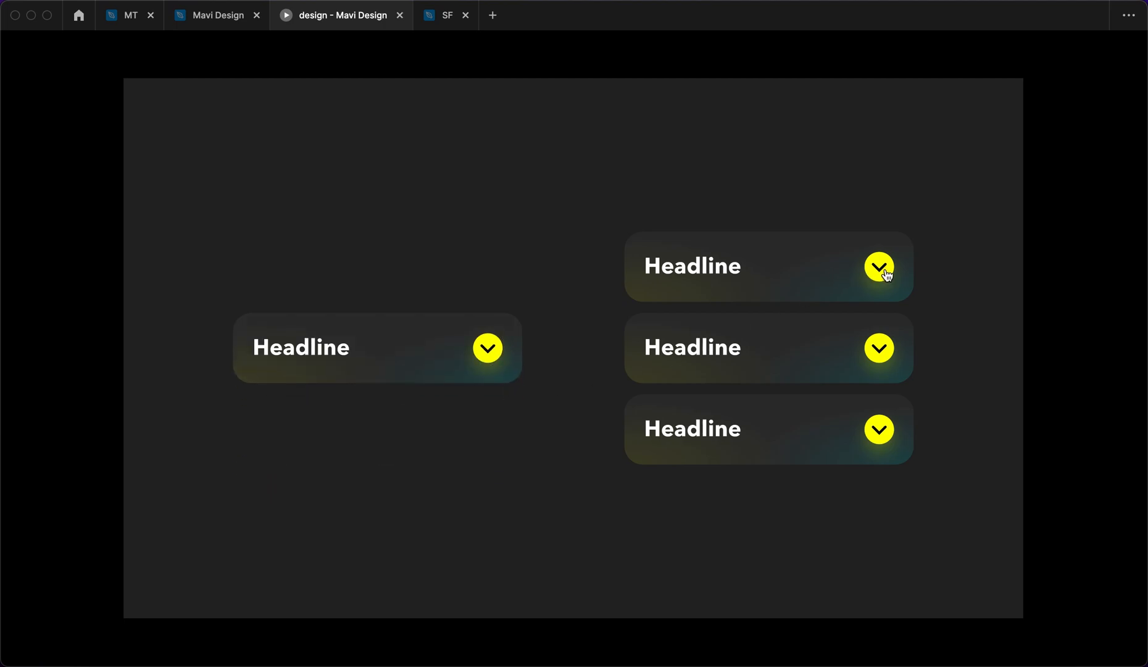
pyautogui.click(879, 265)
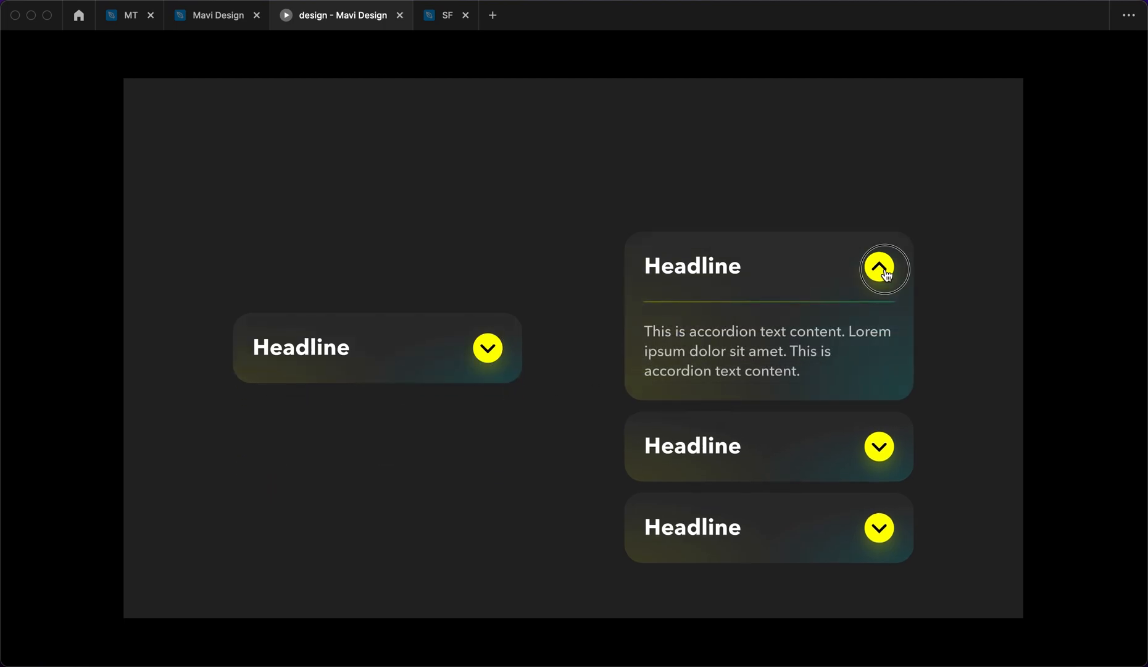
pyautogui.click(879, 266)
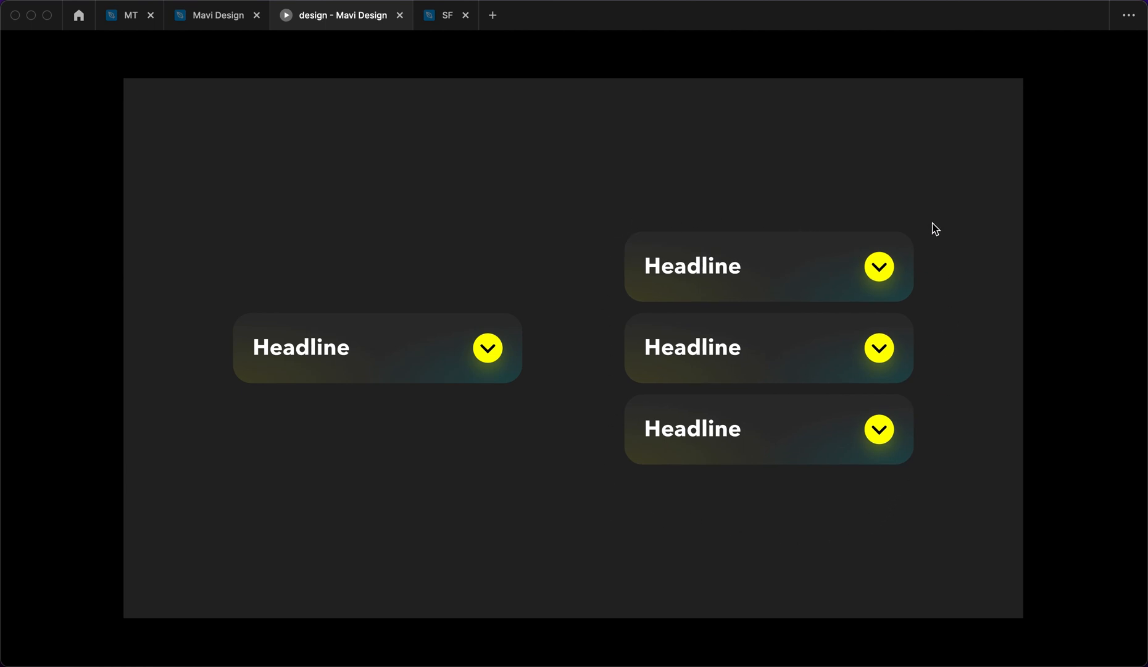
pyautogui.click(879, 348)
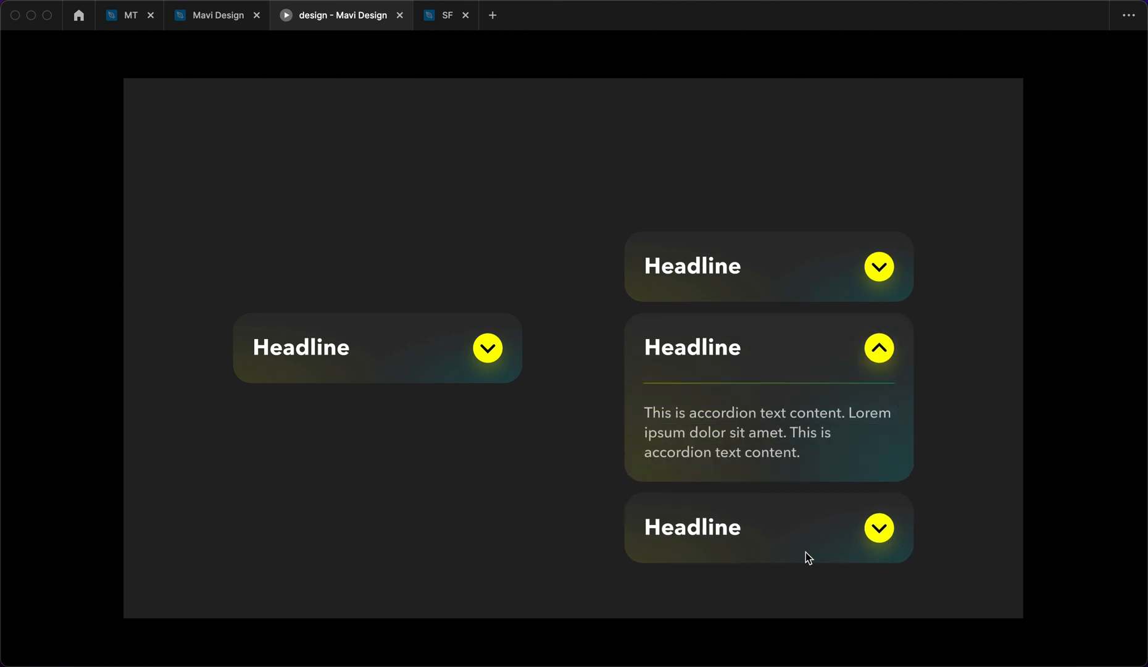
pyautogui.click(879, 347)
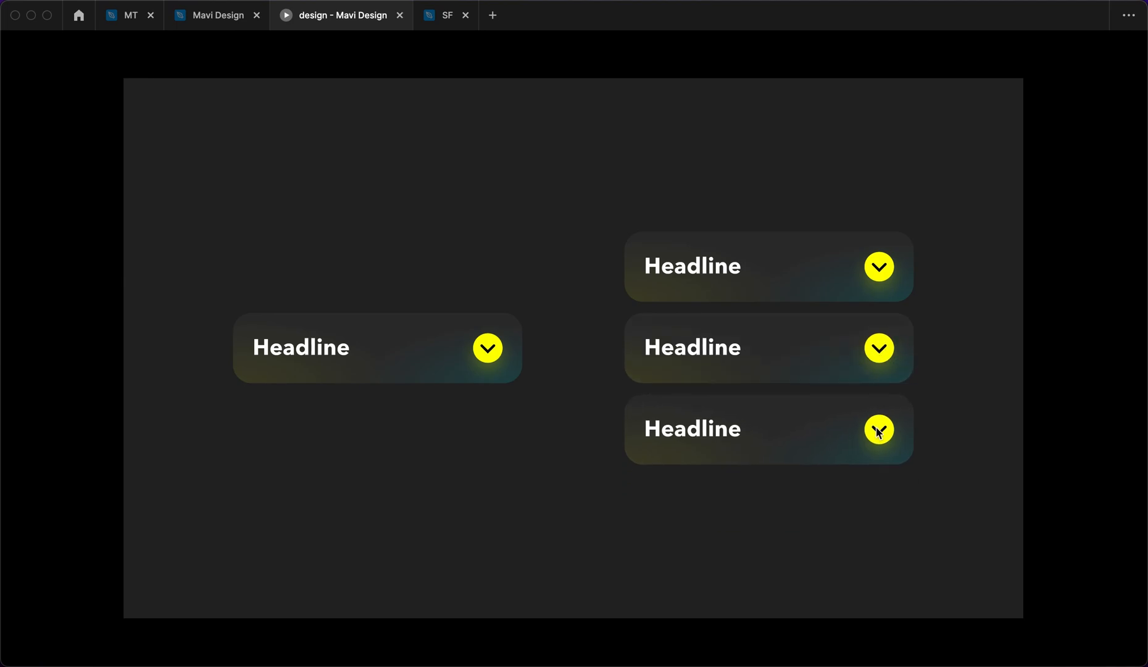
pyautogui.click(879, 265)
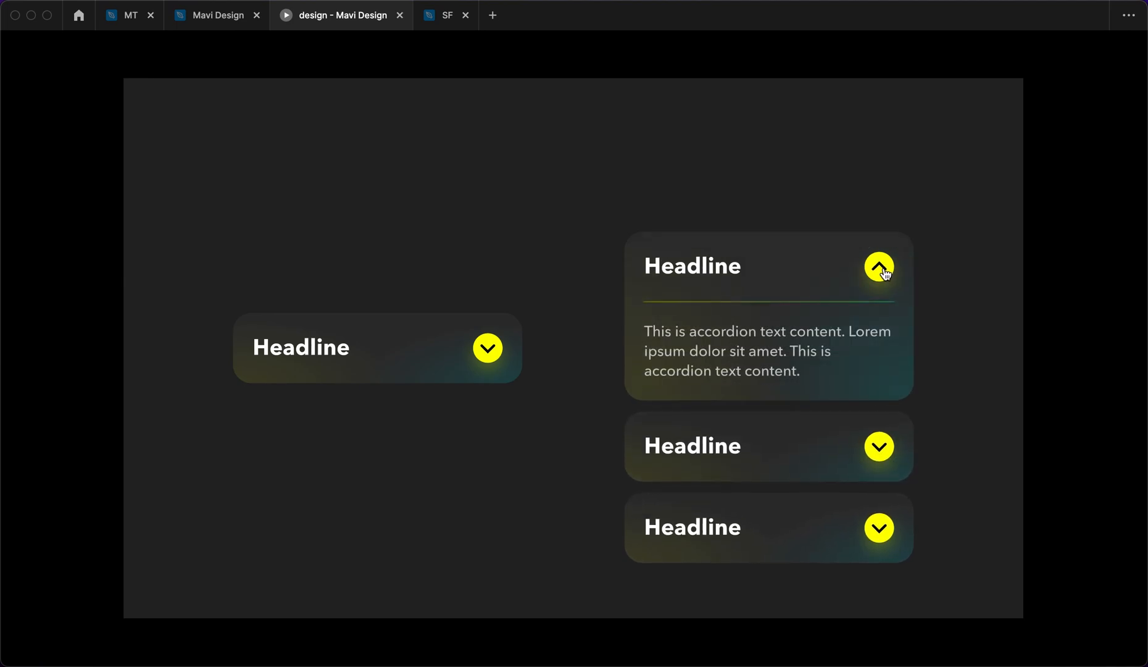
pyautogui.click(878, 265)
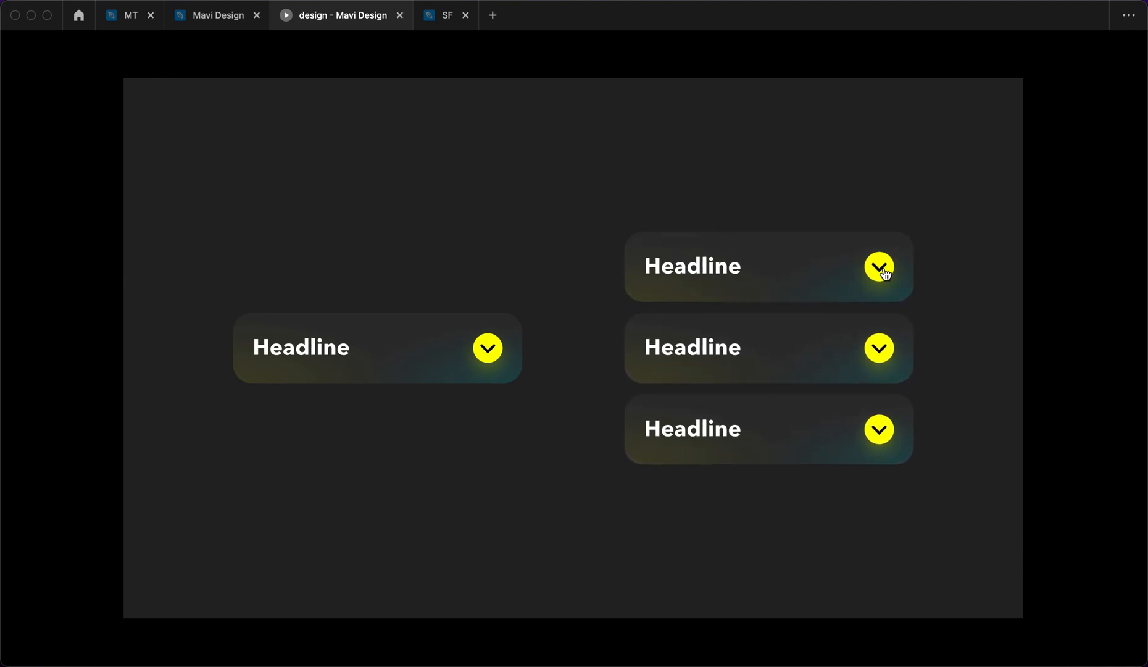
pyautogui.click(878, 266)
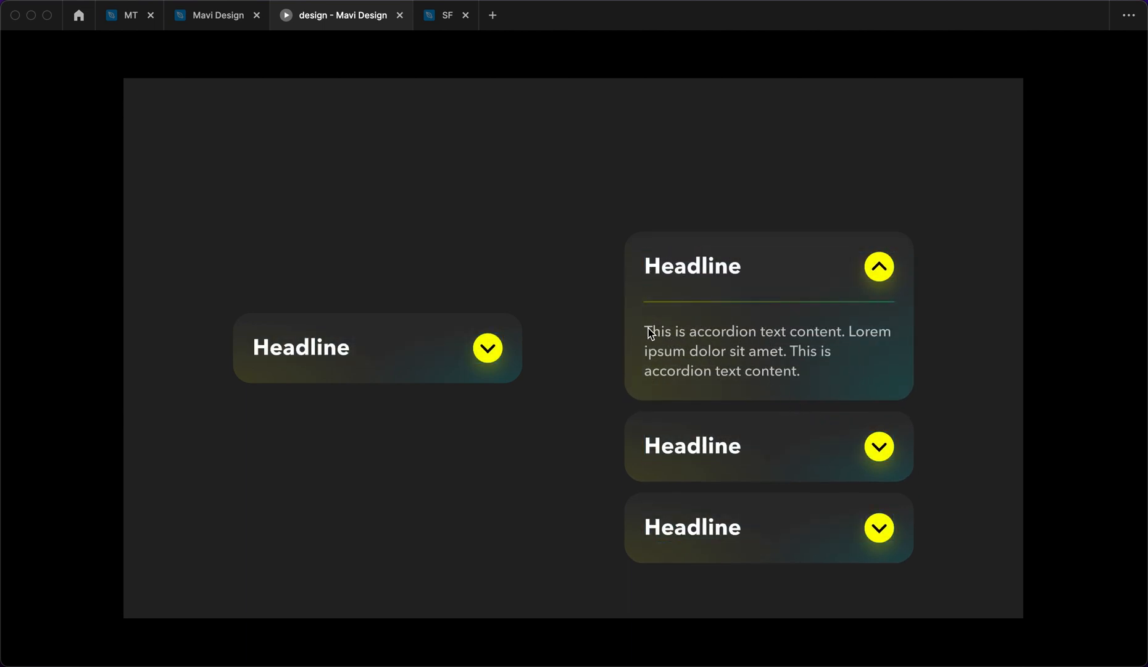
pyautogui.moveTo(798, 394)
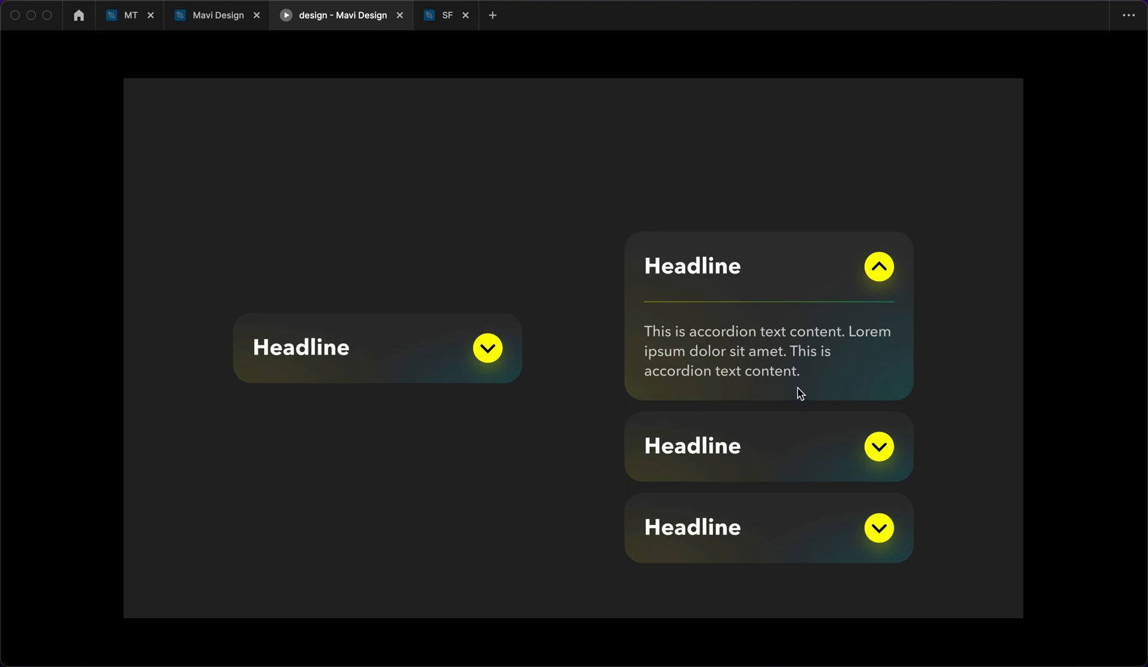
pyautogui.moveTo(769, 347)
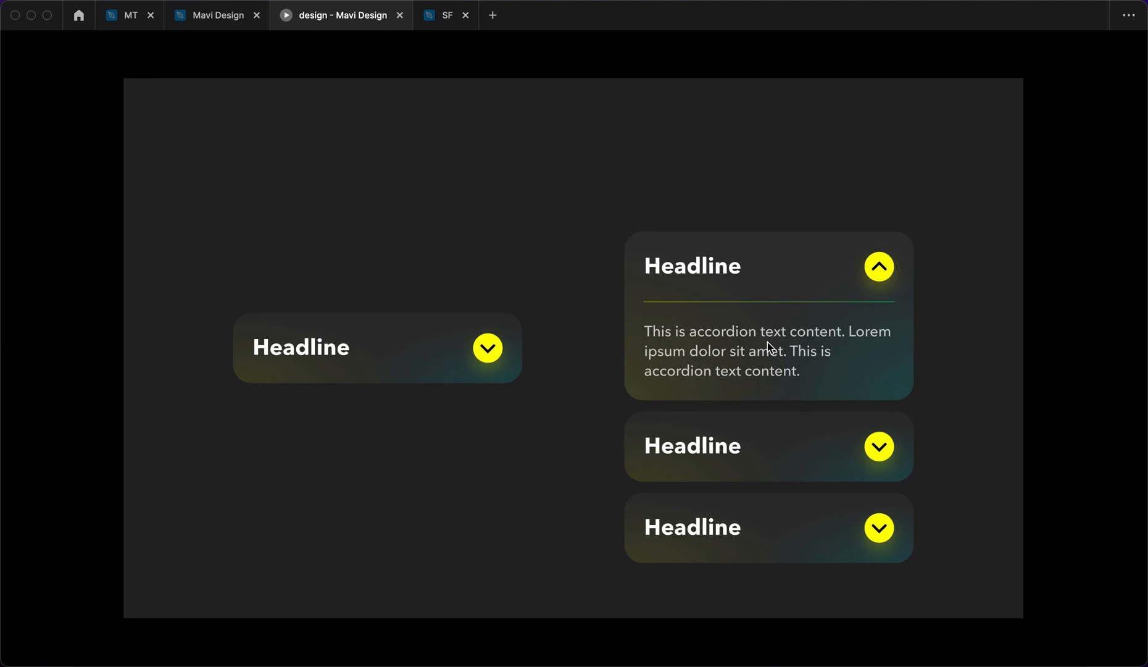
pyautogui.moveTo(777, 356)
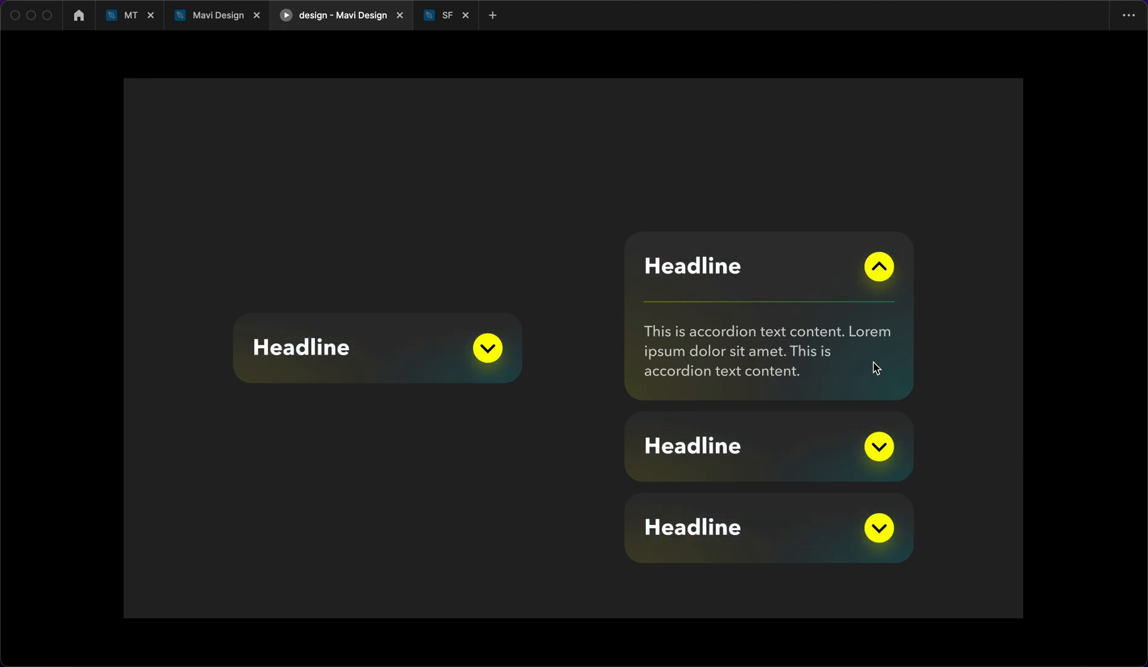
pyautogui.moveTo(927, 308)
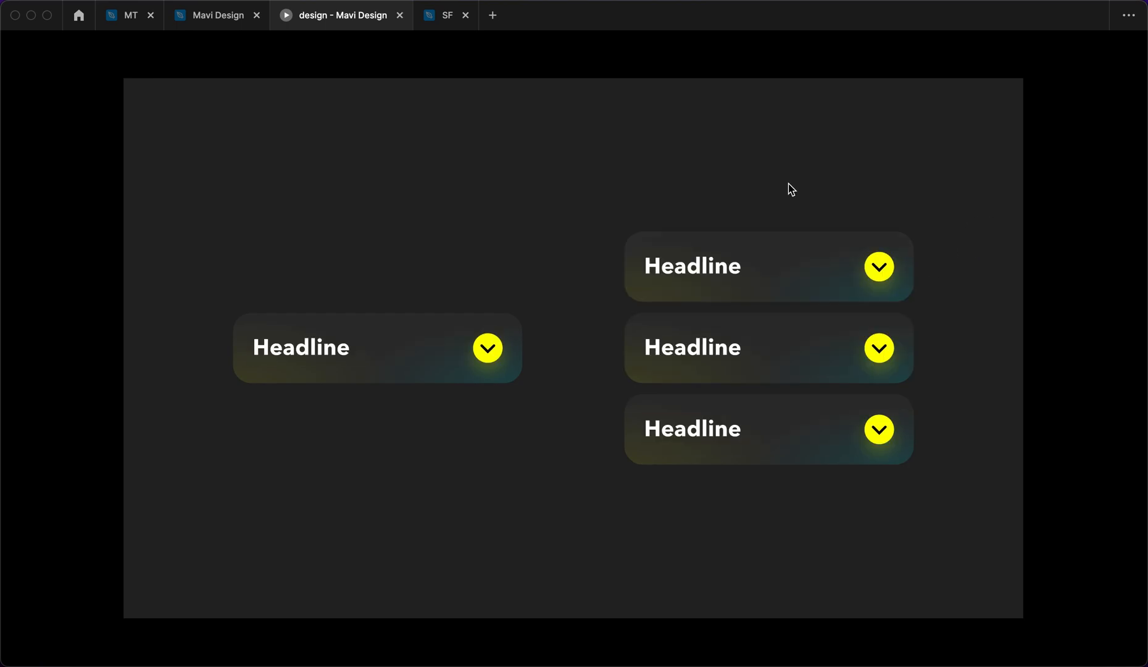
pyautogui.moveTo(830, 247)
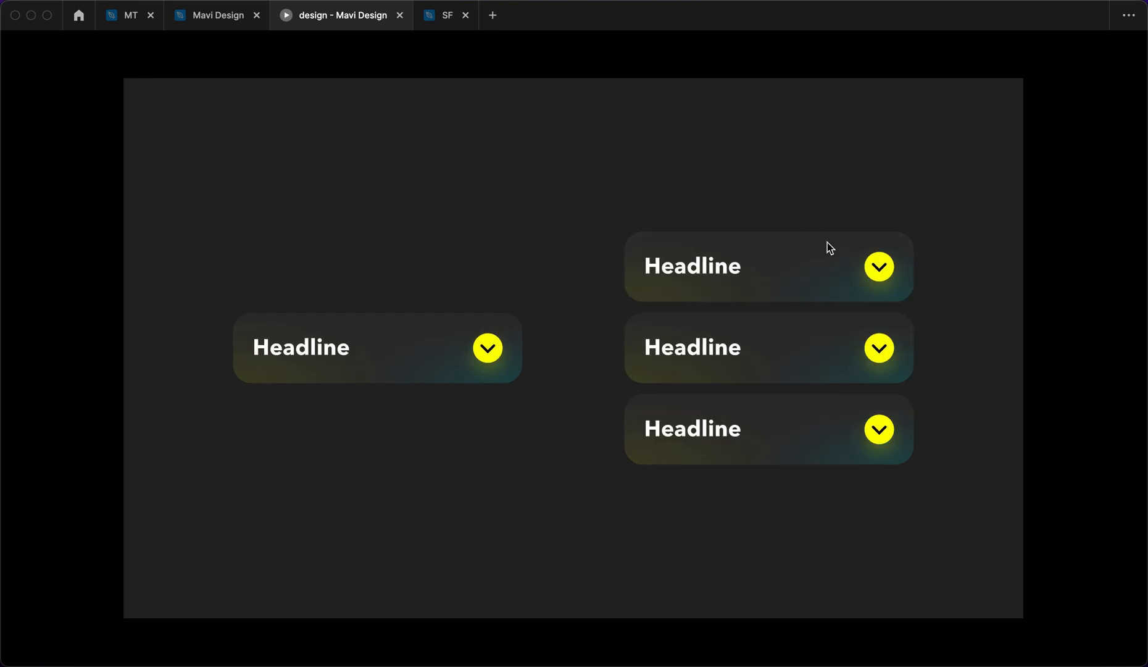
pyautogui.click(879, 265)
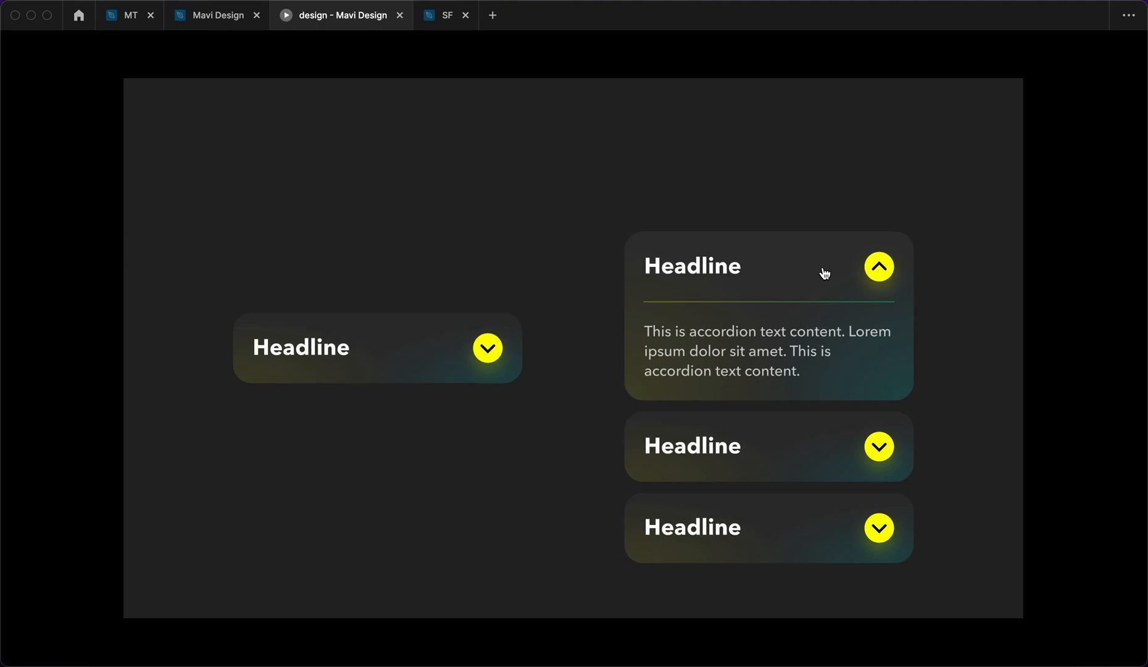
pyautogui.click(878, 266)
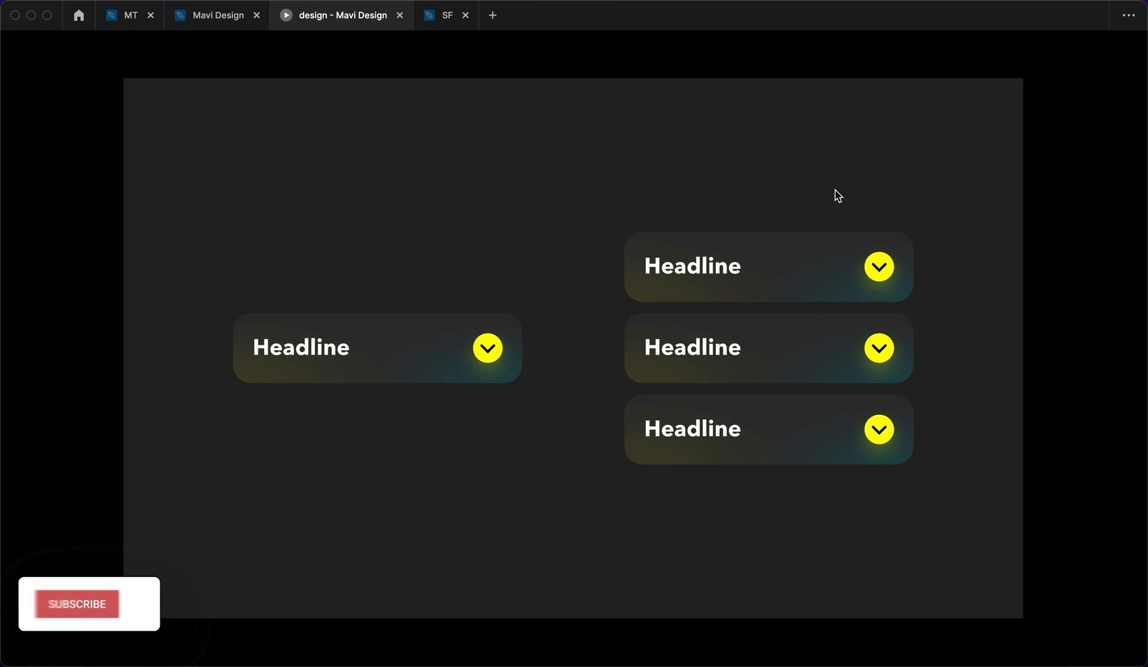
pyautogui.click(76, 602)
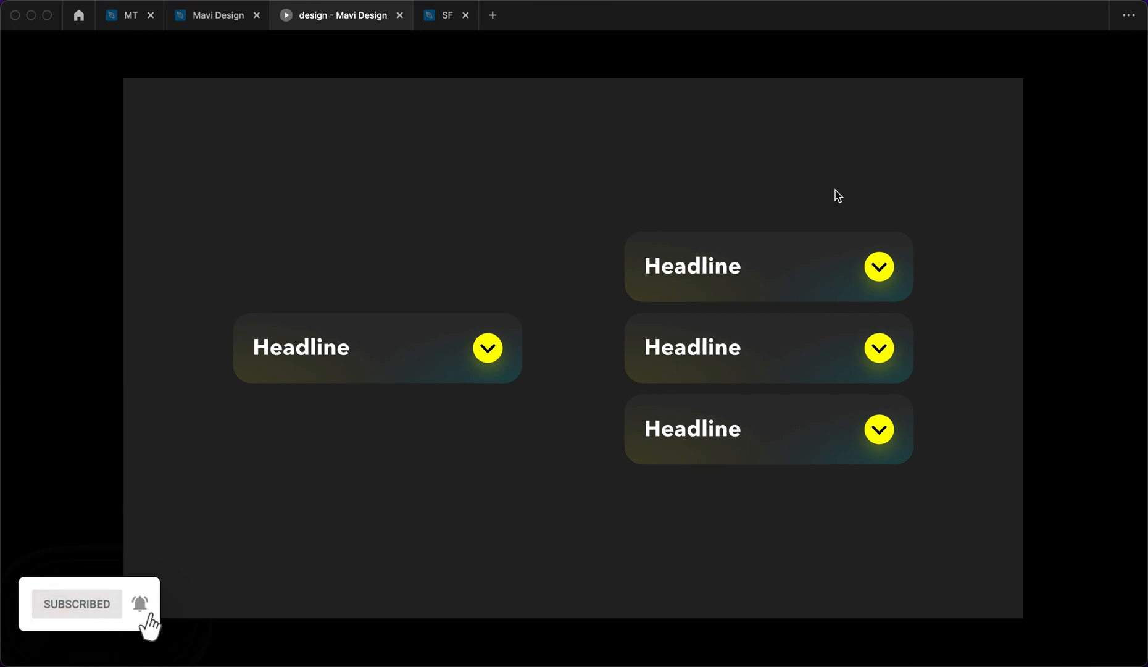